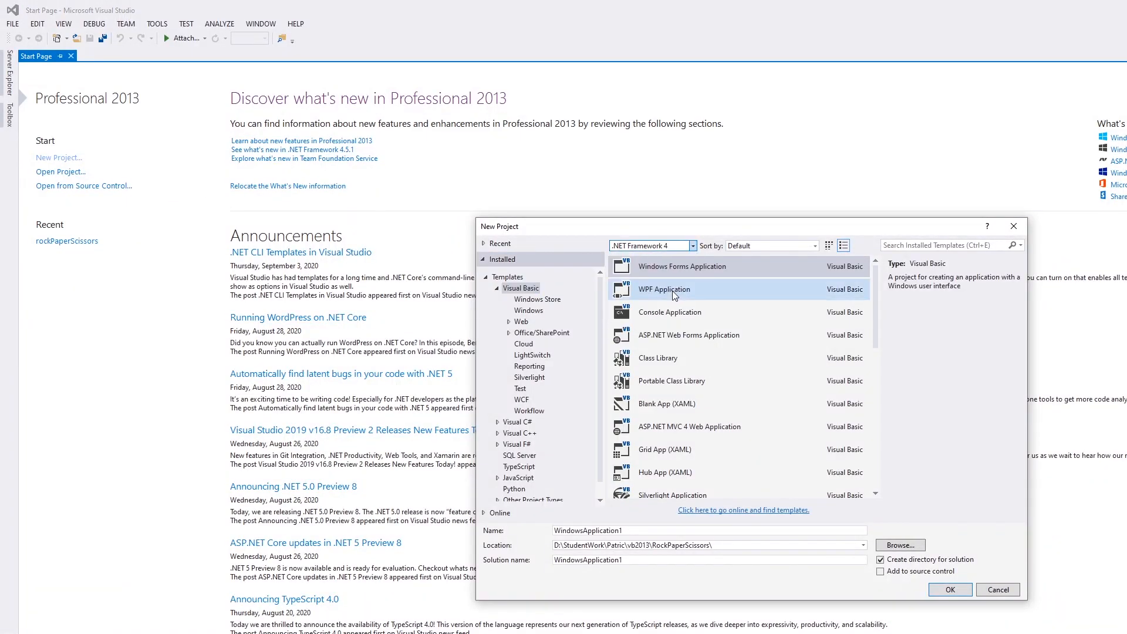
# - Replace the default project name with 'Loops exercise'
pyautogui.click(682, 267)
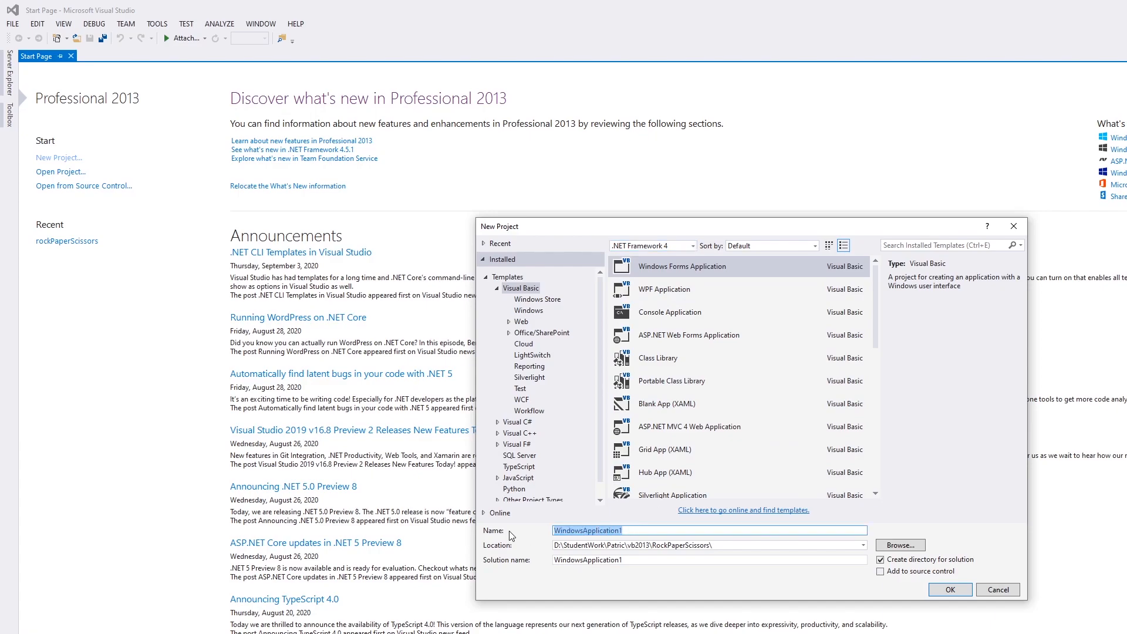
pyautogui.write('Loo')
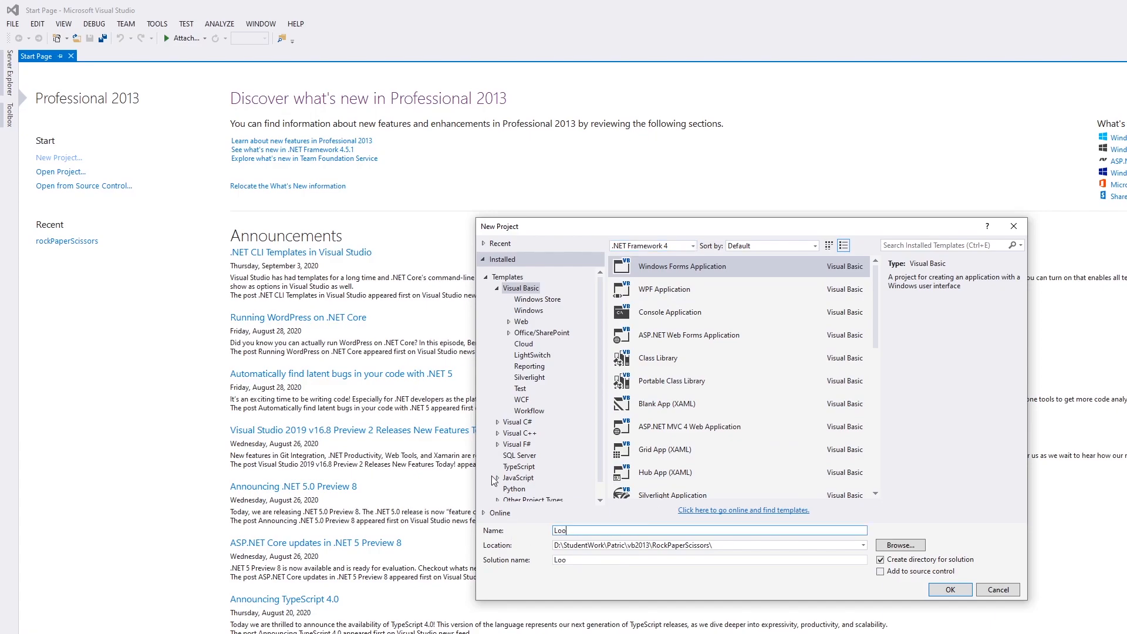
pyautogui.write('Loops exercise')
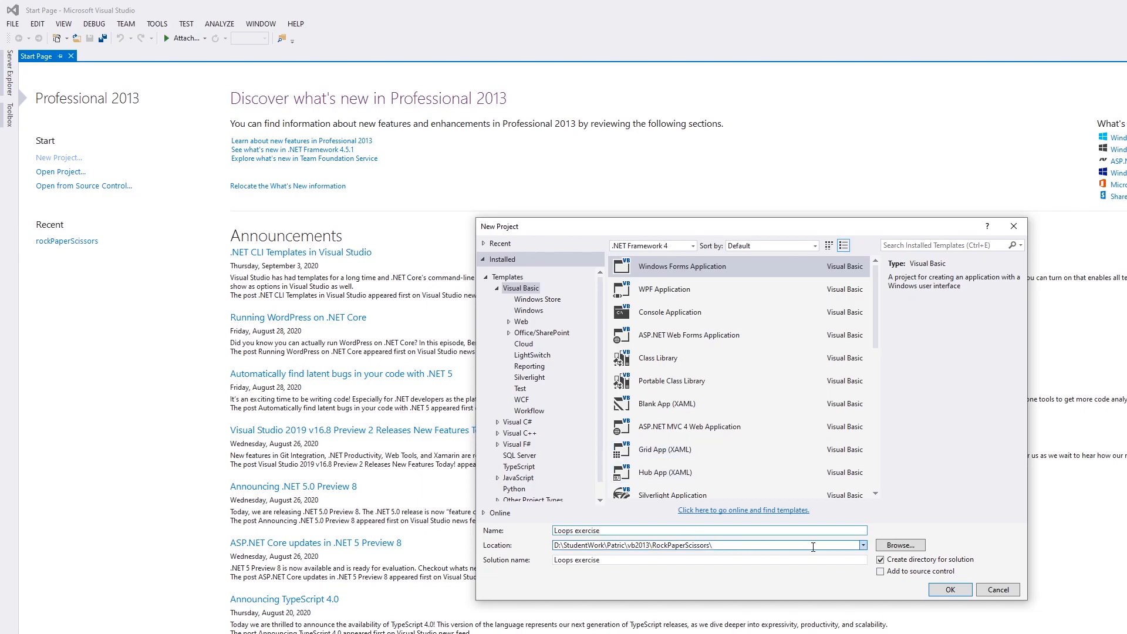
# - Browse to vb2013 and create a new Loops folder as the project location
pyautogui.click(899, 545)
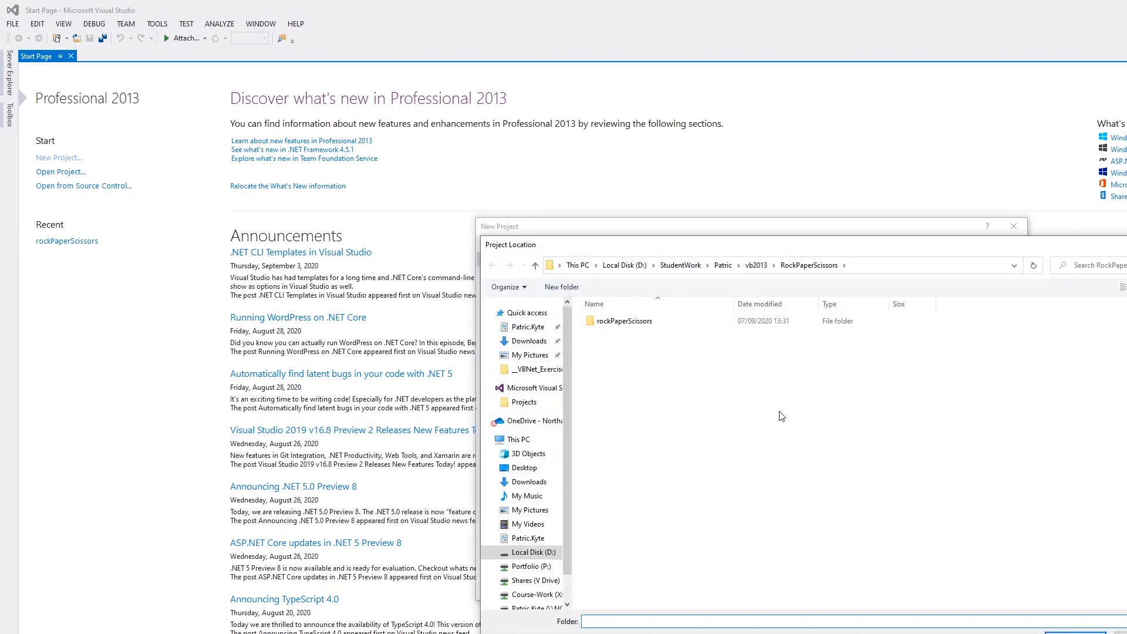
pyautogui.click(539, 265)
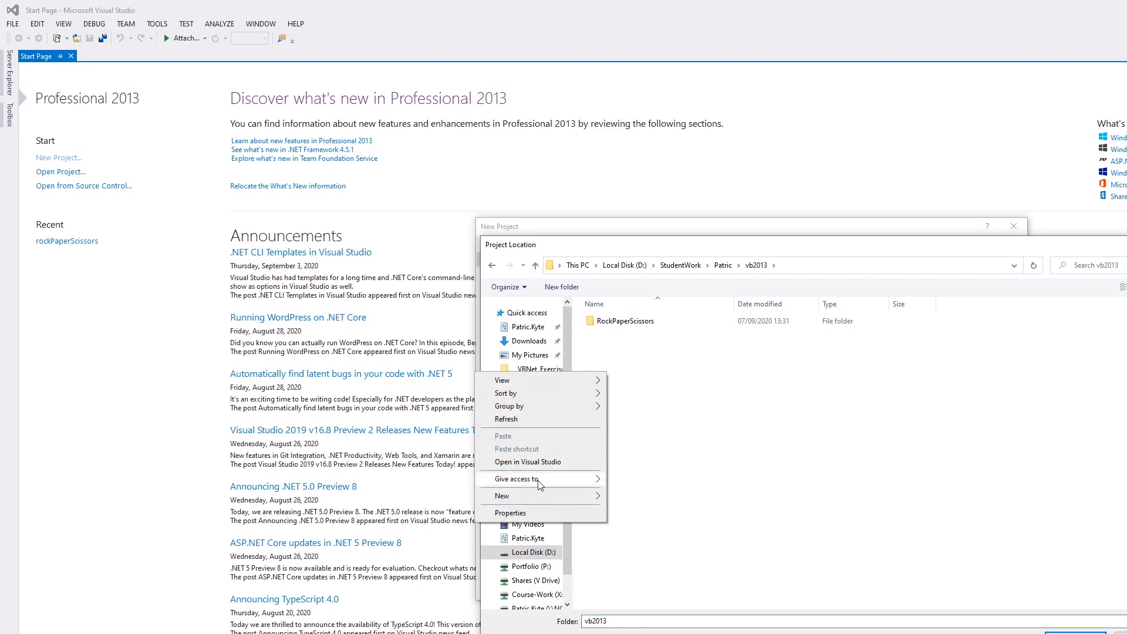
pyautogui.click(500, 496)
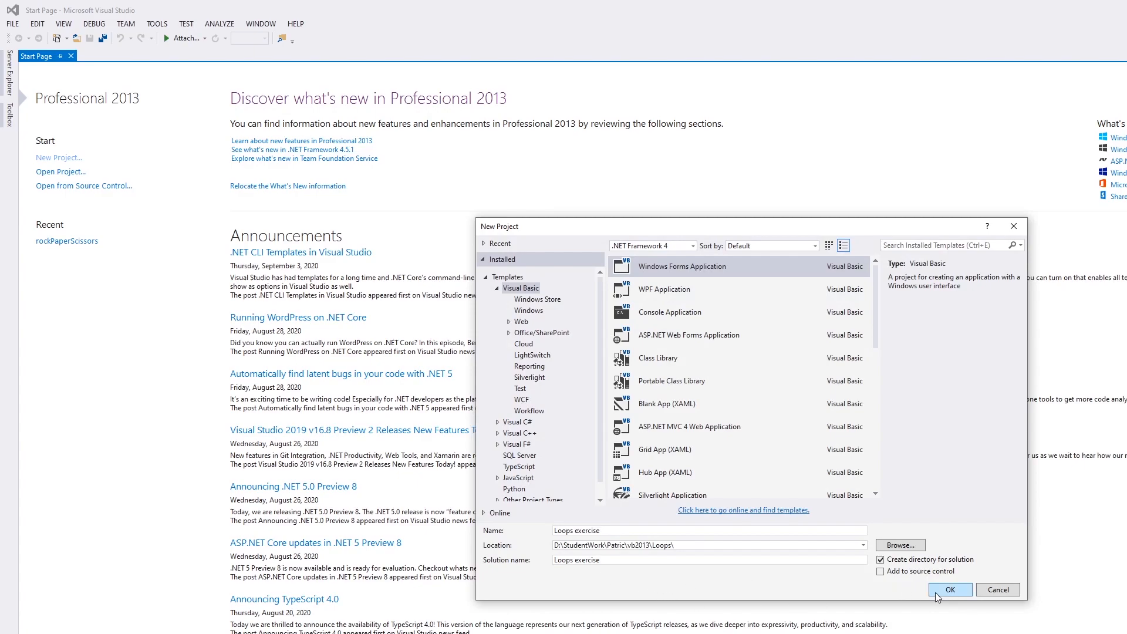
# - Confirm the New Project dialog so the blank Form1 designer opens
pyautogui.click(952, 590)
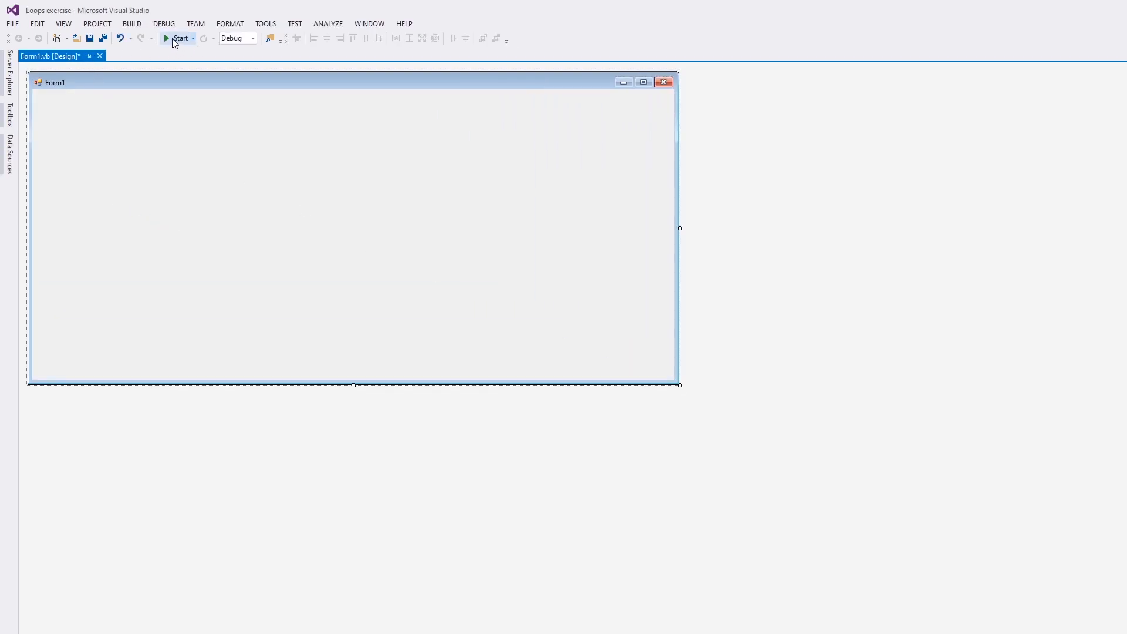
pyautogui.click(176, 37)
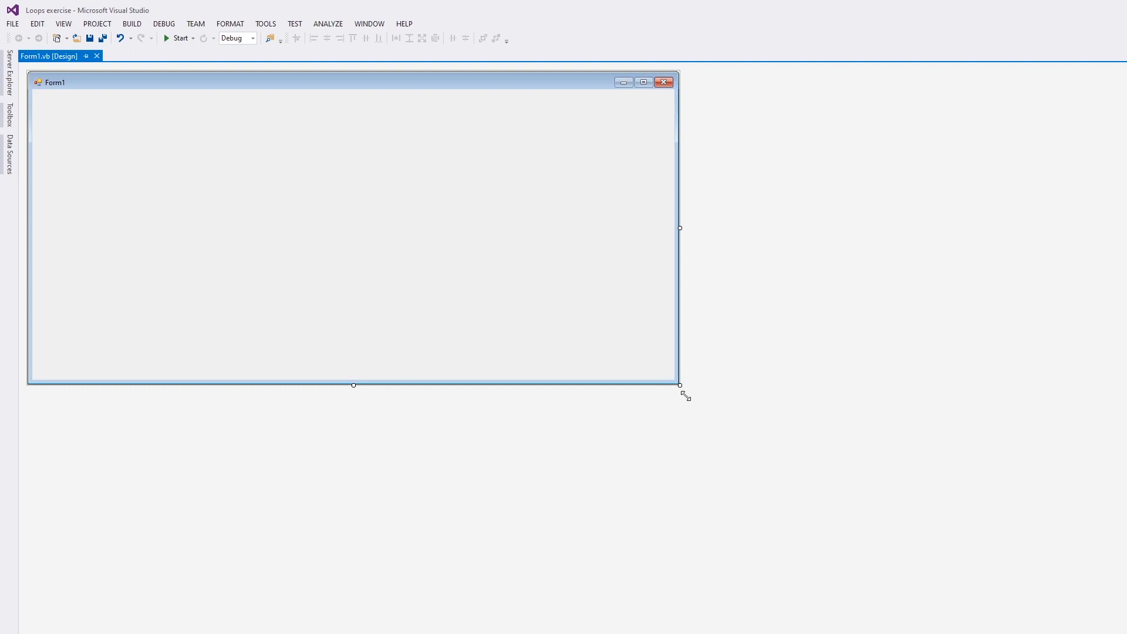
# - Enlarge Form1 and place a Button near its bottom centre, labelled Start
pyautogui.moveTo(680, 386); pyautogui.dragTo(886, 620)
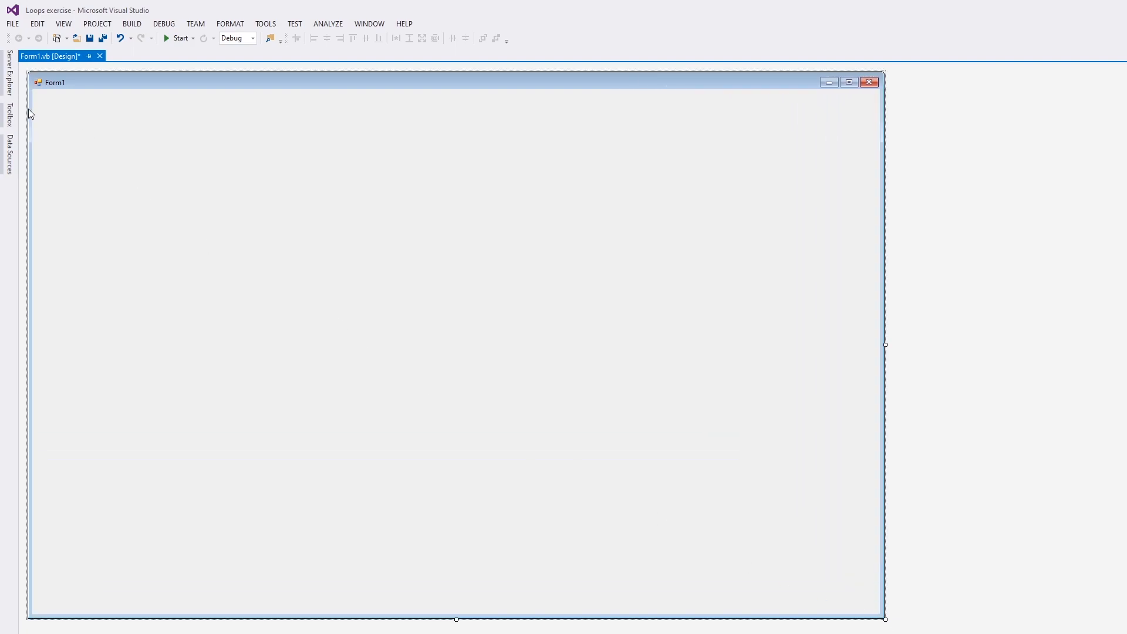
pyautogui.click(8, 111)
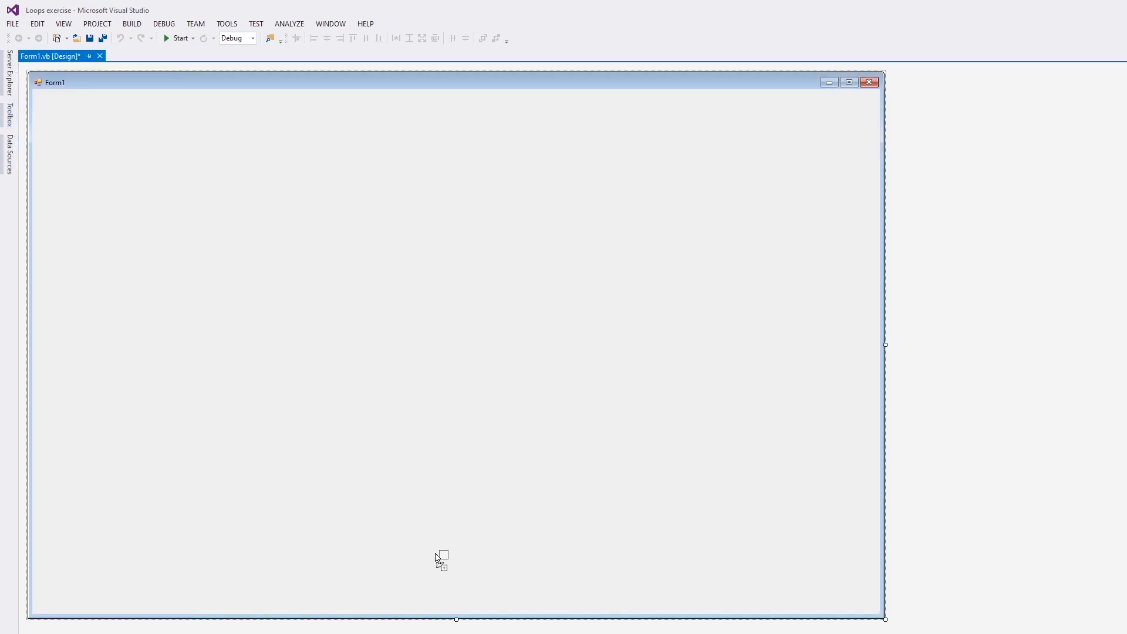
pyautogui.click(440, 557)
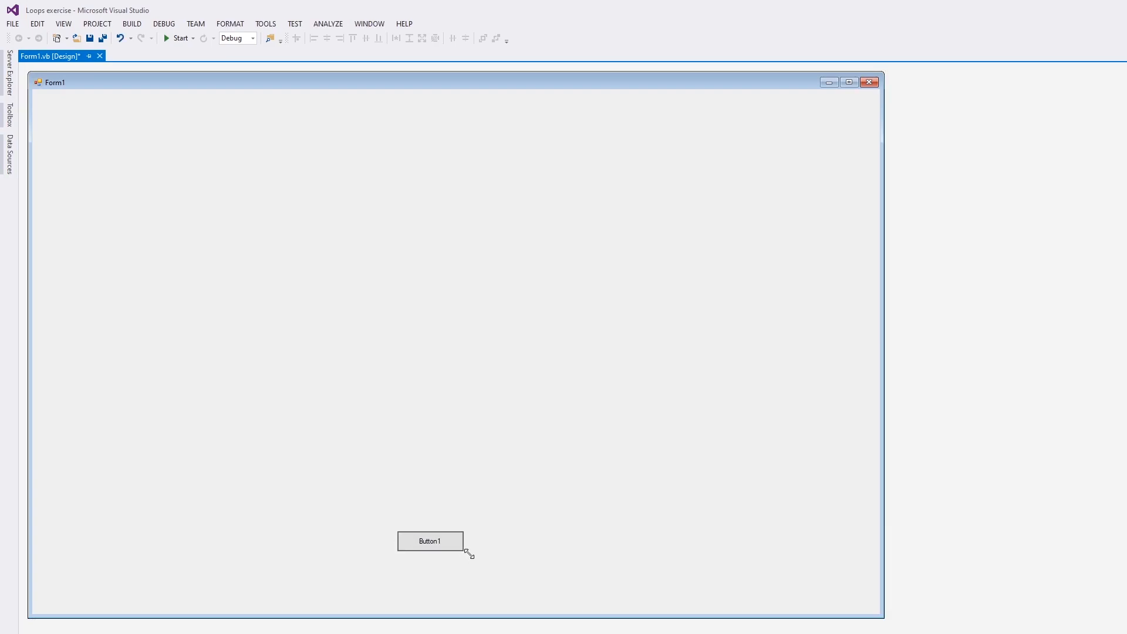
pyautogui.click(429, 540)
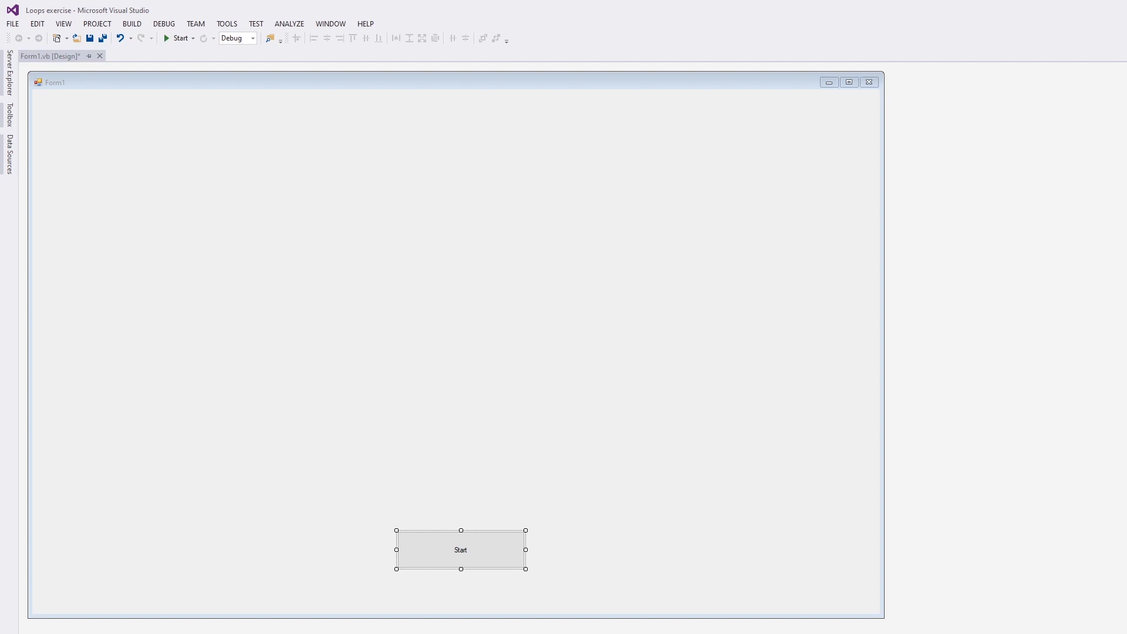
# - Create the btnStart_Click handler, test-run the form, then return to the handler code
pyautogui.doubleClick(460, 550)
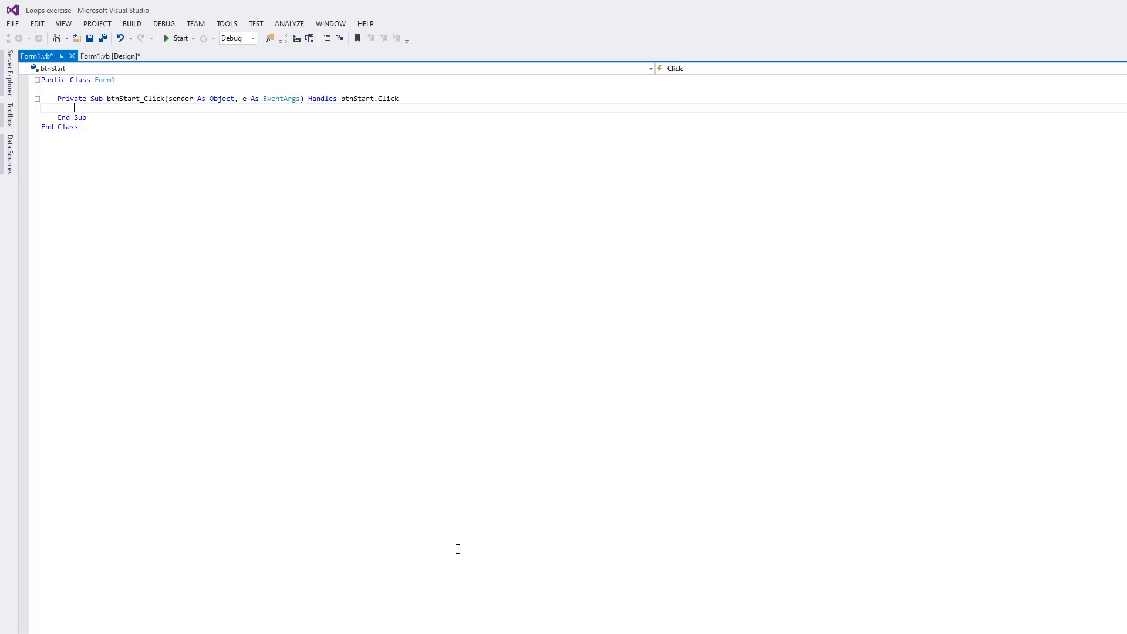
pyautogui.moveTo(293, 316)
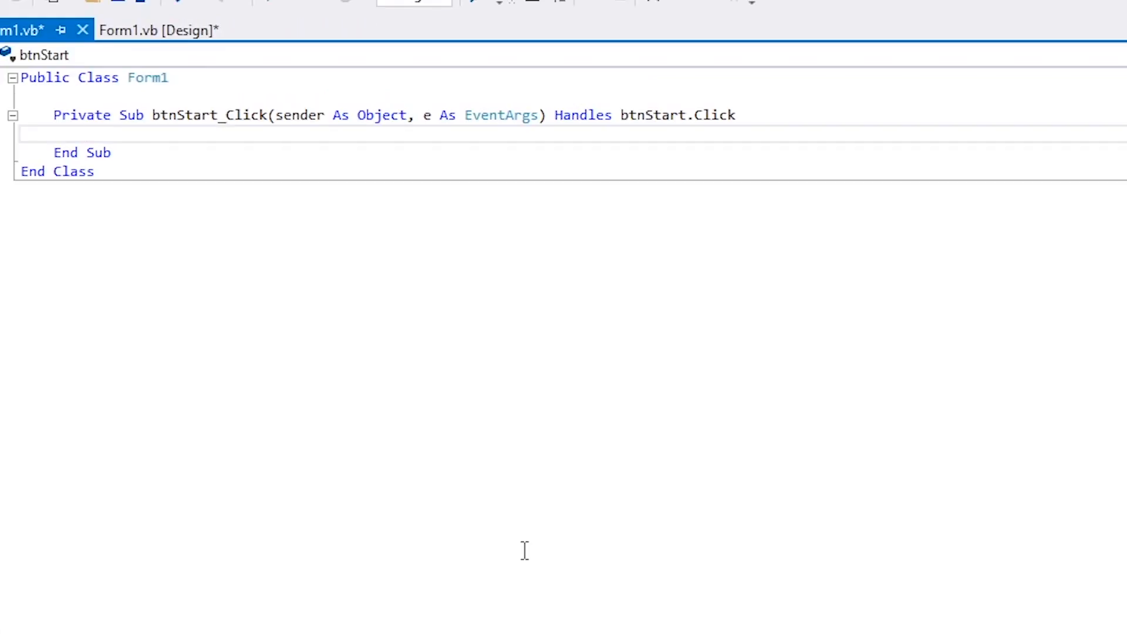
pyautogui.moveTo(150, 149)
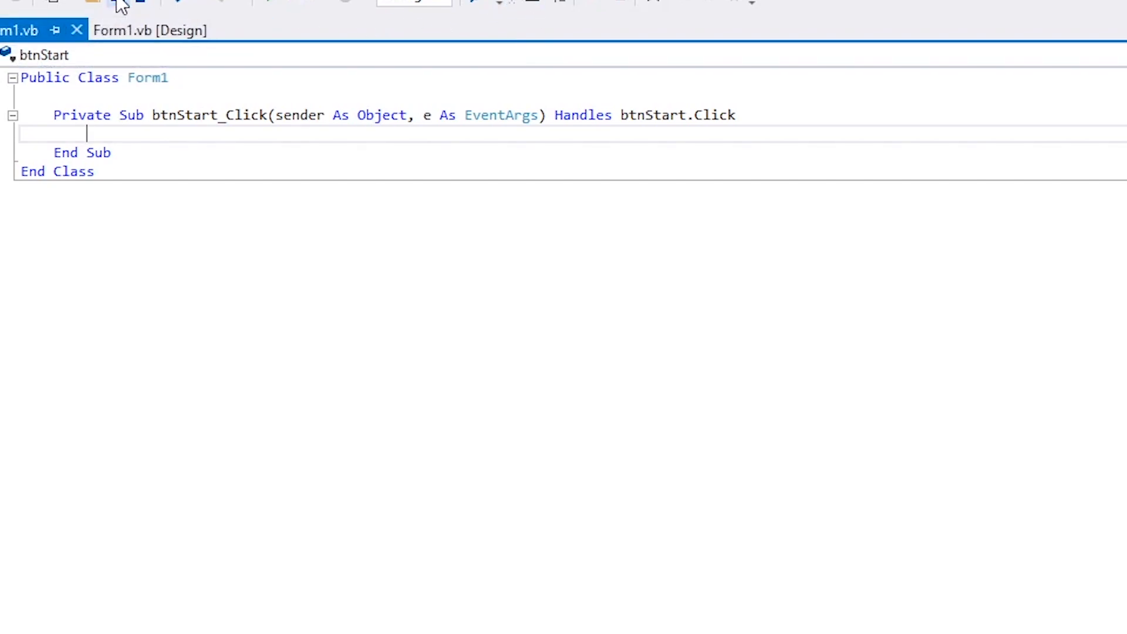
pyautogui.click(108, 52)
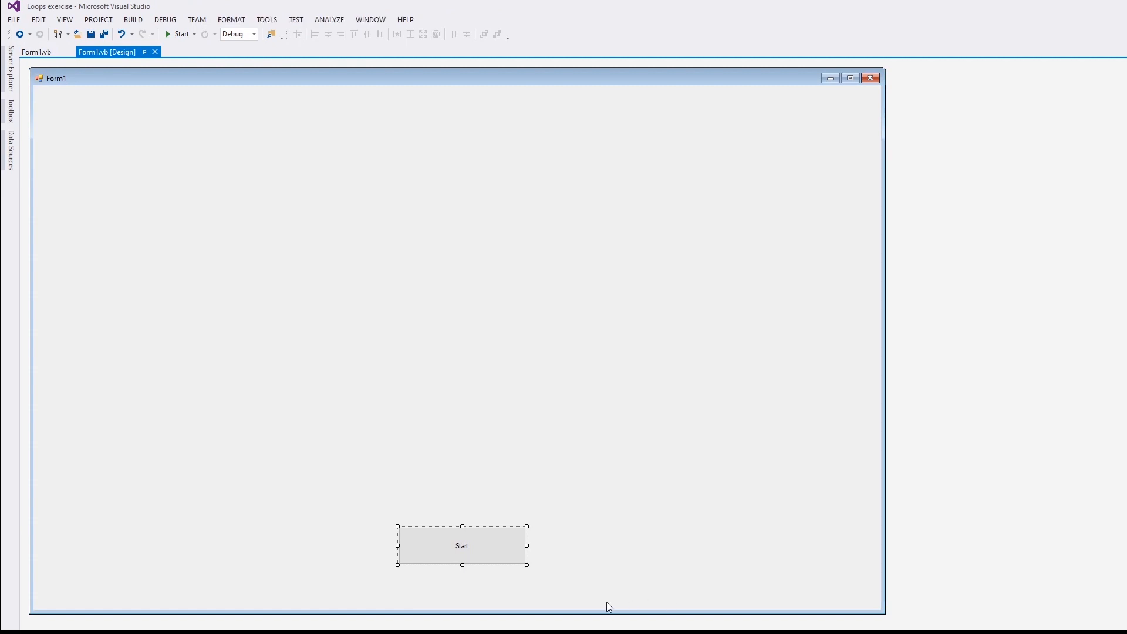
pyautogui.moveTo(226, 277)
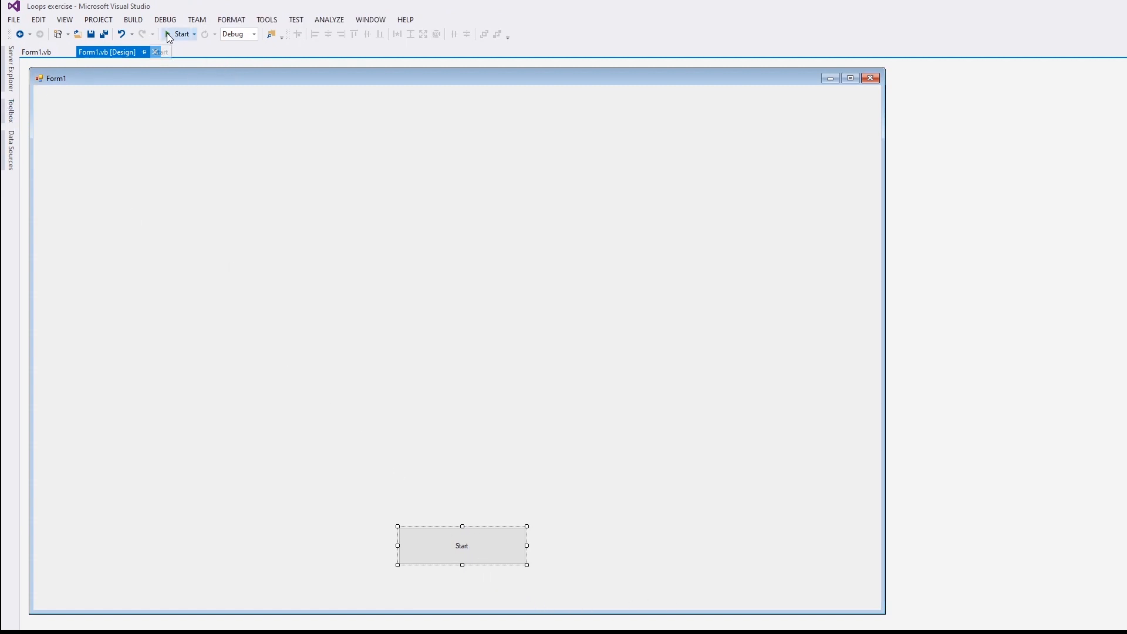
pyautogui.click(181, 32)
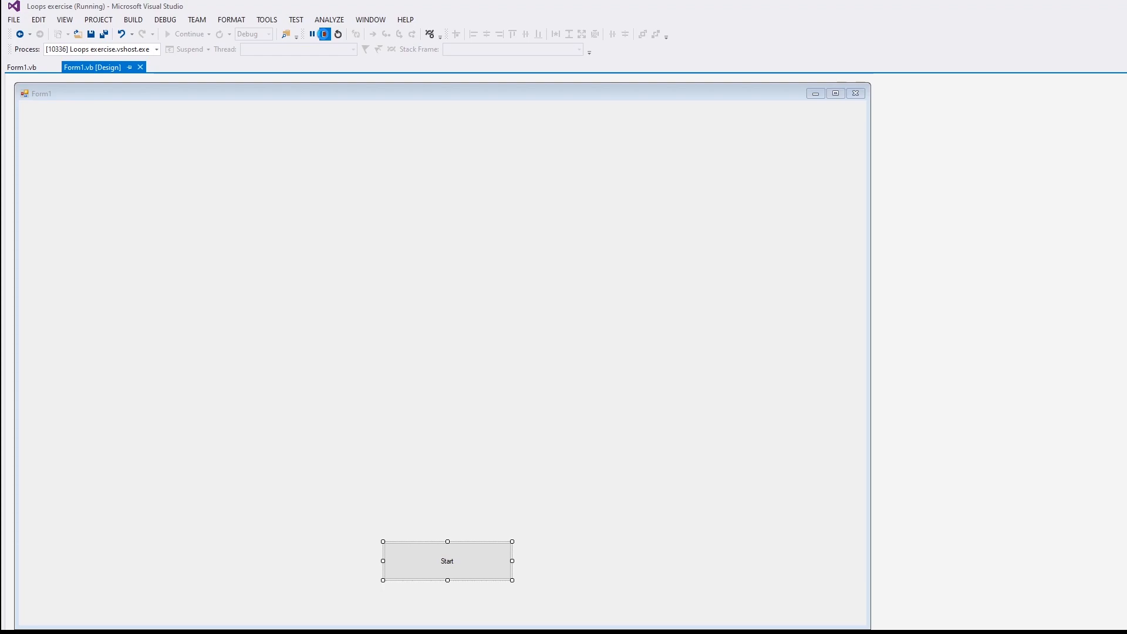
pyautogui.doubleClick(446, 561)
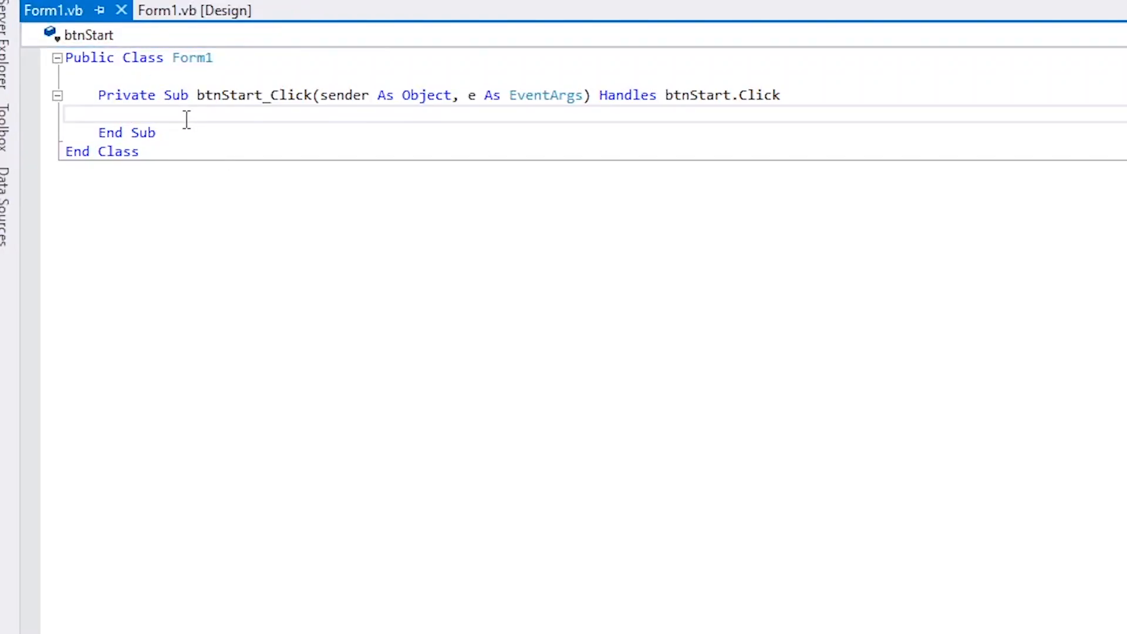
# - Write Dim myGraphics As Graphics = Me.CreateGraphics in btnStart_Click
pyautogui.write('di')
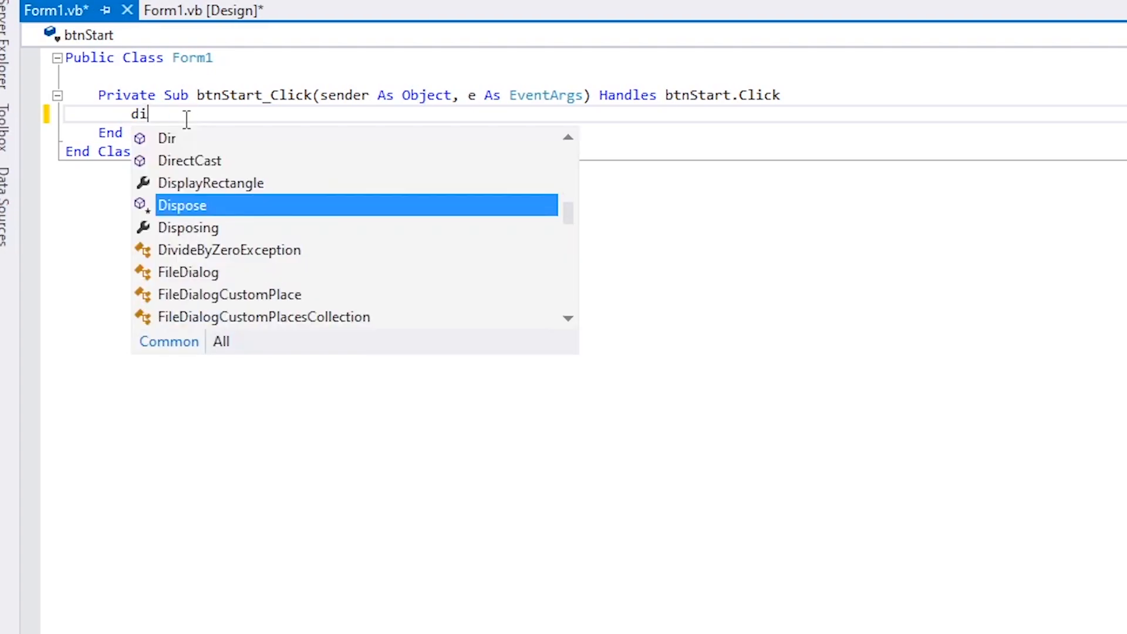
pyautogui.write('Dim m')
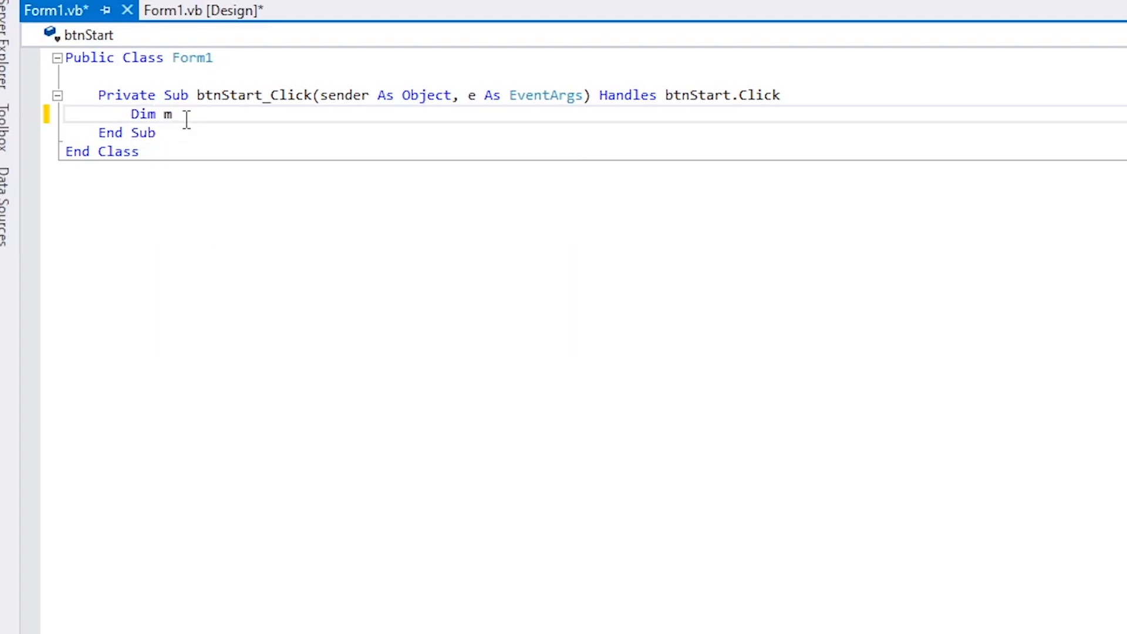
pyautogui.write('yGrap')
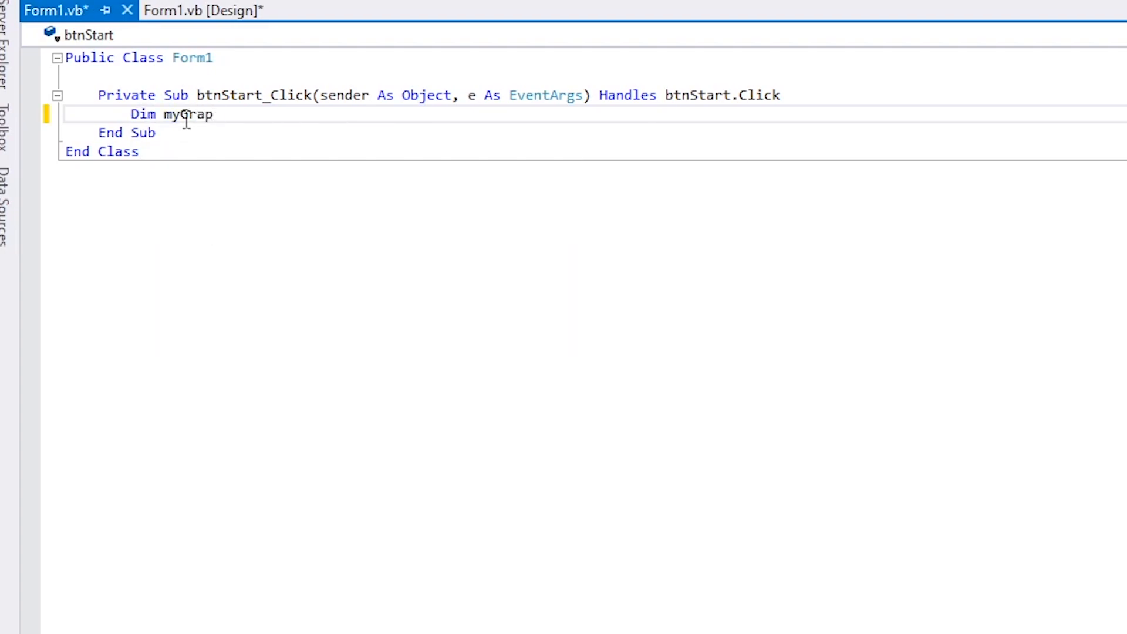
pyautogui.write('hic')
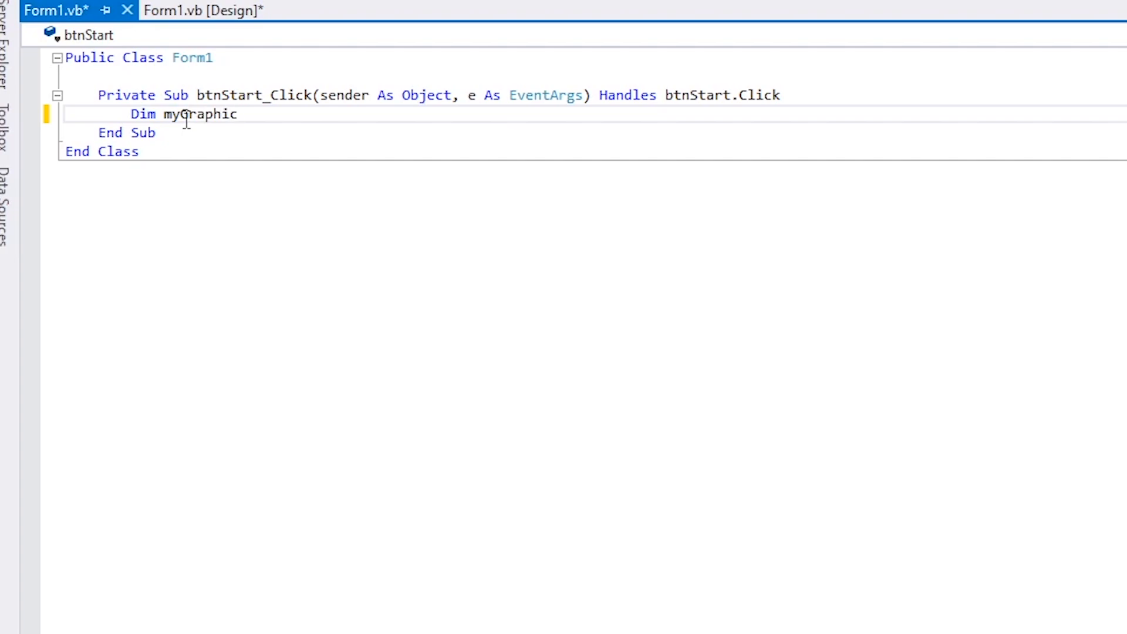
pyautogui.write('s as')
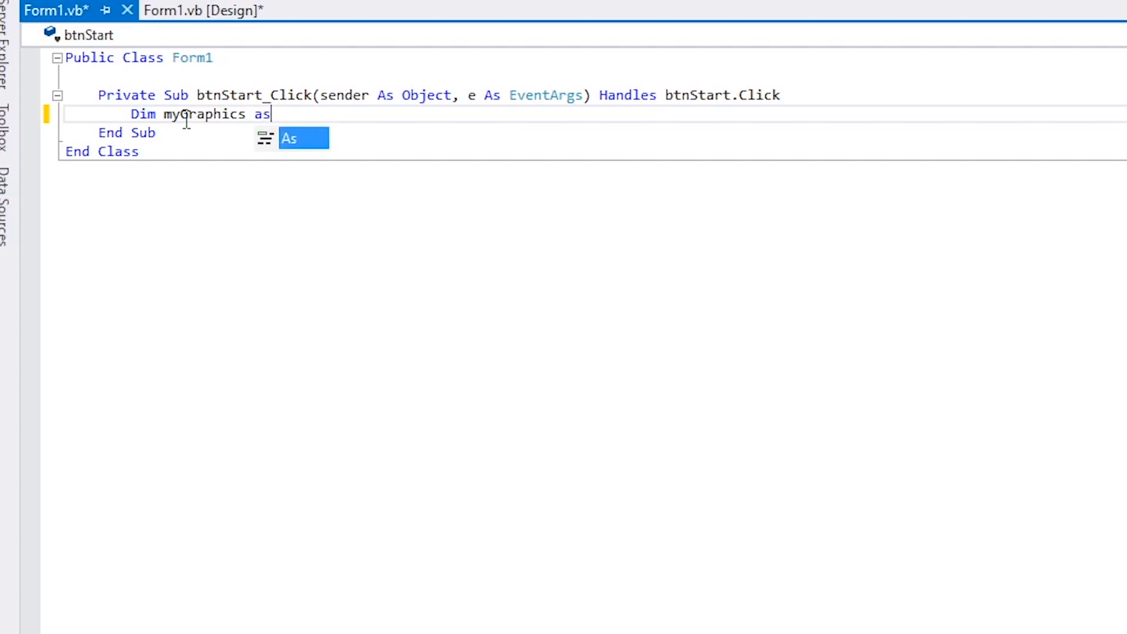
pyautogui.press('Space')
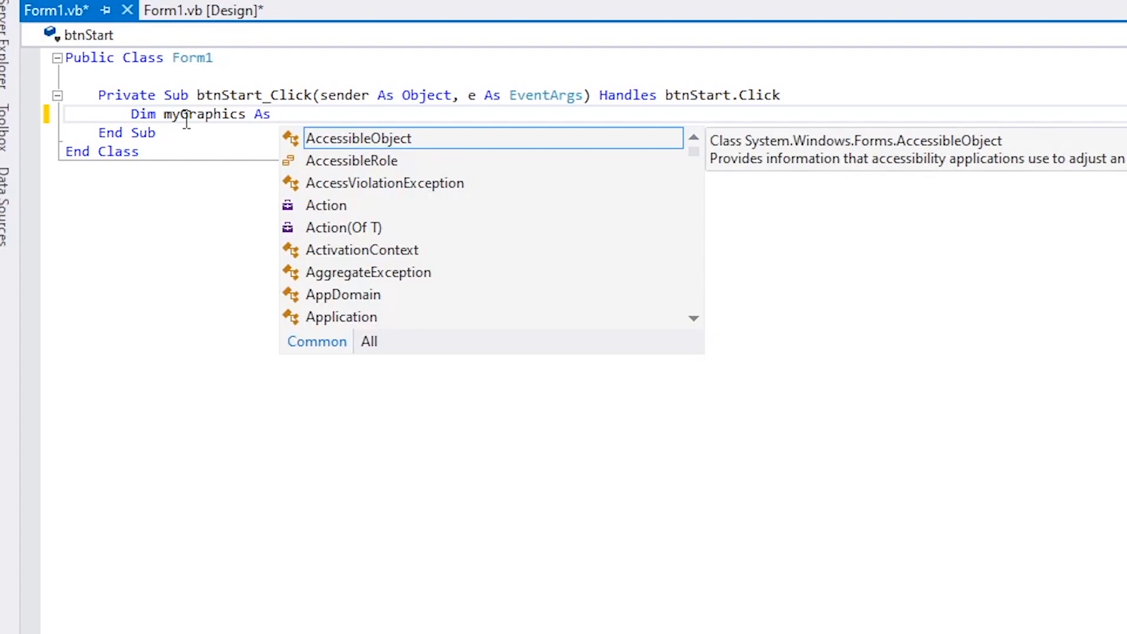
pyautogui.write('Graph')
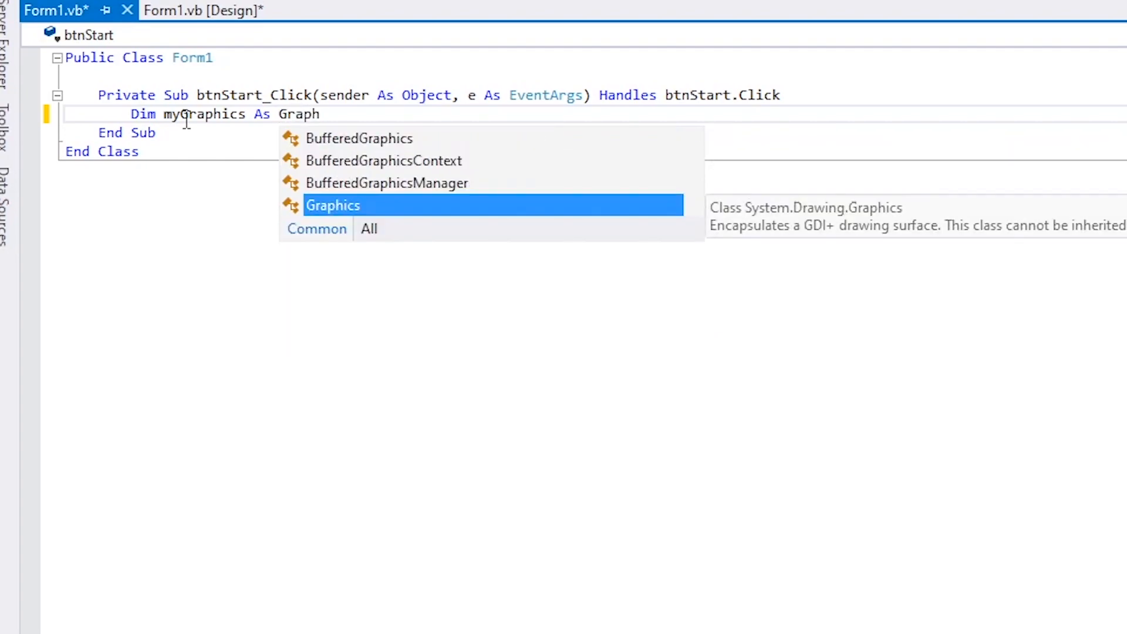
pyautogui.write('ics')
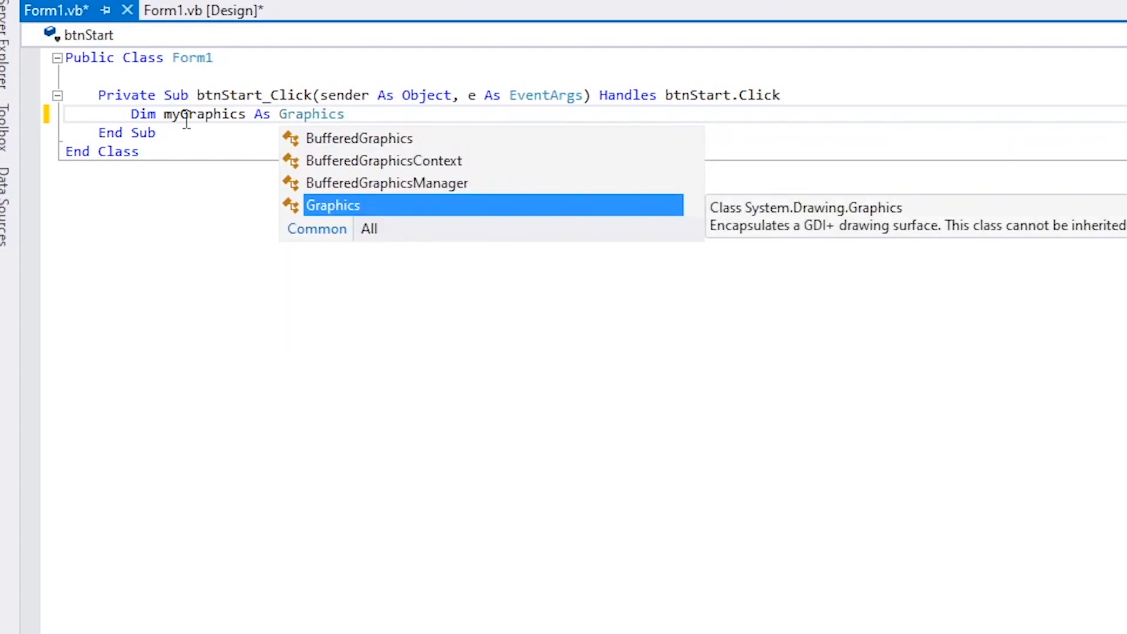
pyautogui.write('=m')
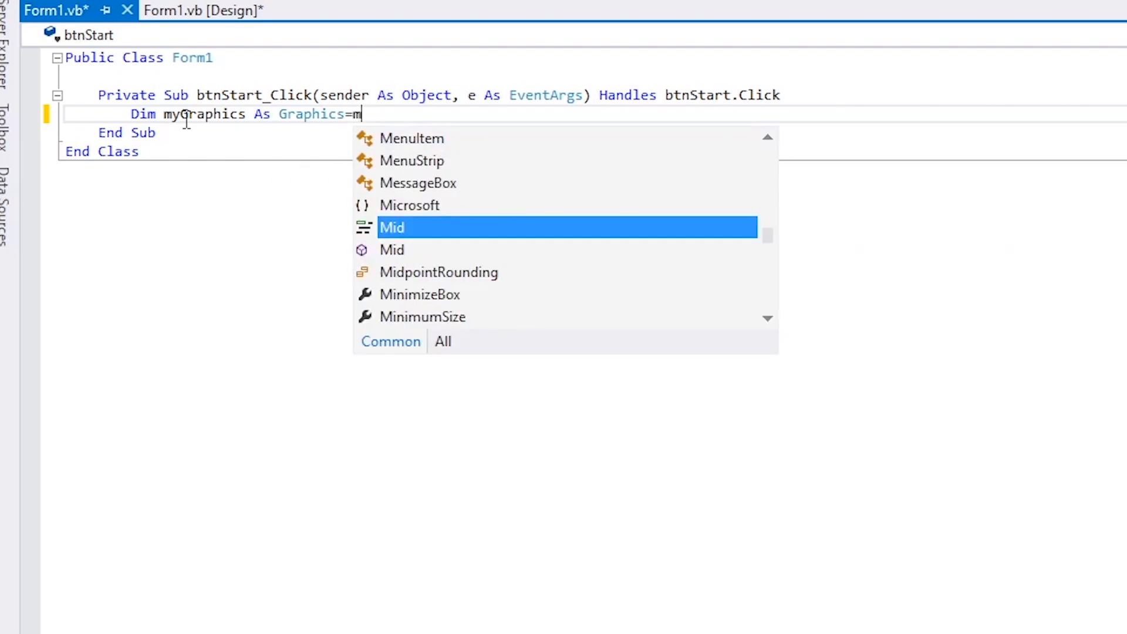
pyautogui.write('e.cr')
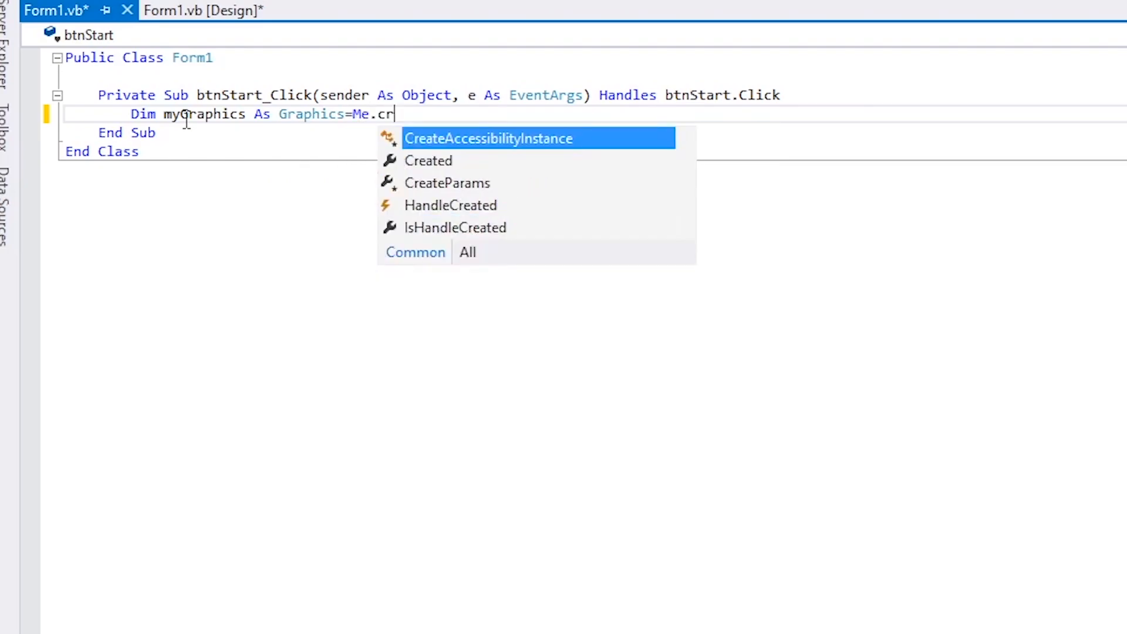
pyautogui.write('eate')
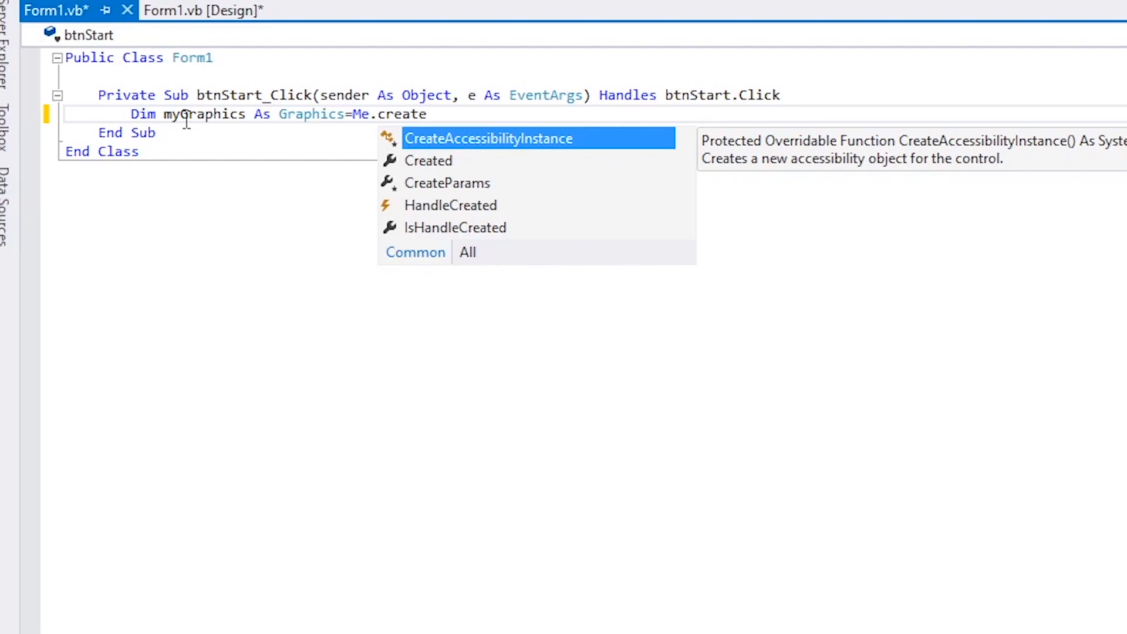
pyautogui.write('Gr')
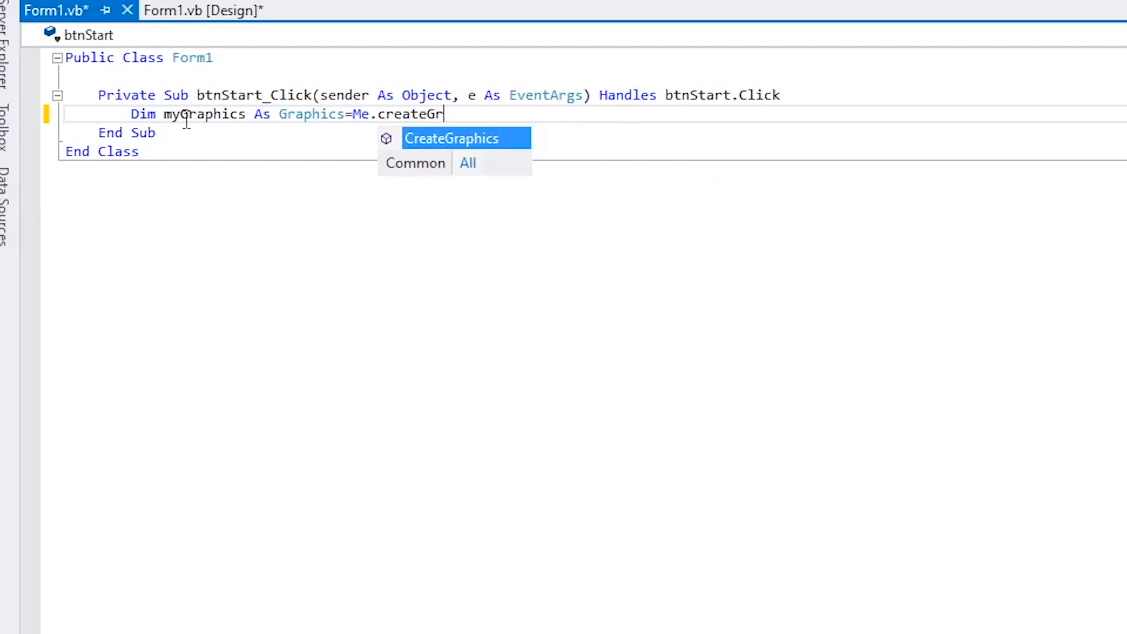
pyautogui.moveTo(439, 150)
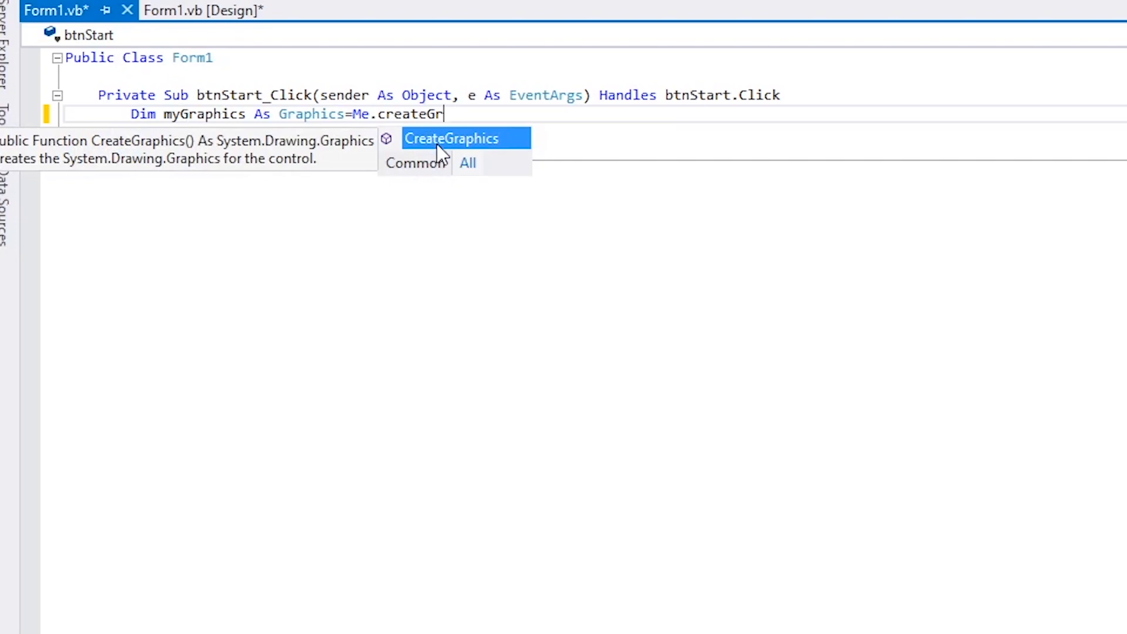
pyautogui.moveTo(451, 143)
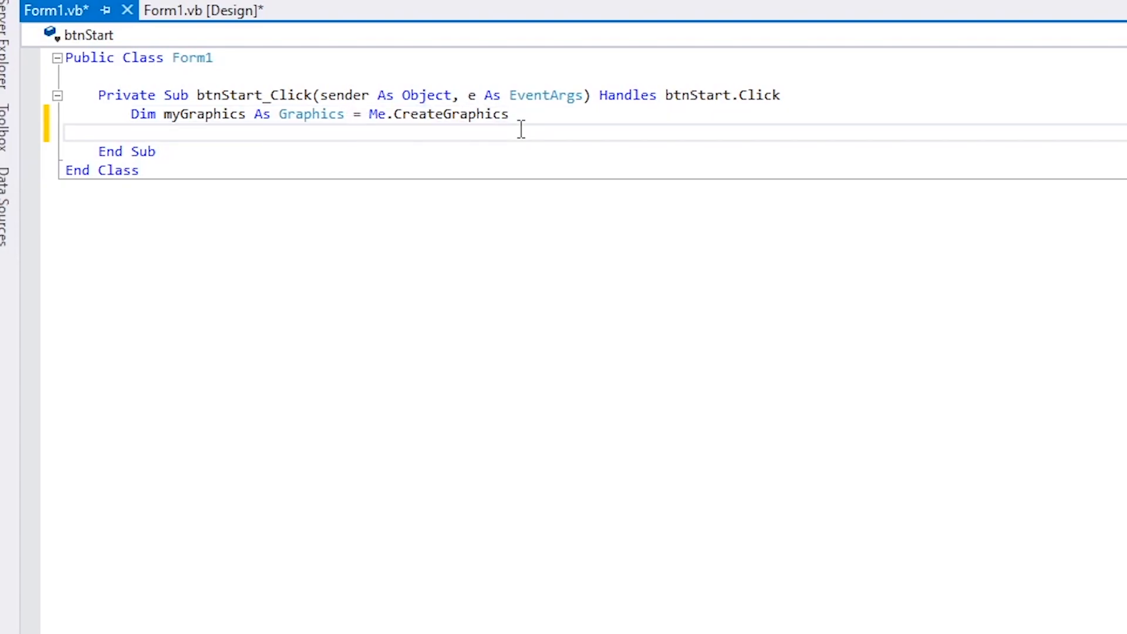
# - Declare intRed, intGreen and intBlue As Integer
pyautogui.write('Dim')
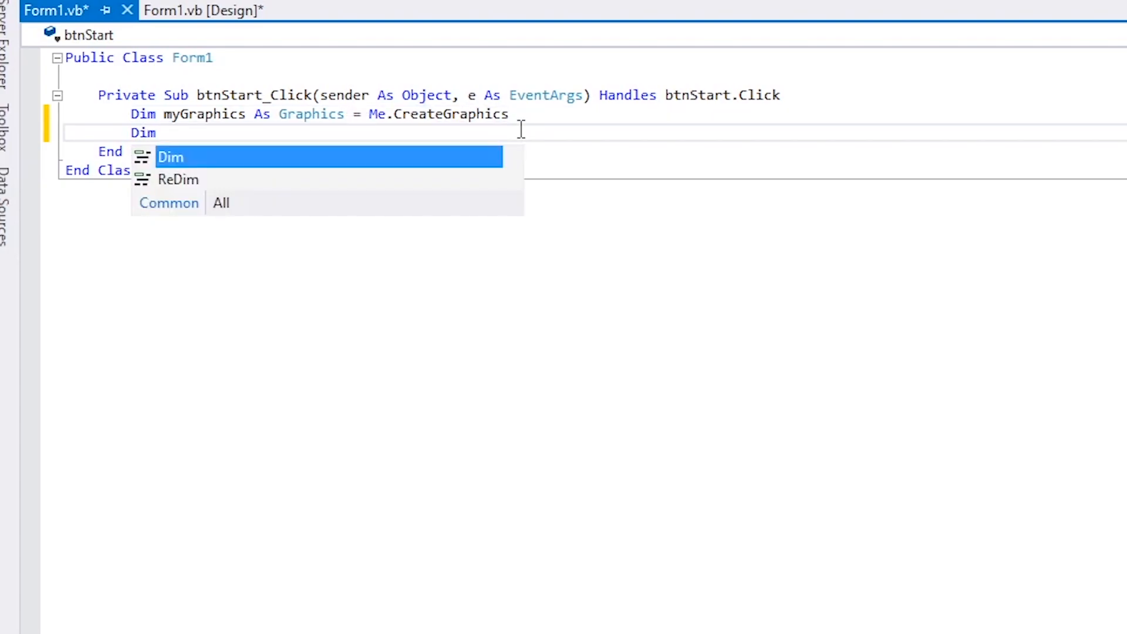
pyautogui.write('int')
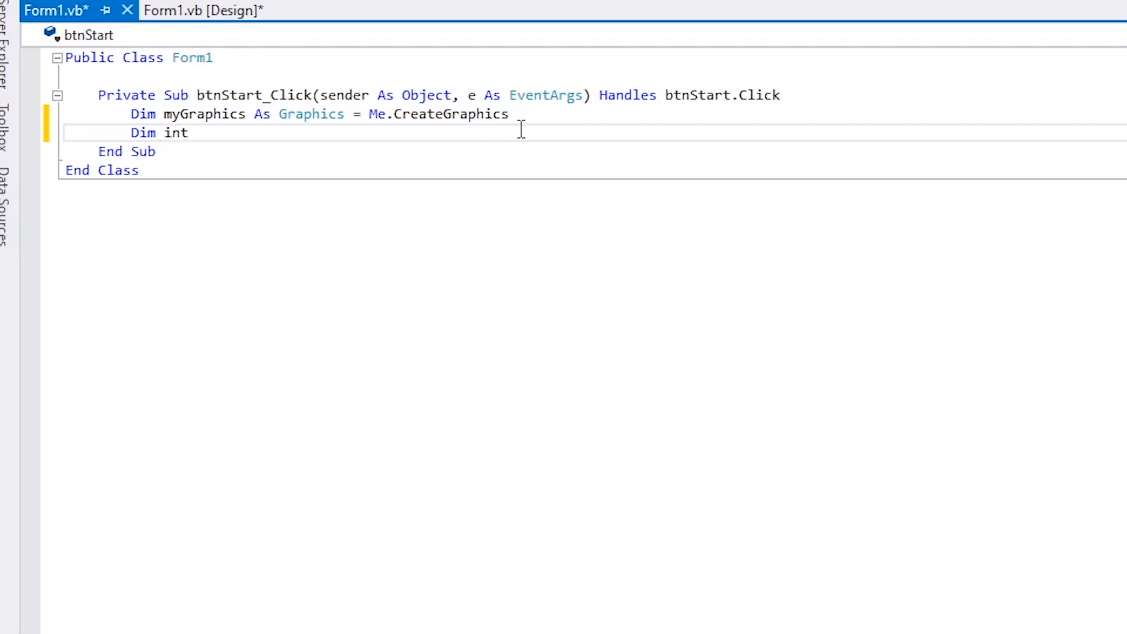
pyautogui.write('Red As')
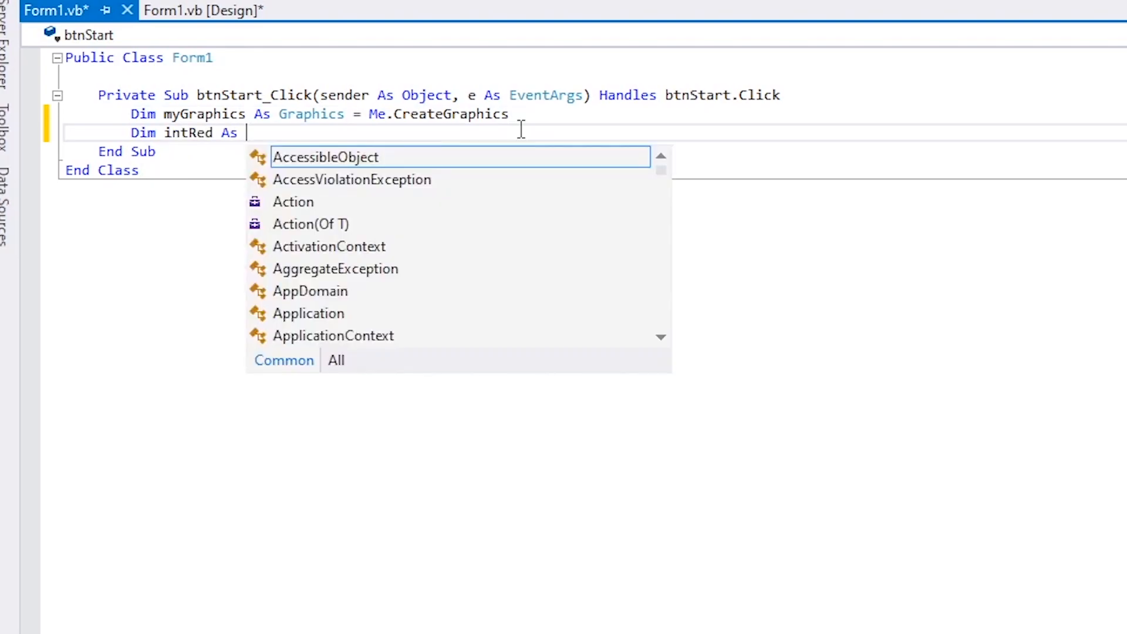
pyautogui.write('integer,')
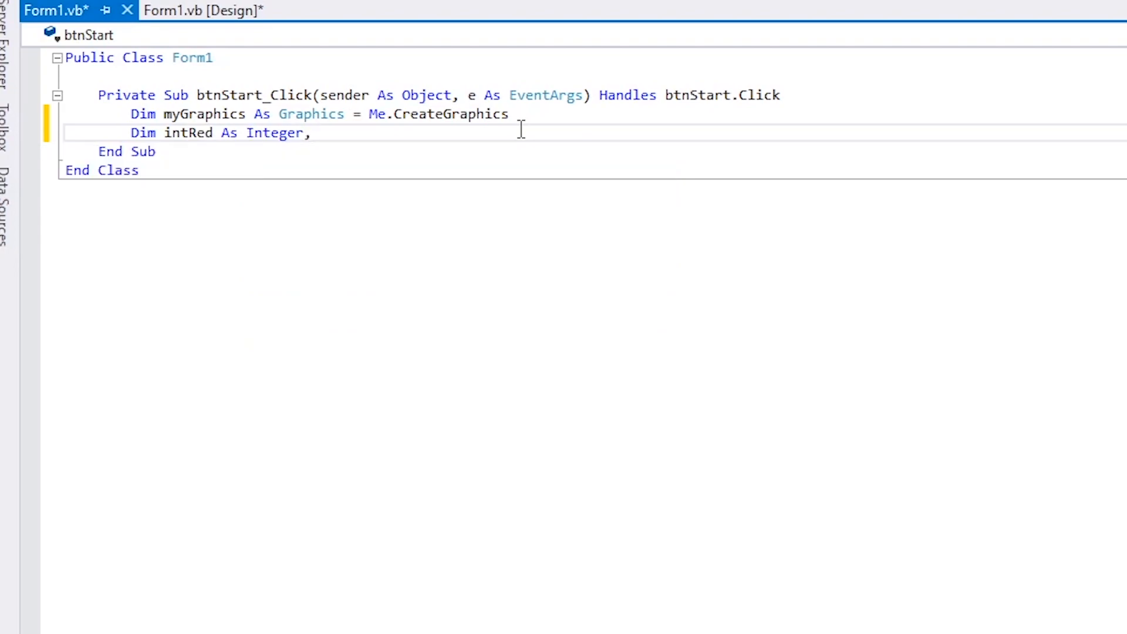
pyautogui.write('int')
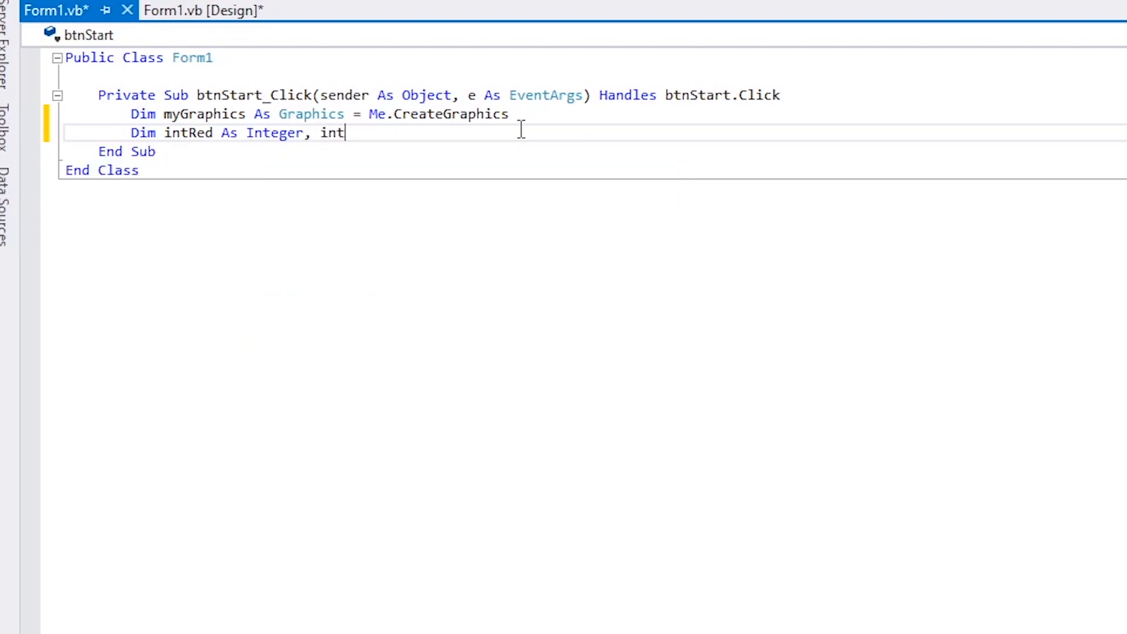
pyautogui.write('Green as')
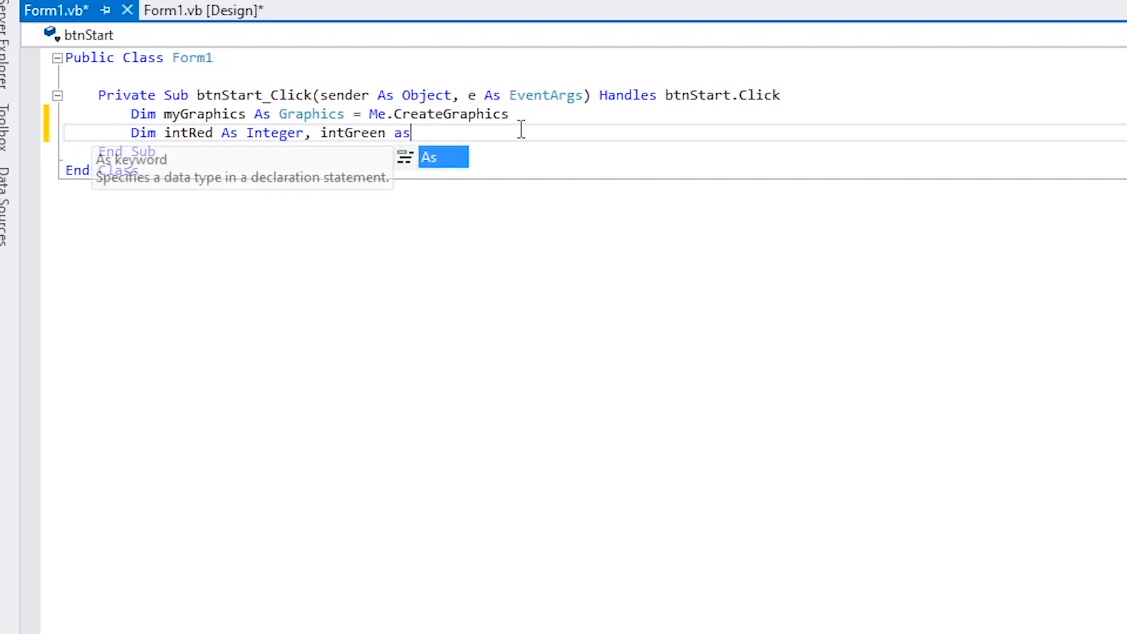
pyautogui.write('integer, intBlue As Integer')
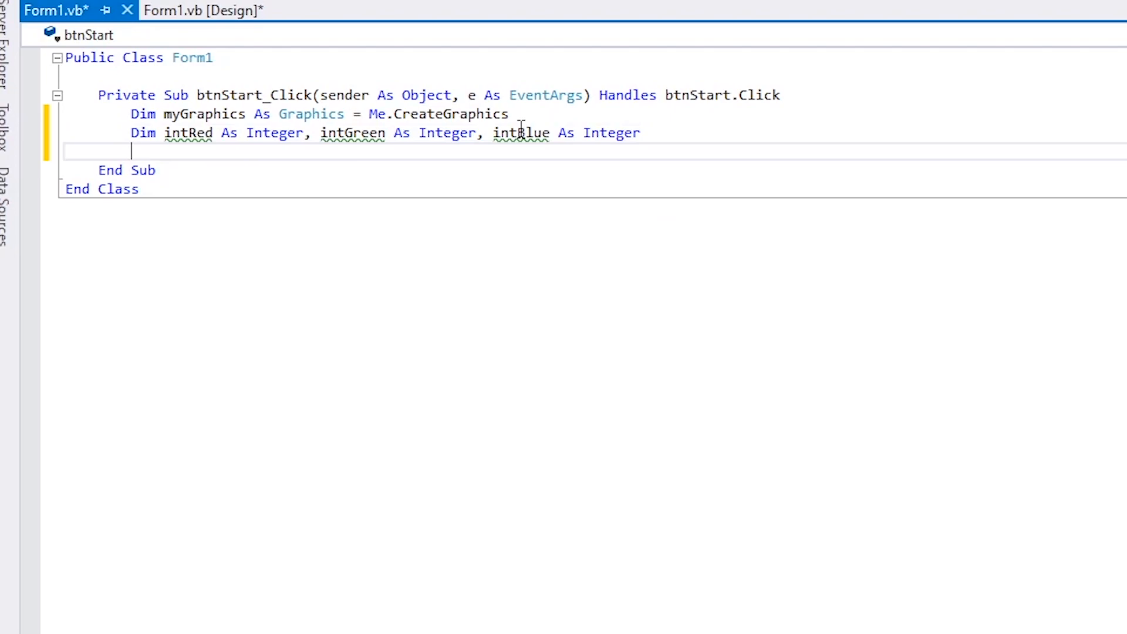
pyautogui.moveTo(521, 133)
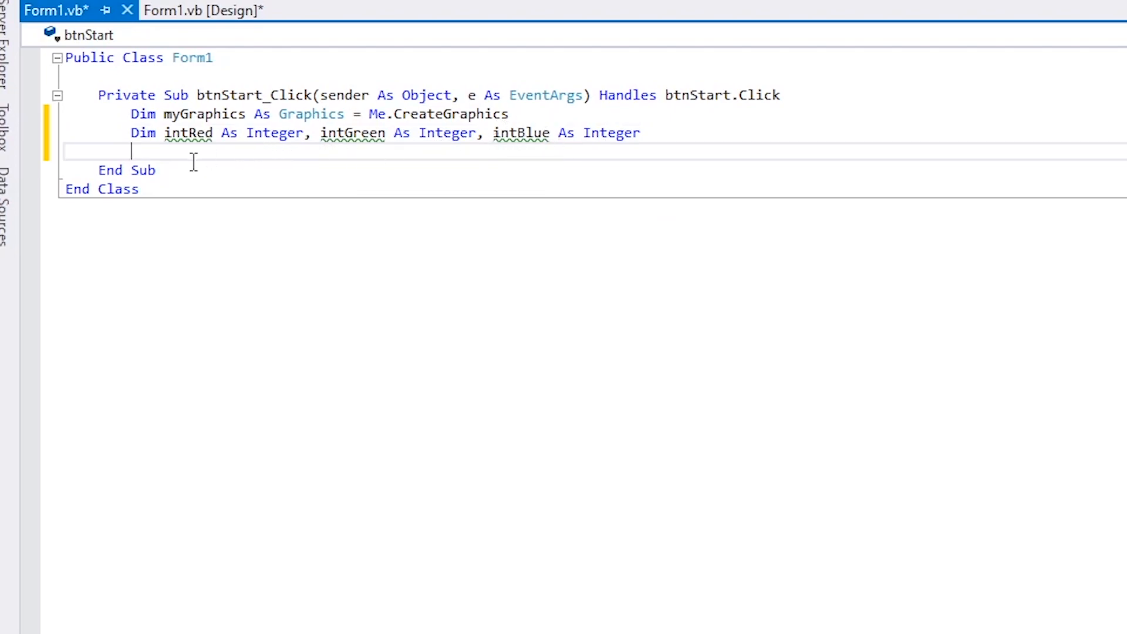
pyautogui.moveTo(253, 155)
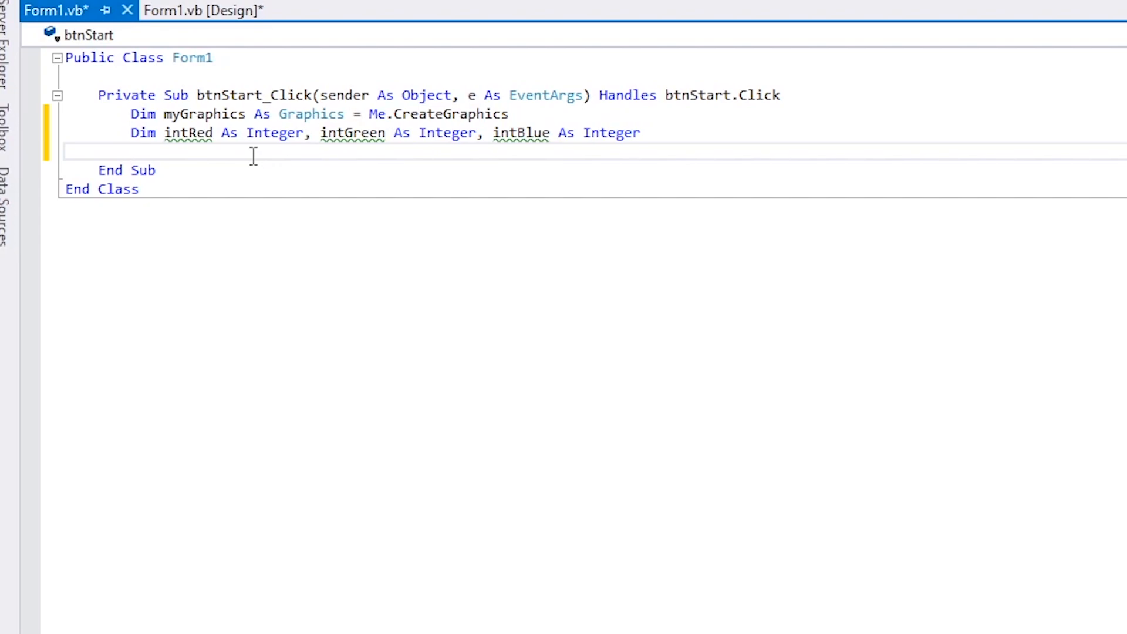
# - Declare myPen As Pen and set it to New Pen(Drawing.Color.FromArgb(255, 0, 0))
pyautogui.write('Dim M')
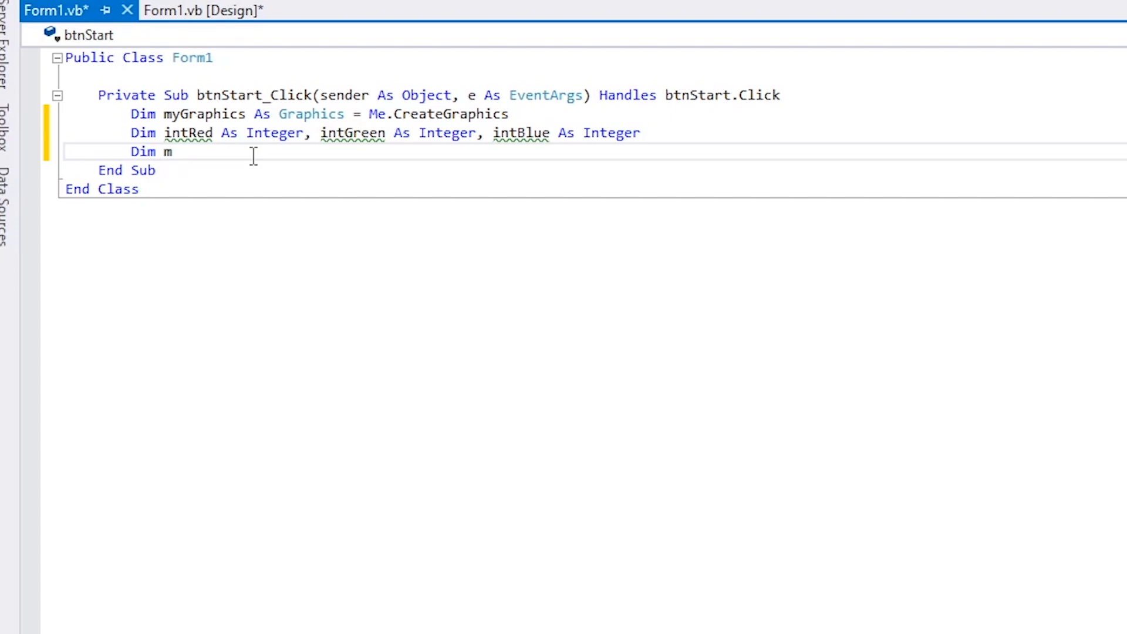
pyautogui.write('yP')
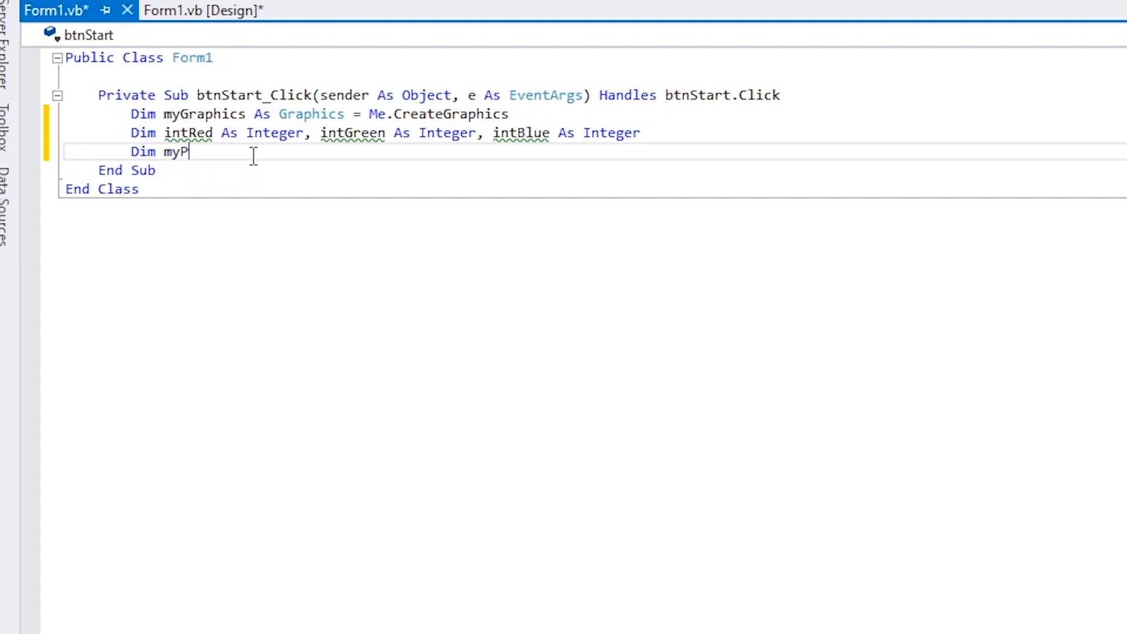
pyautogui.write('en as')
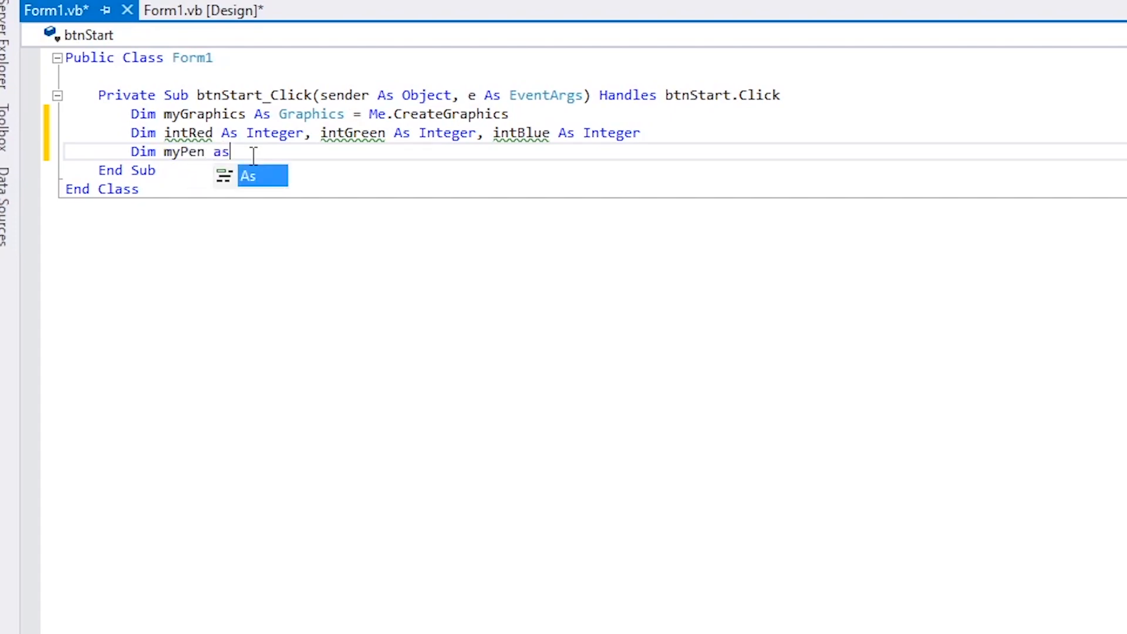
pyautogui.write('Pen')
pyautogui.write('my')
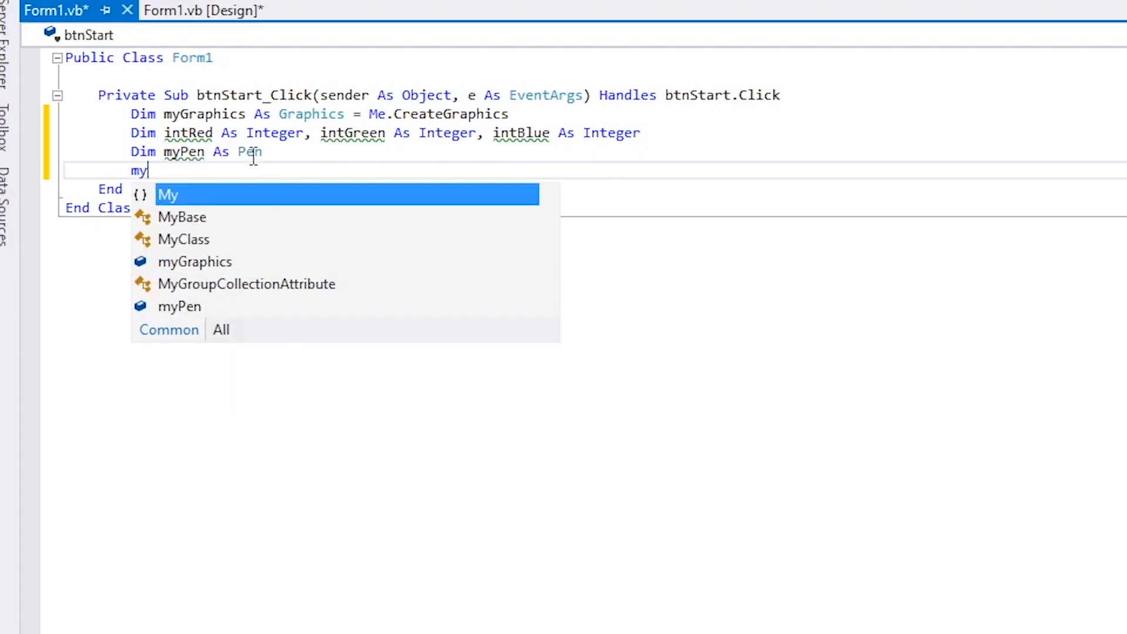
pyautogui.write('Pen')
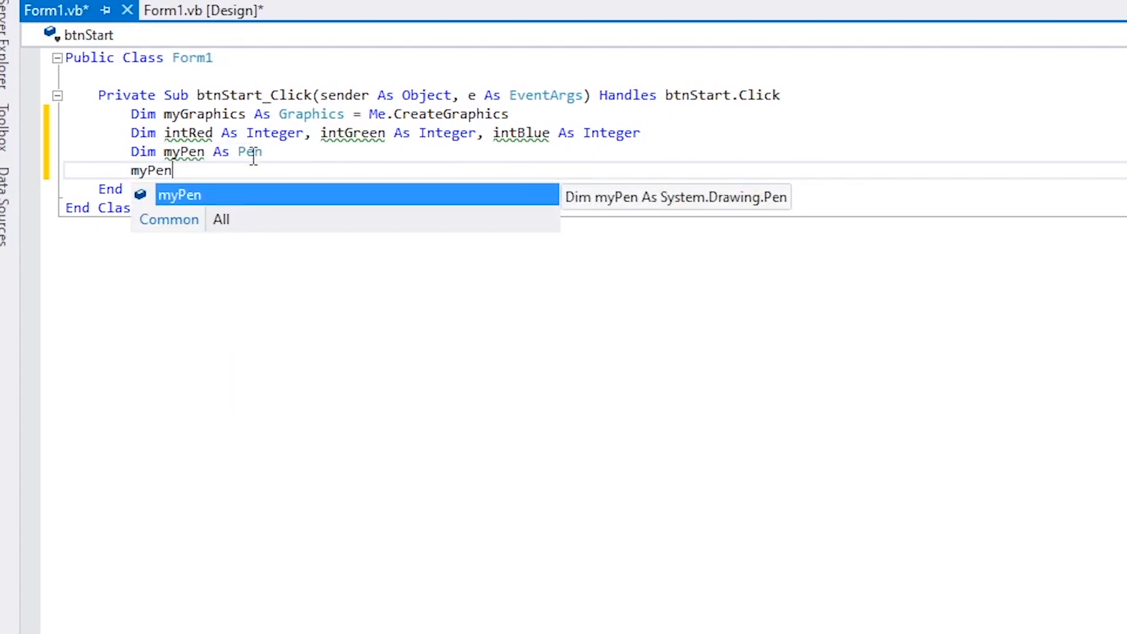
pyautogui.write('=New Pen(')
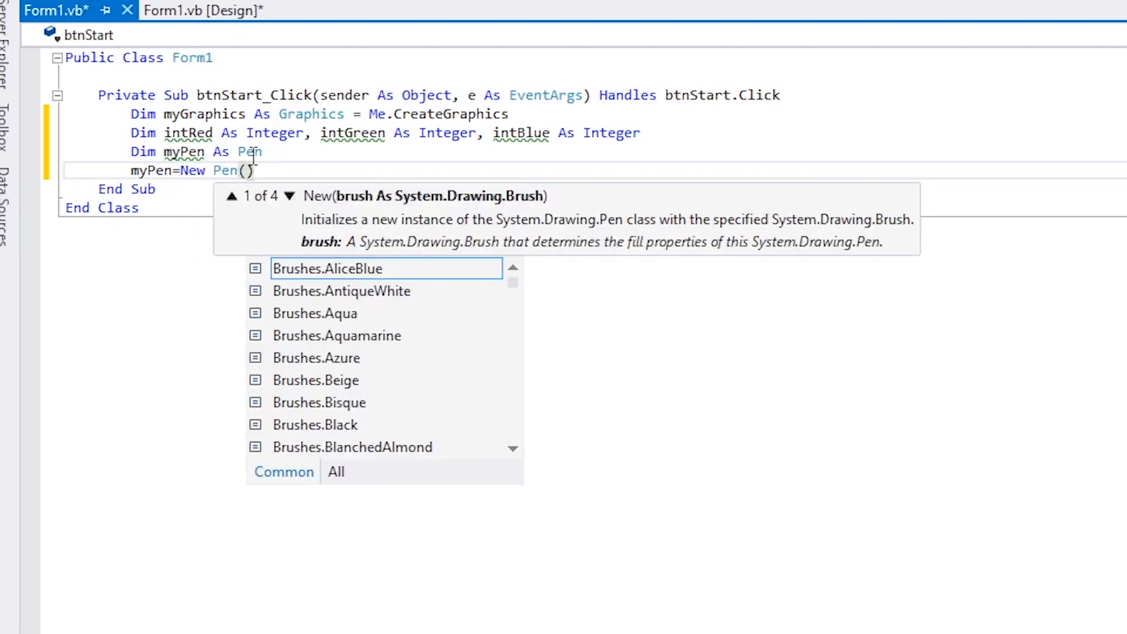
pyautogui.write('d')
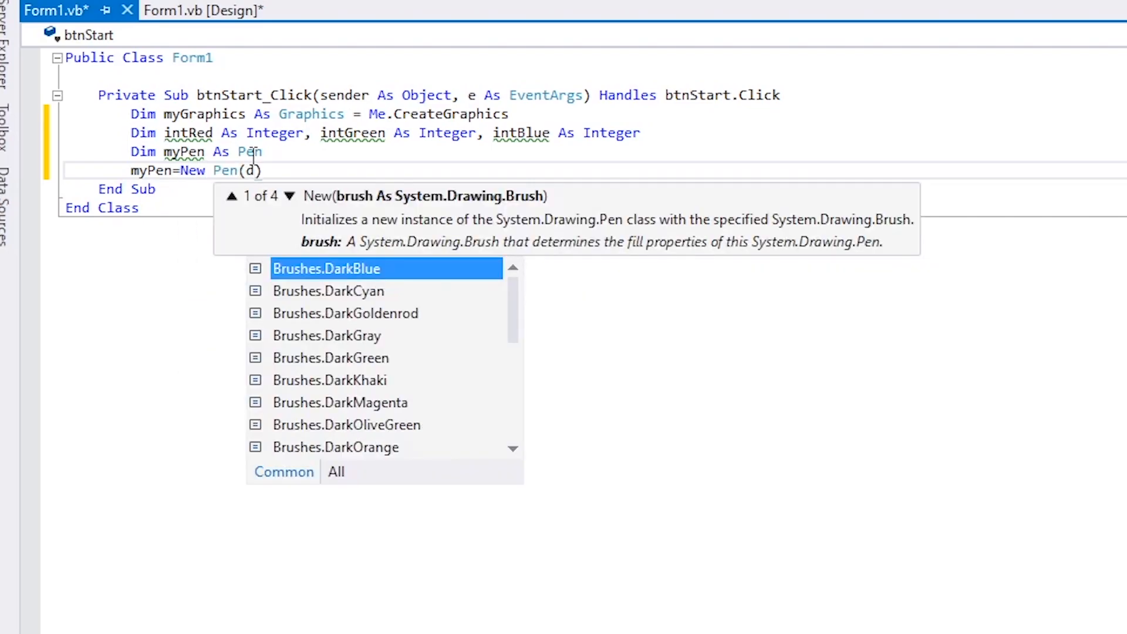
pyautogui.write('r')
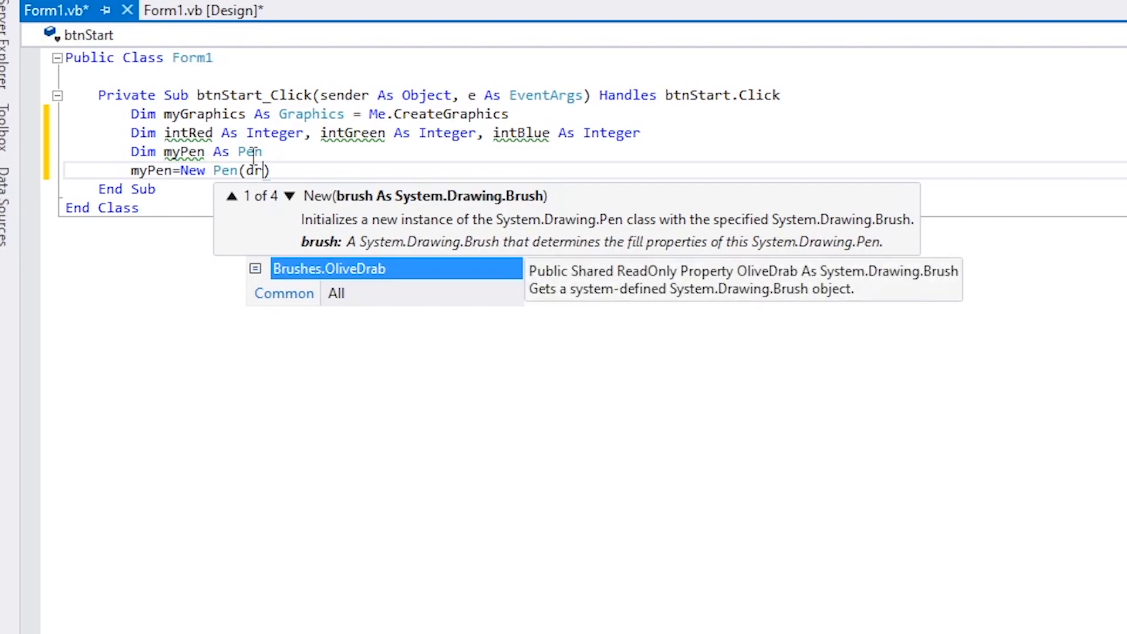
pyautogui.write('D')
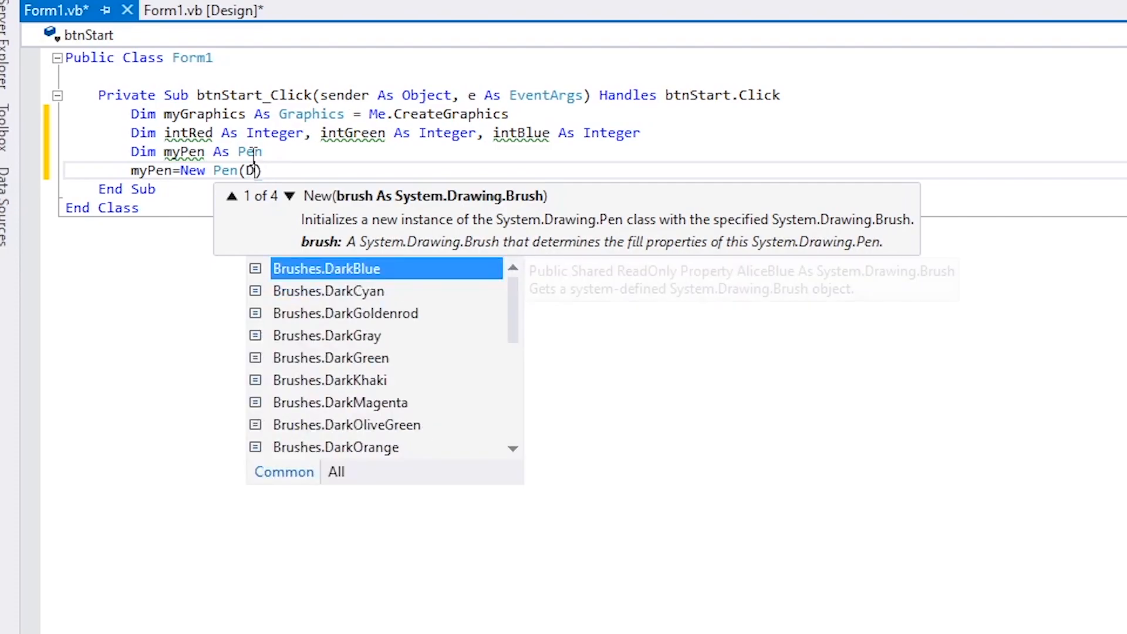
pyautogui.write('rawing')
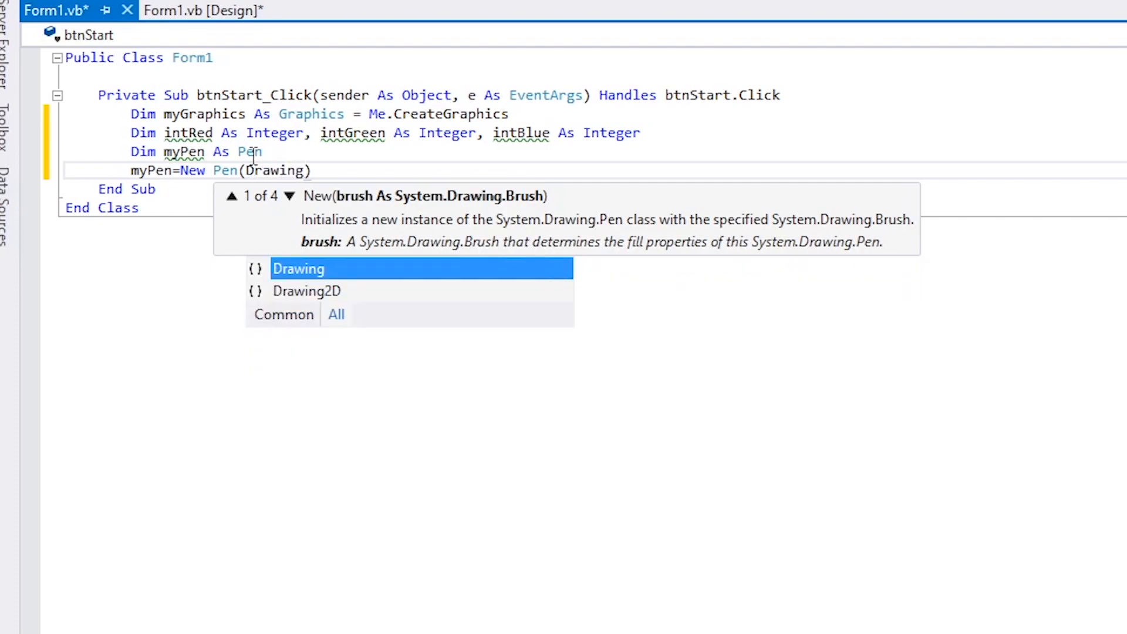
pyautogui.write('.color')
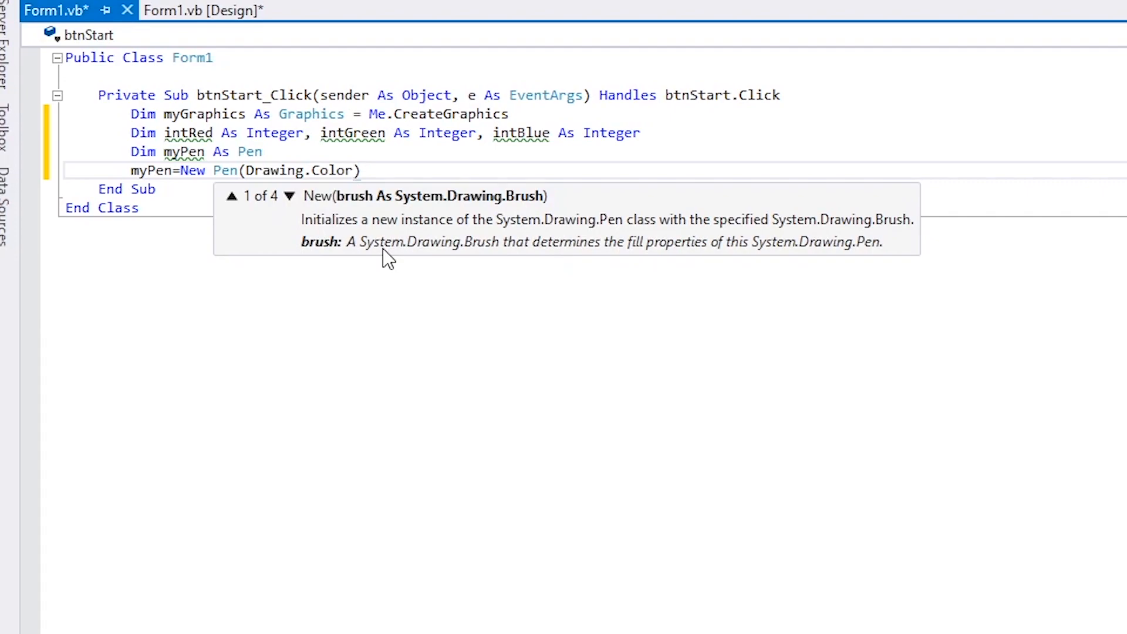
pyautogui.write('.From')
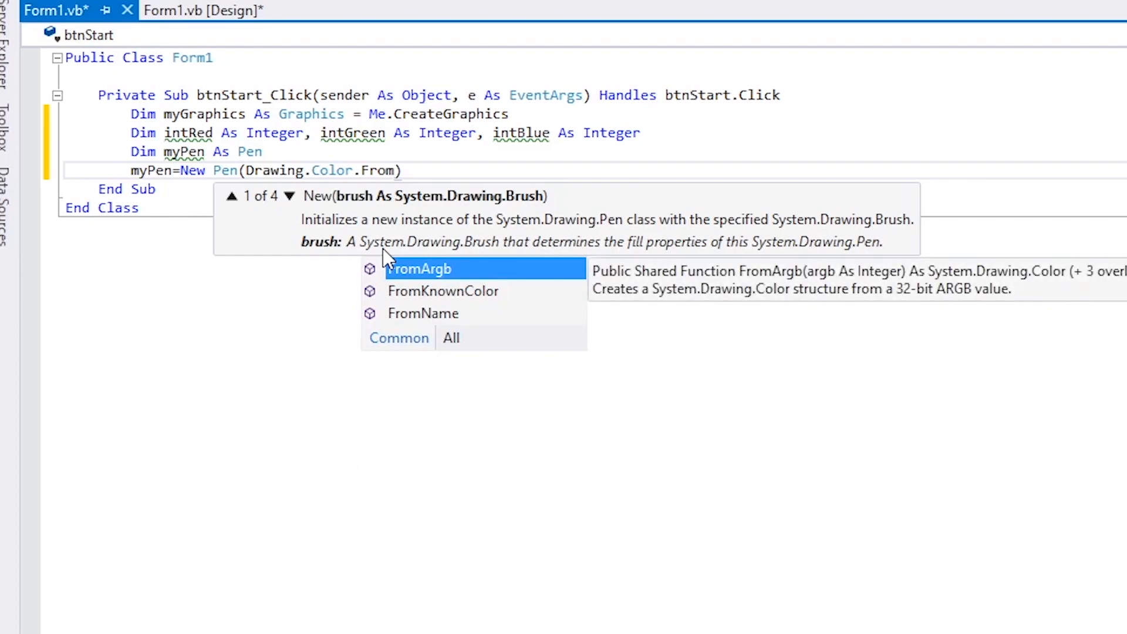
pyautogui.write('Ar')
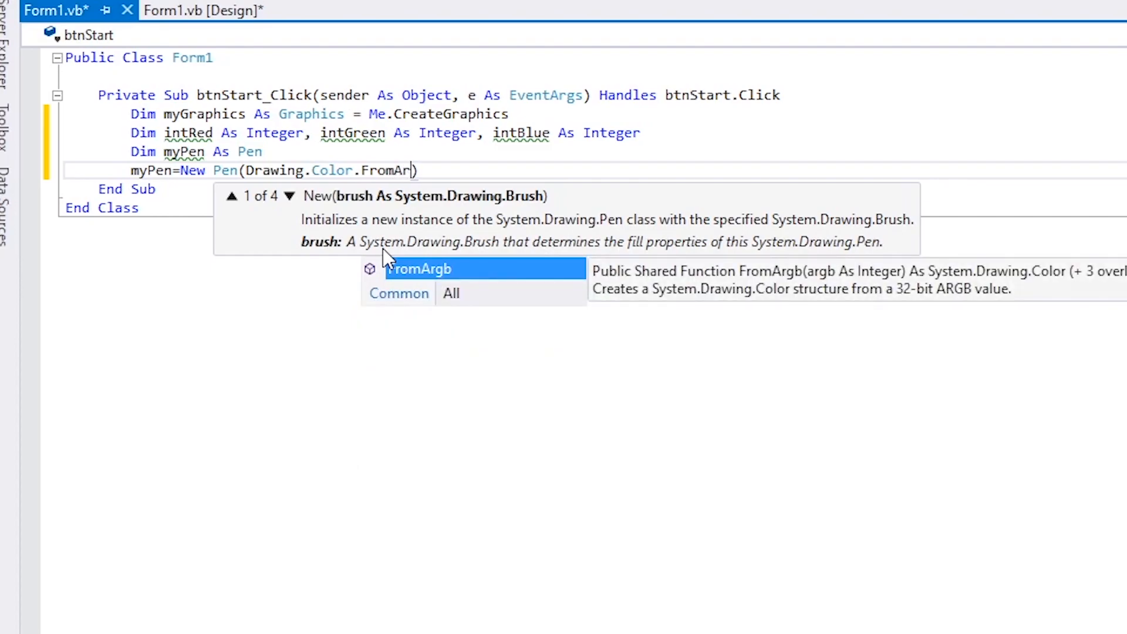
pyautogui.write('gb')
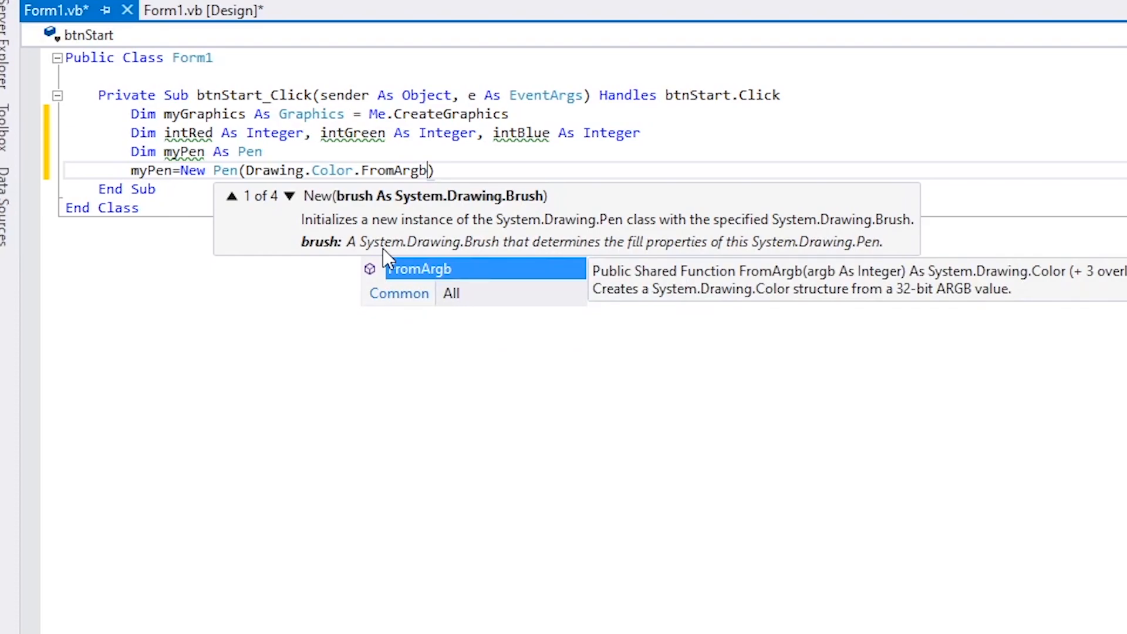
pyautogui.write('(255')
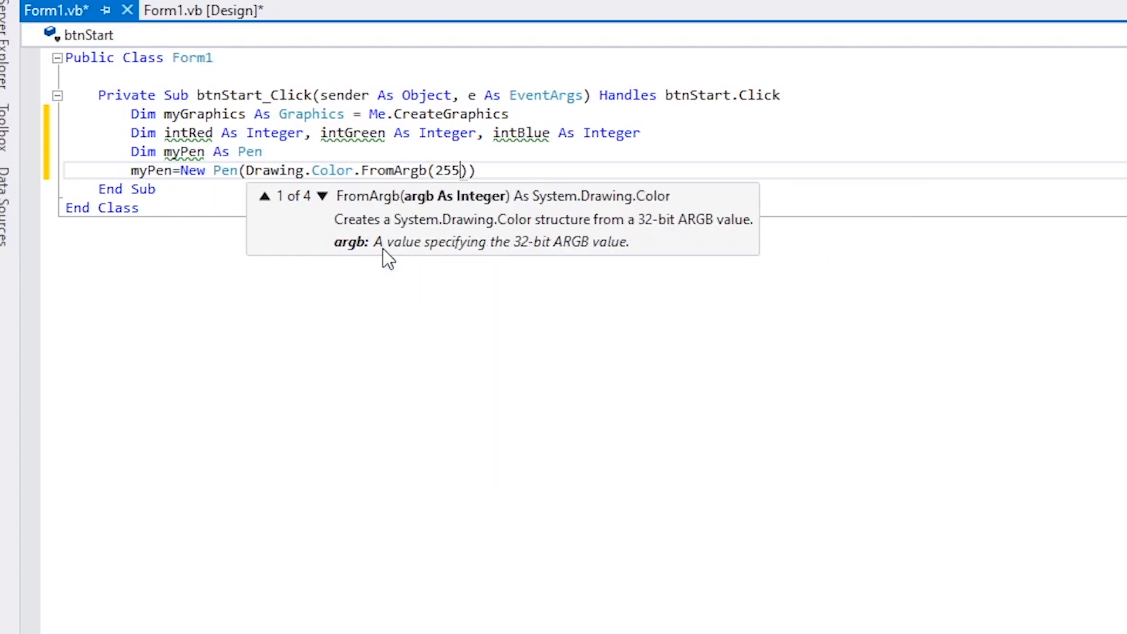
pyautogui.write(',0')
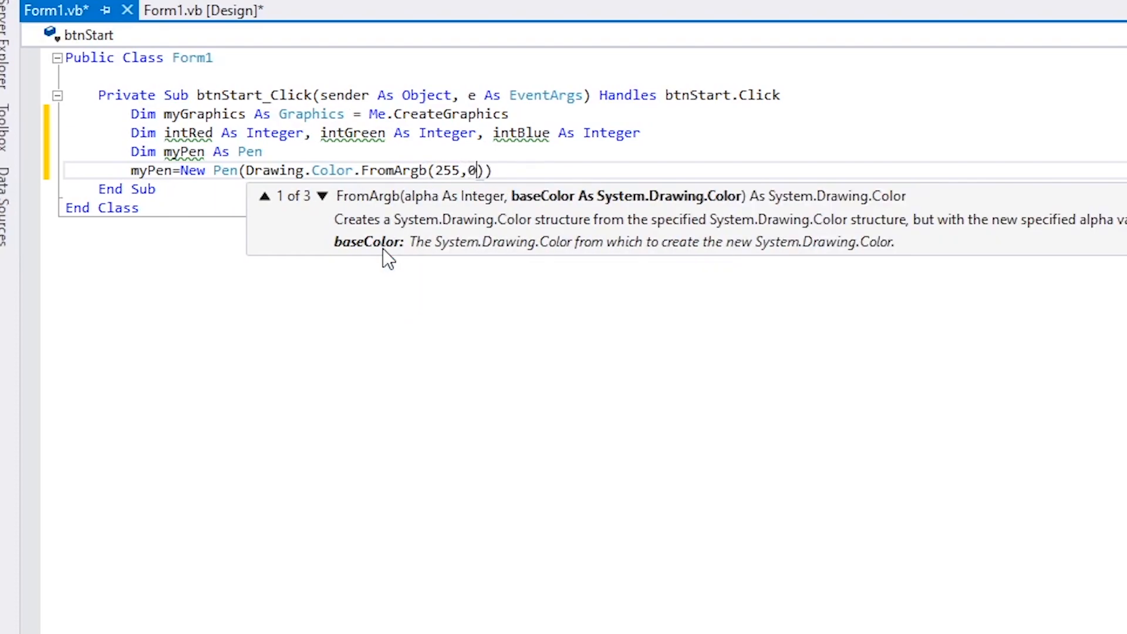
pyautogui.write(',0')
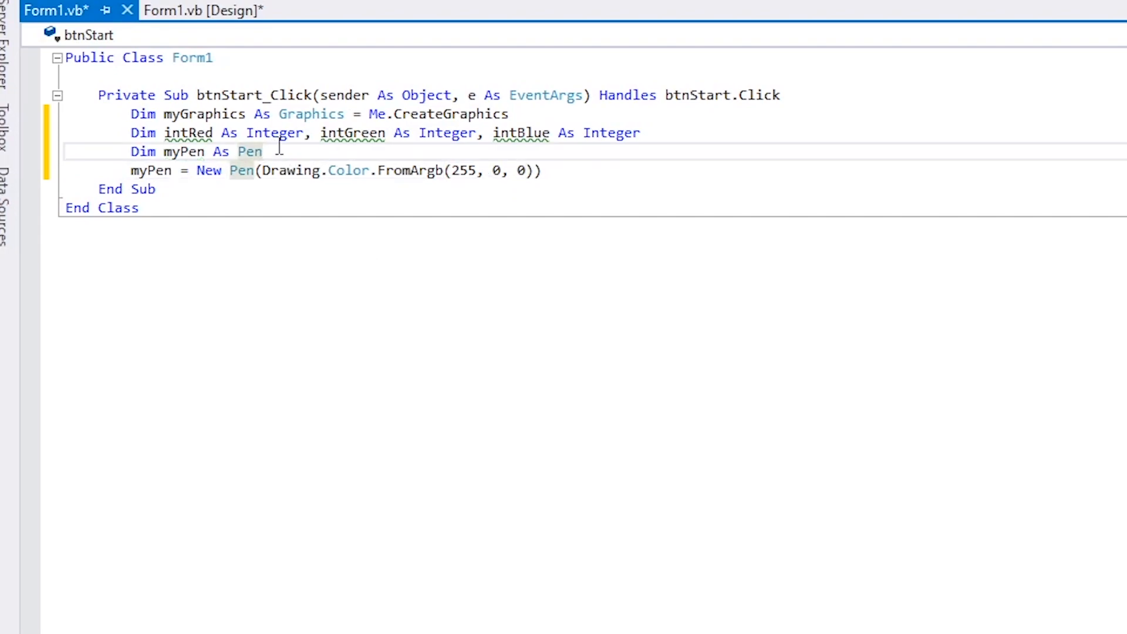
pyautogui.press('Enter')
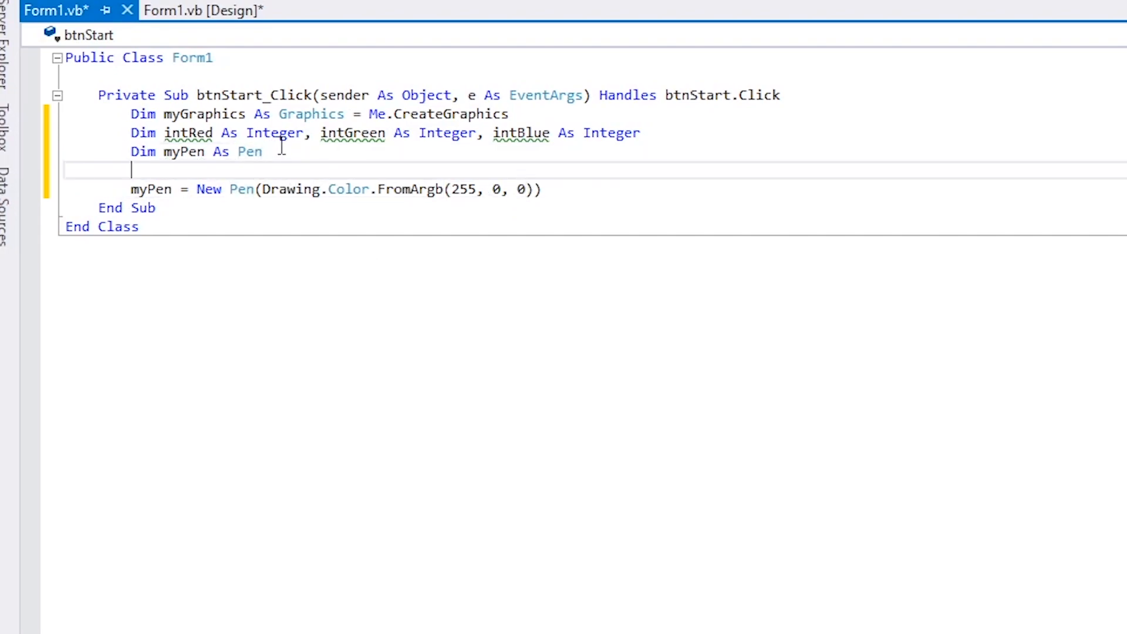
# - Write Dim myBrush As Brush beneath the myPen declaration
pyautogui.write('Dim my')
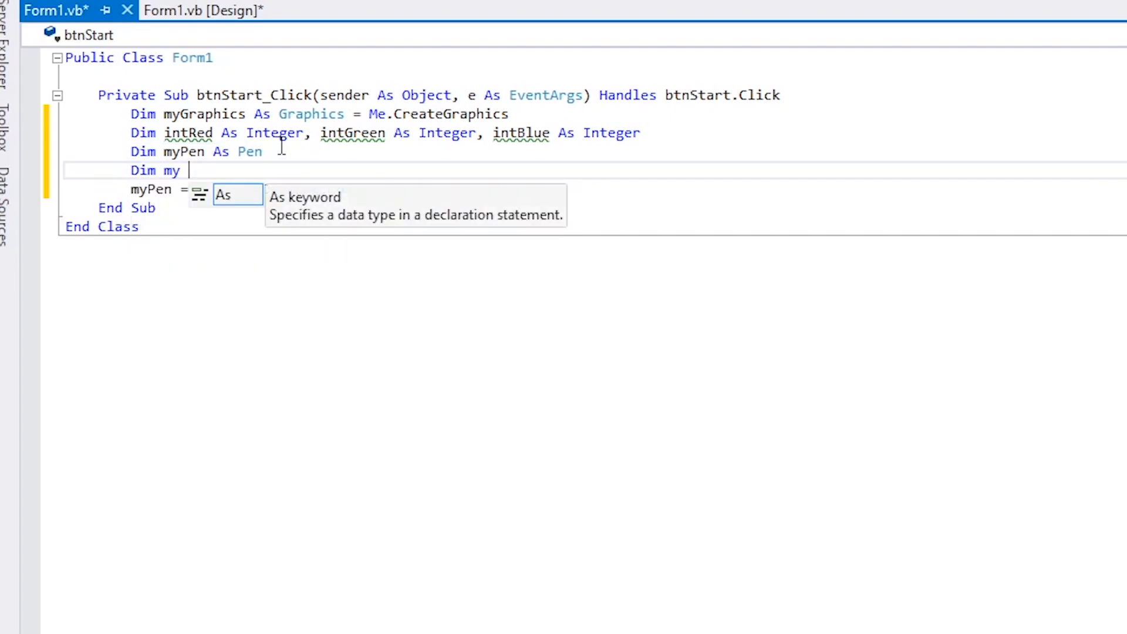
pyautogui.write('Briu')
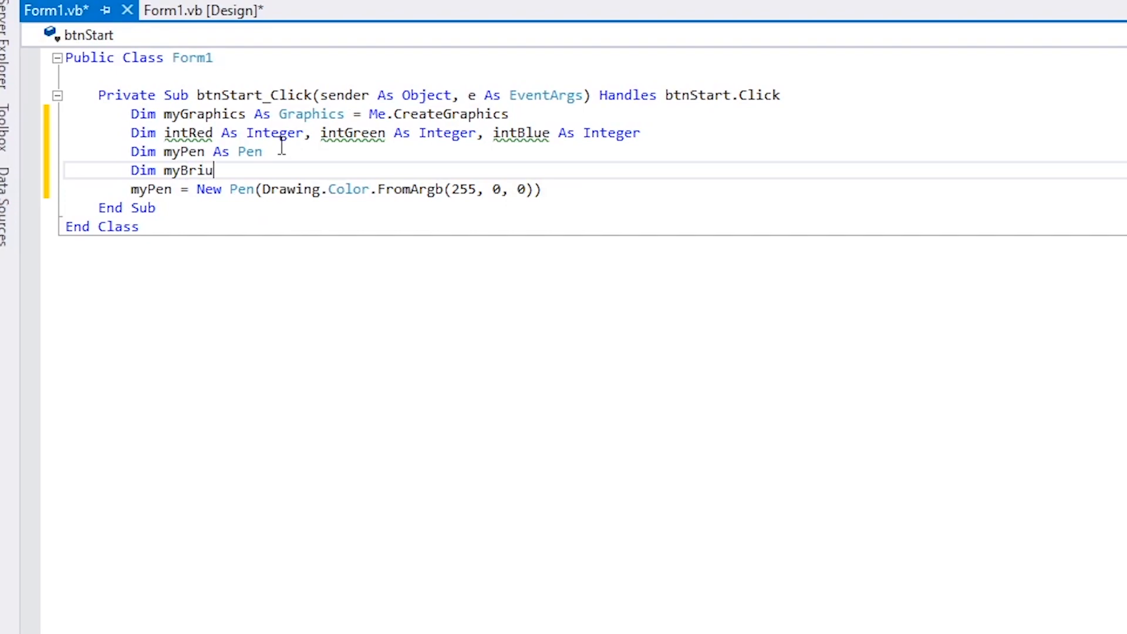
pyautogui.write('sh')
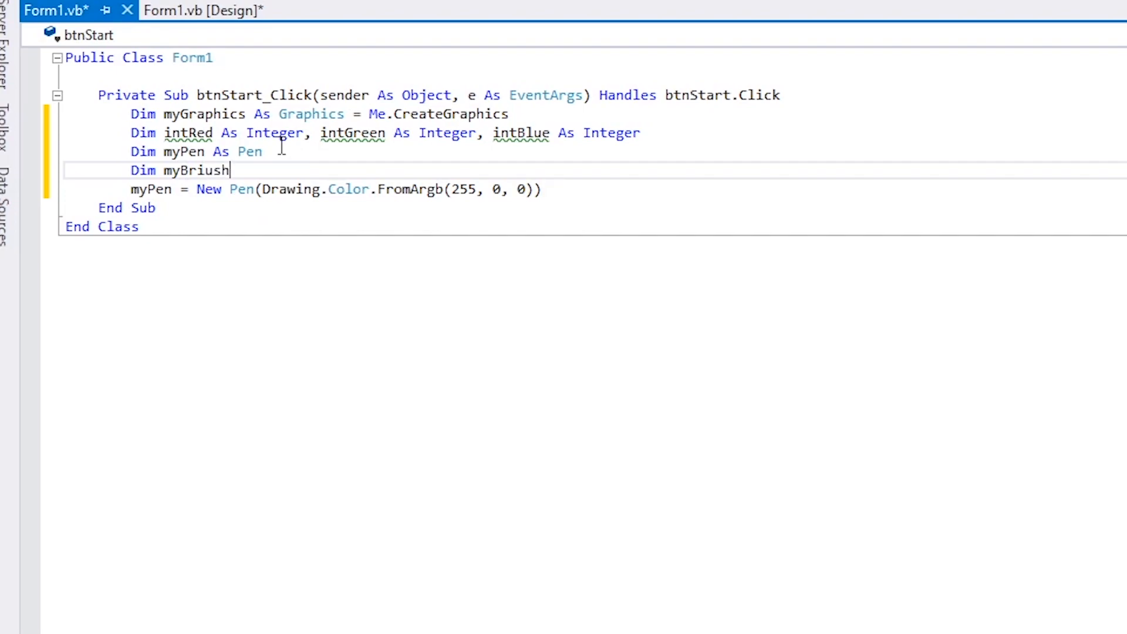
pyautogui.press('BackSpace')
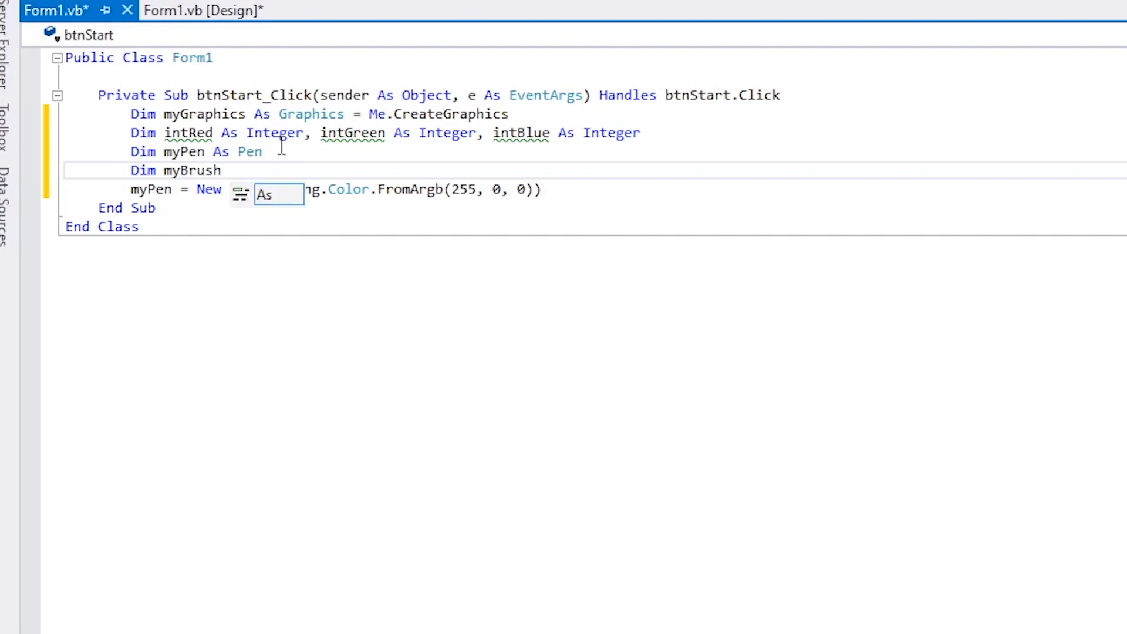
pyautogui.write('As')
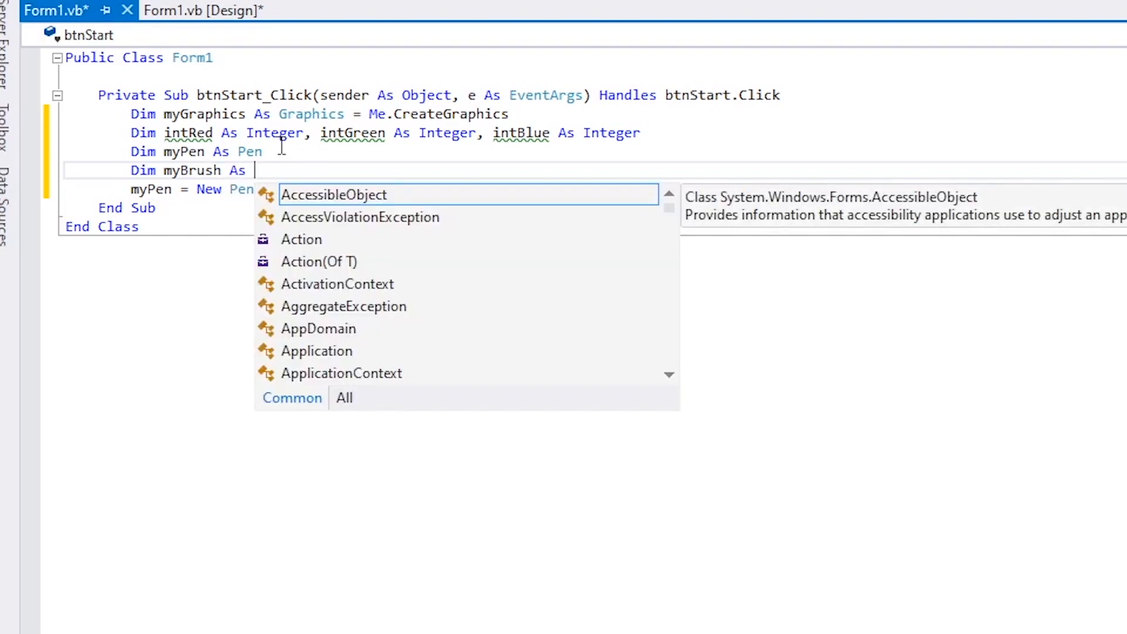
pyautogui.write('br')
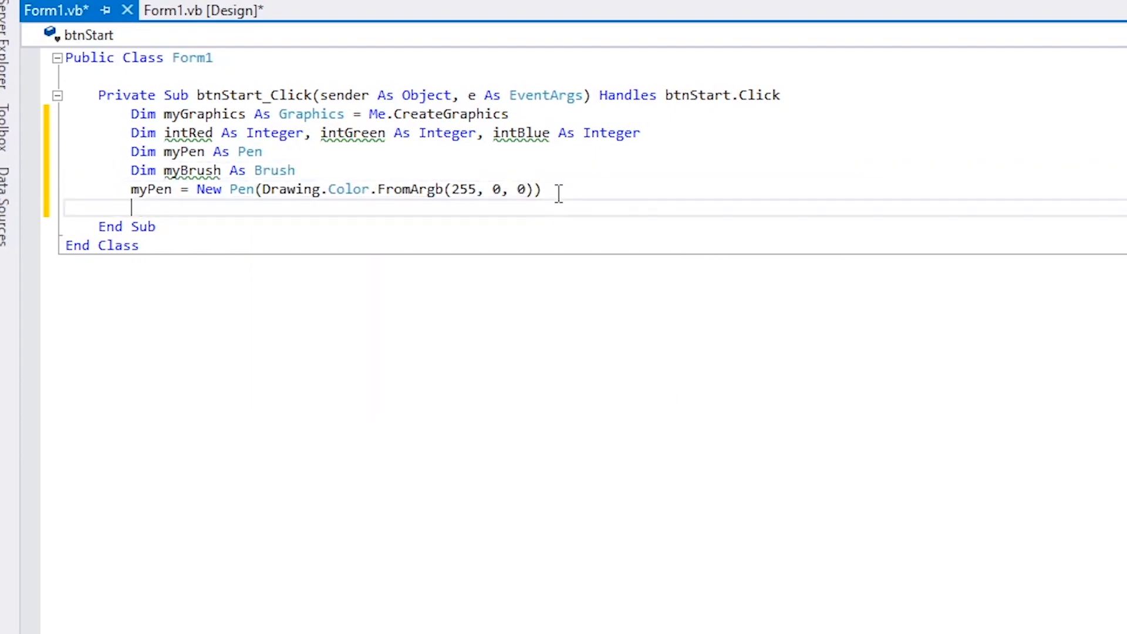
# - Begin the assignment myBrush = New SolidBrush( using IntelliSense
pyautogui.write('myB')
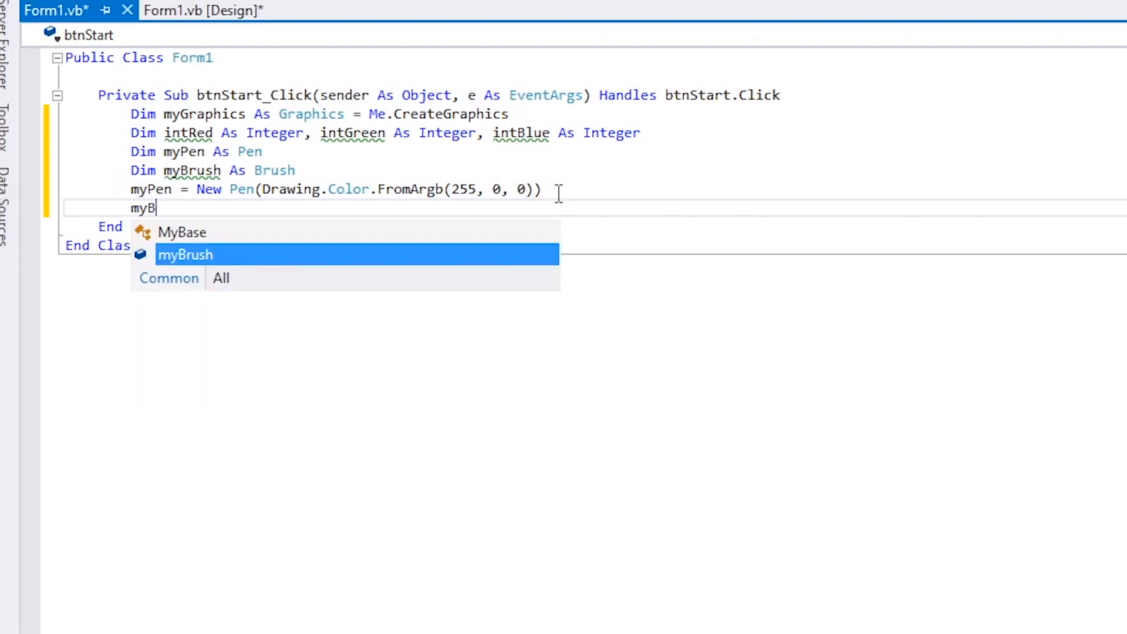
pyautogui.write('rush')
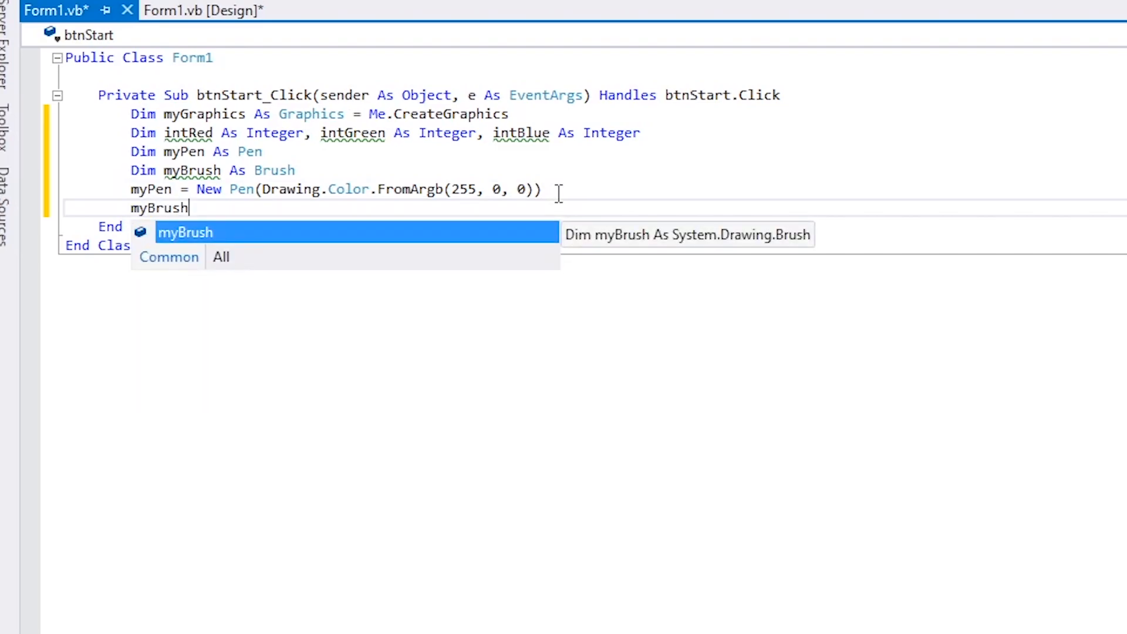
pyautogui.write('=')
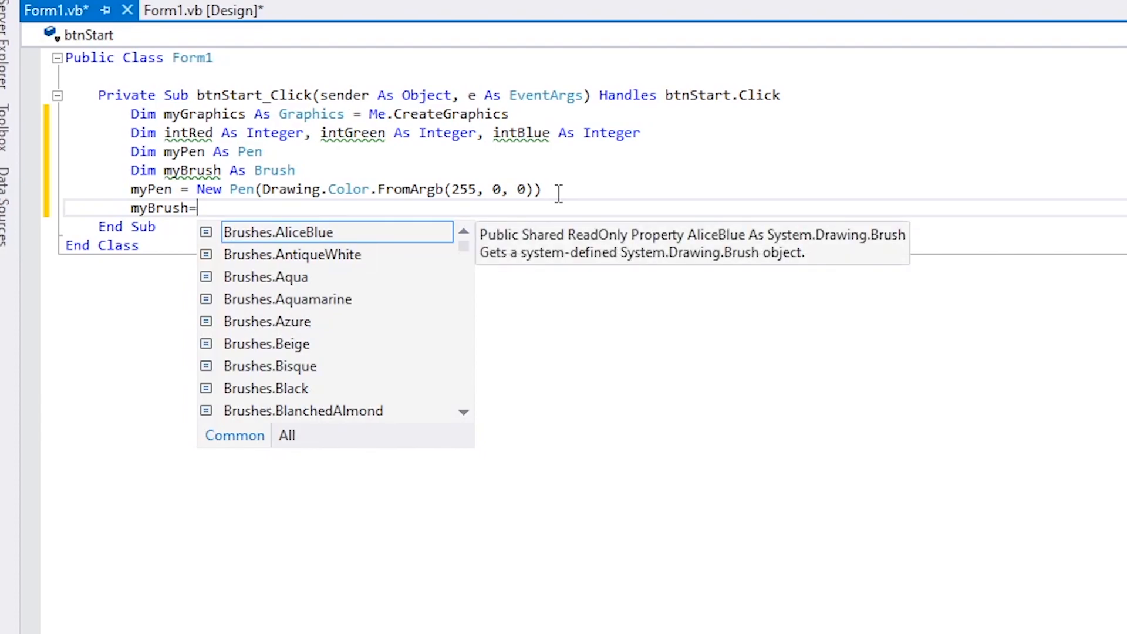
pyautogui.write('new')
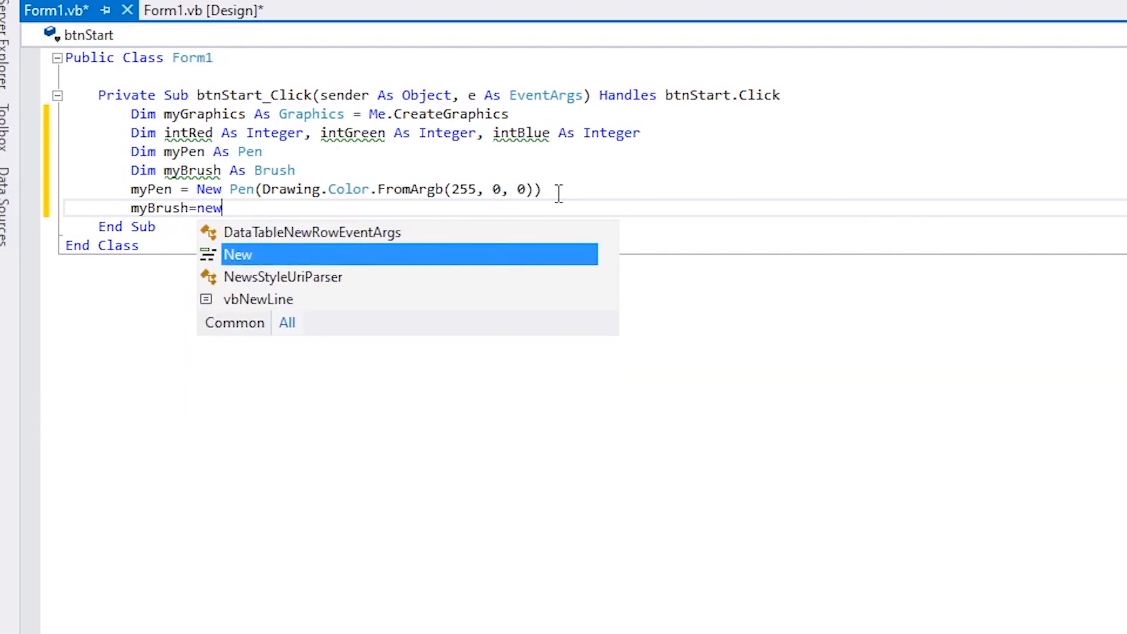
pyautogui.write('s')
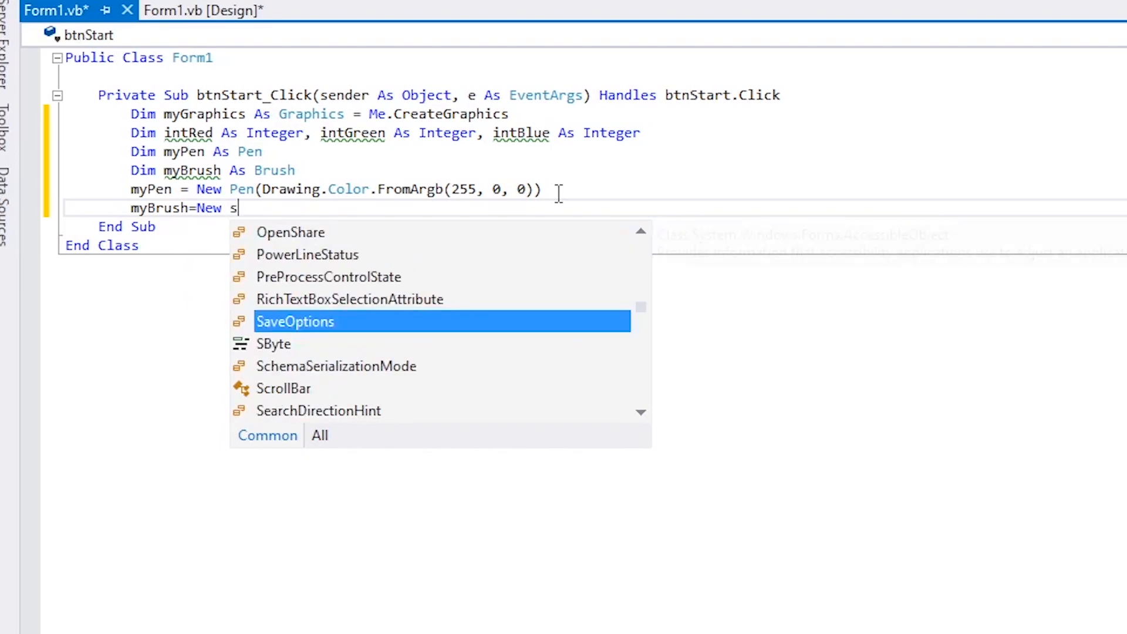
pyautogui.write('ol')
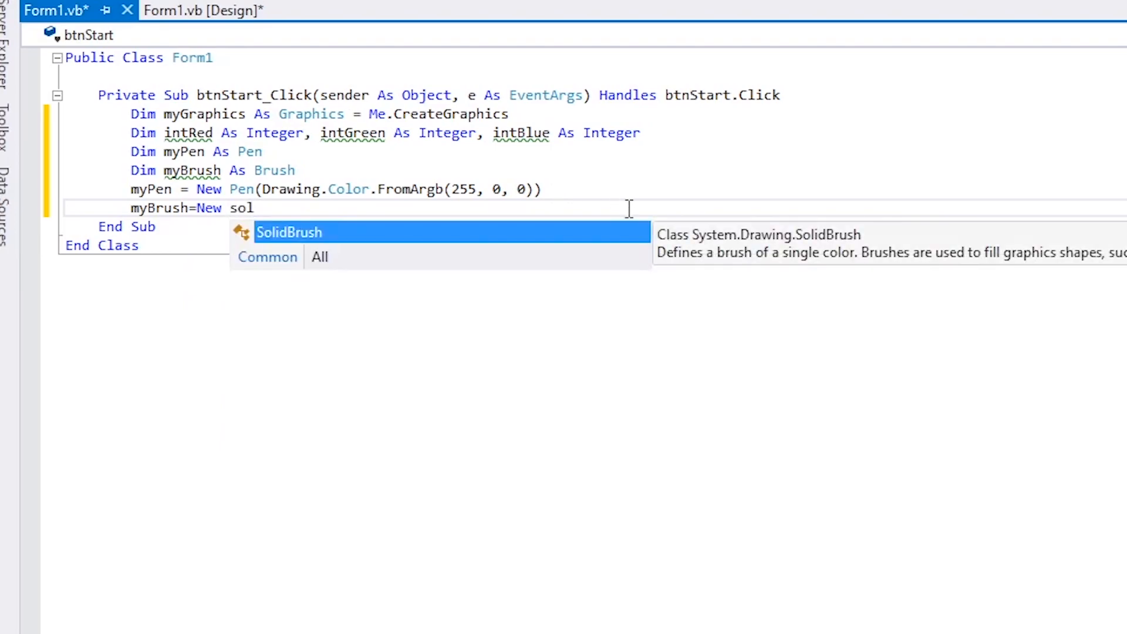
pyautogui.press('Tab')
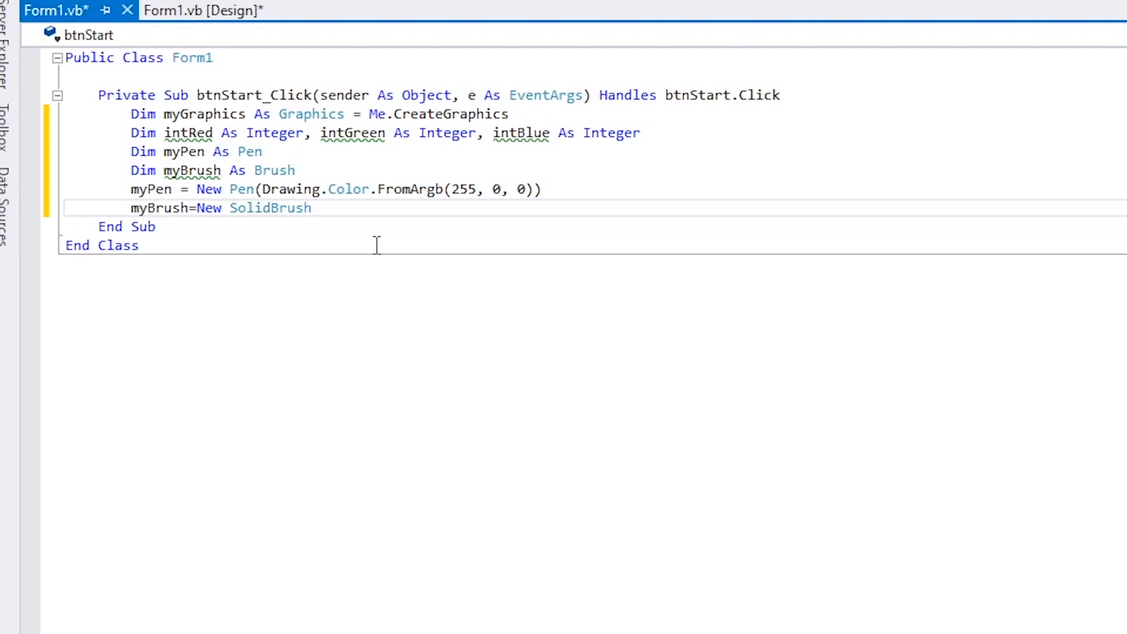
pyautogui.write('(')
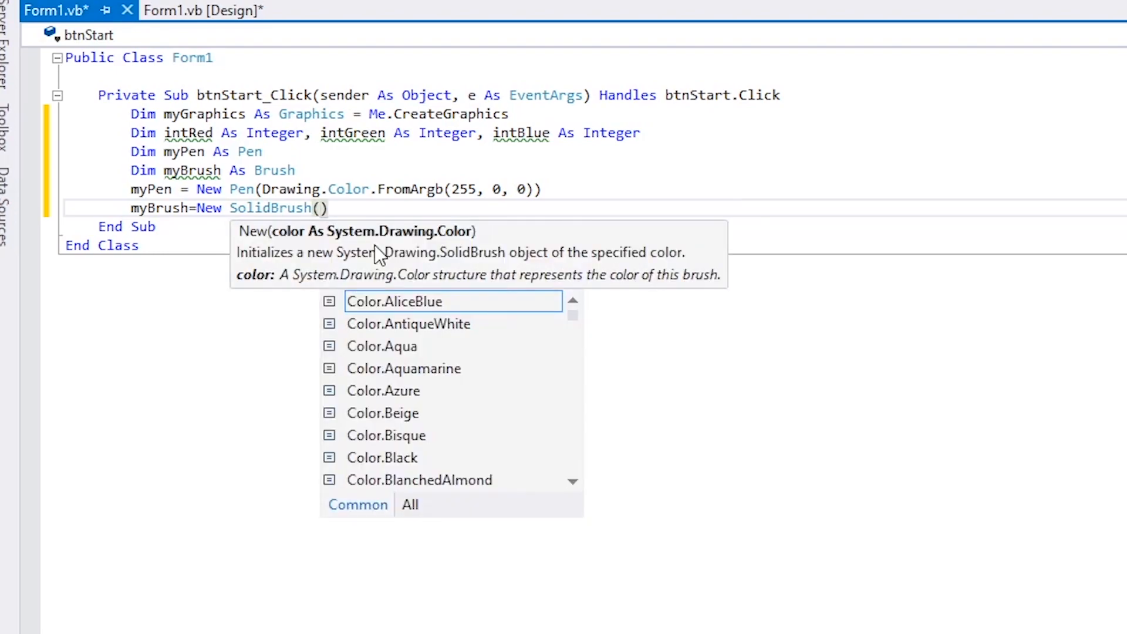
# - Complete the brush with Drawing.Color.FromArgb(255, 0, 0) and end the line
pyautogui.write('drawi')
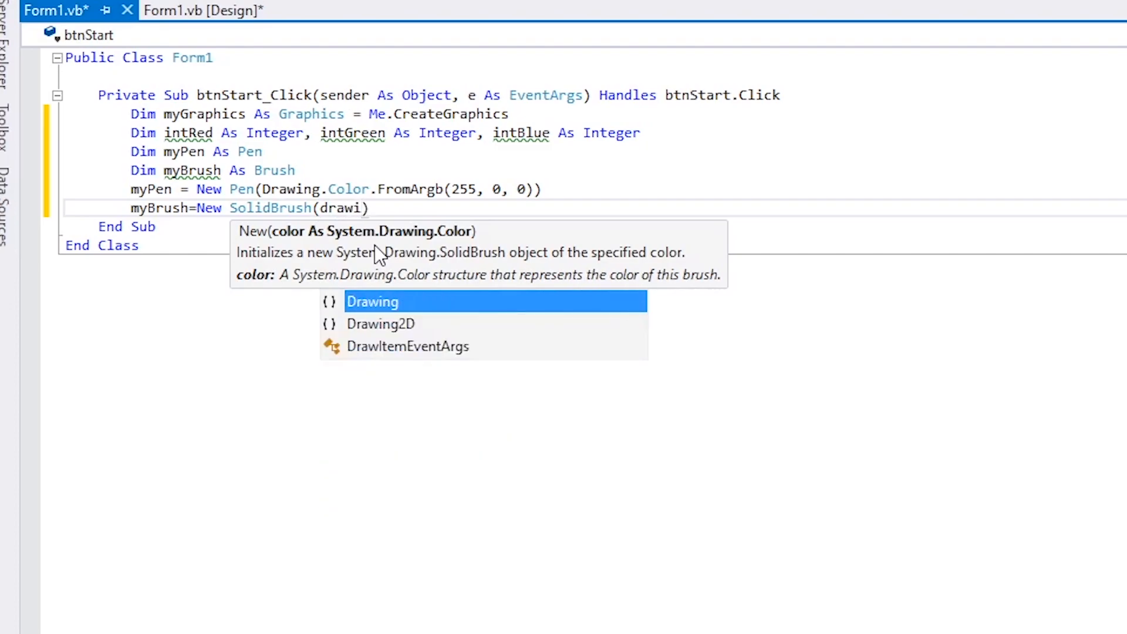
pyautogui.write('ng')
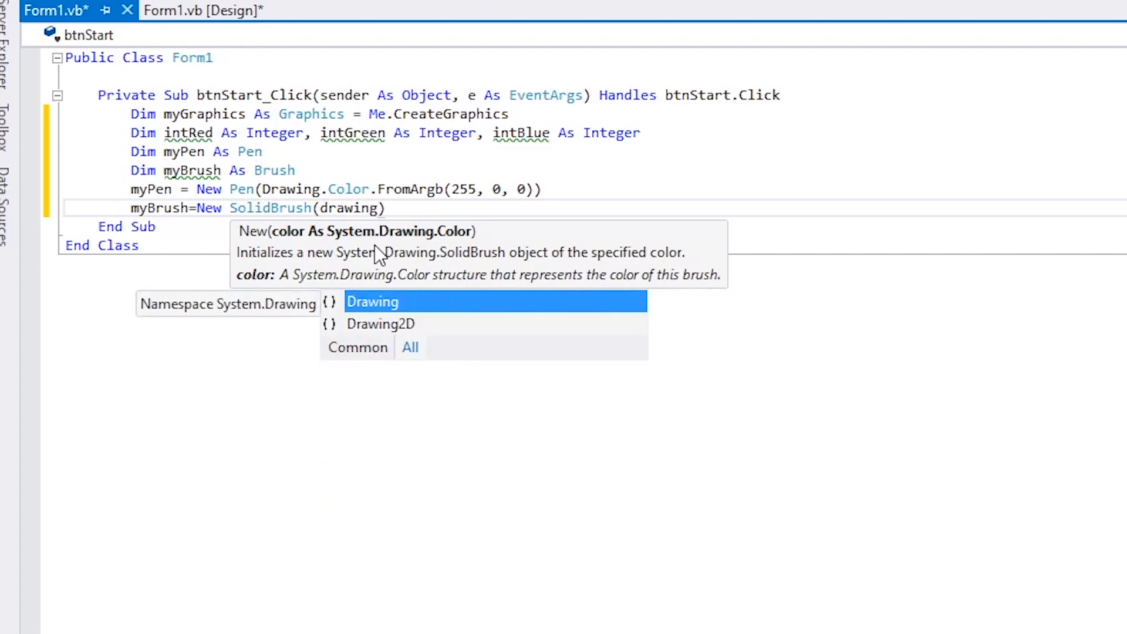
pyautogui.write('Drawing.')
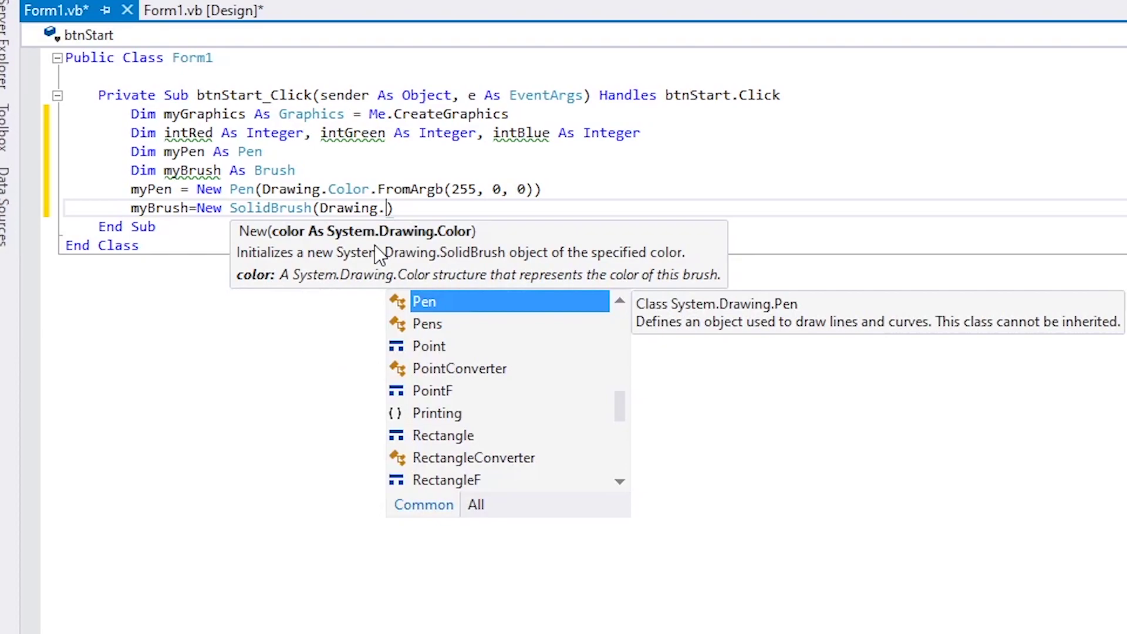
pyautogui.write('Color')
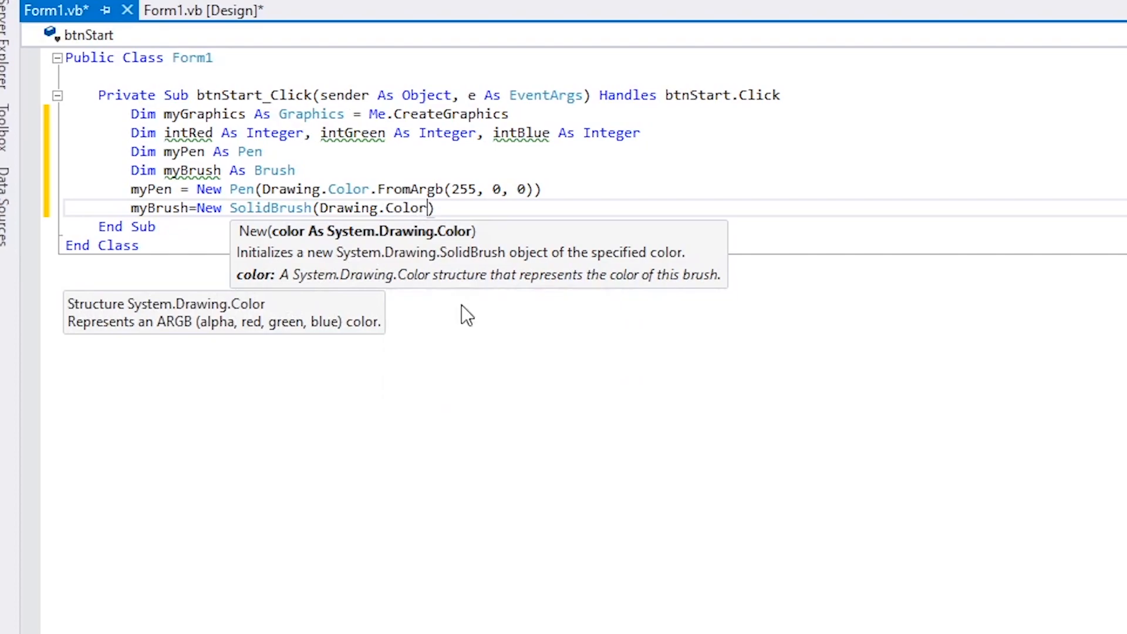
pyautogui.write('.')
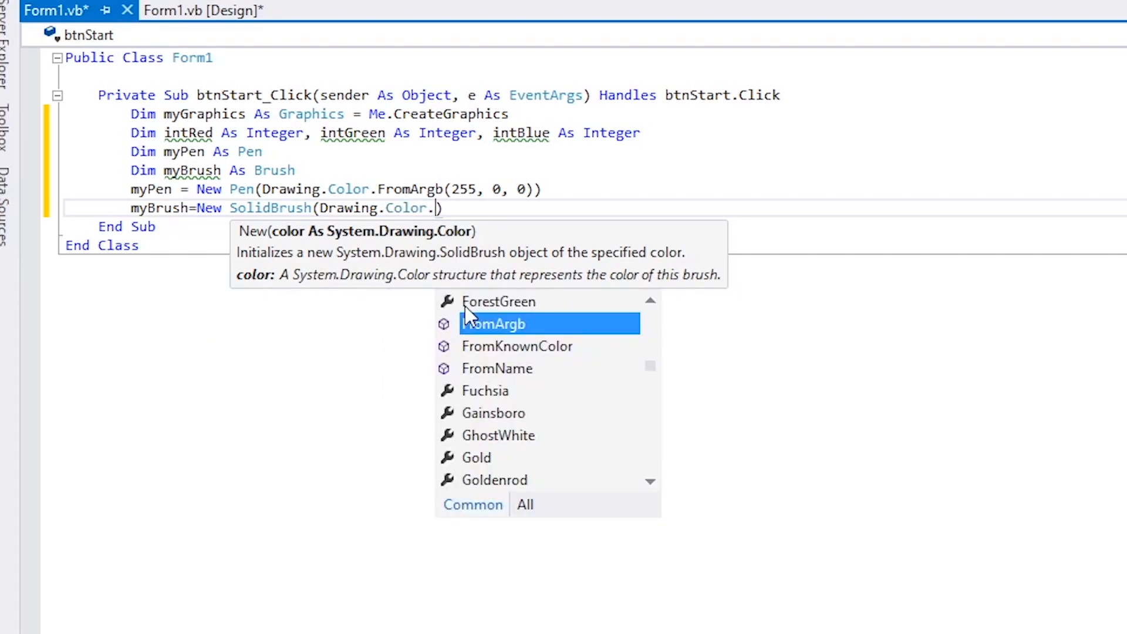
pyautogui.write('FromArgb')
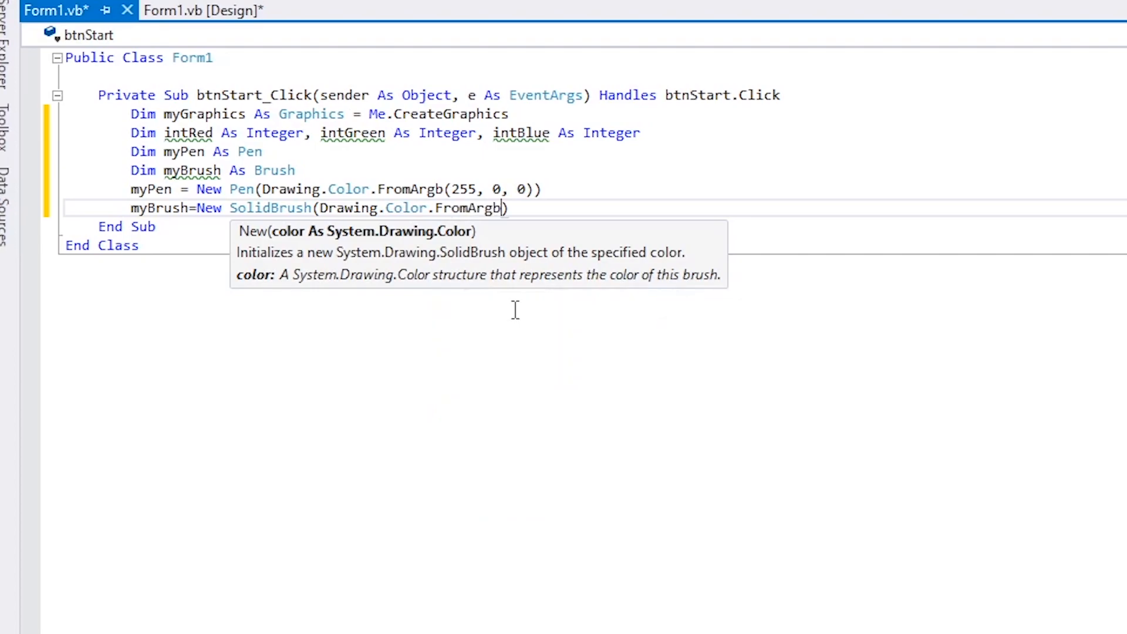
pyautogui.write('(')
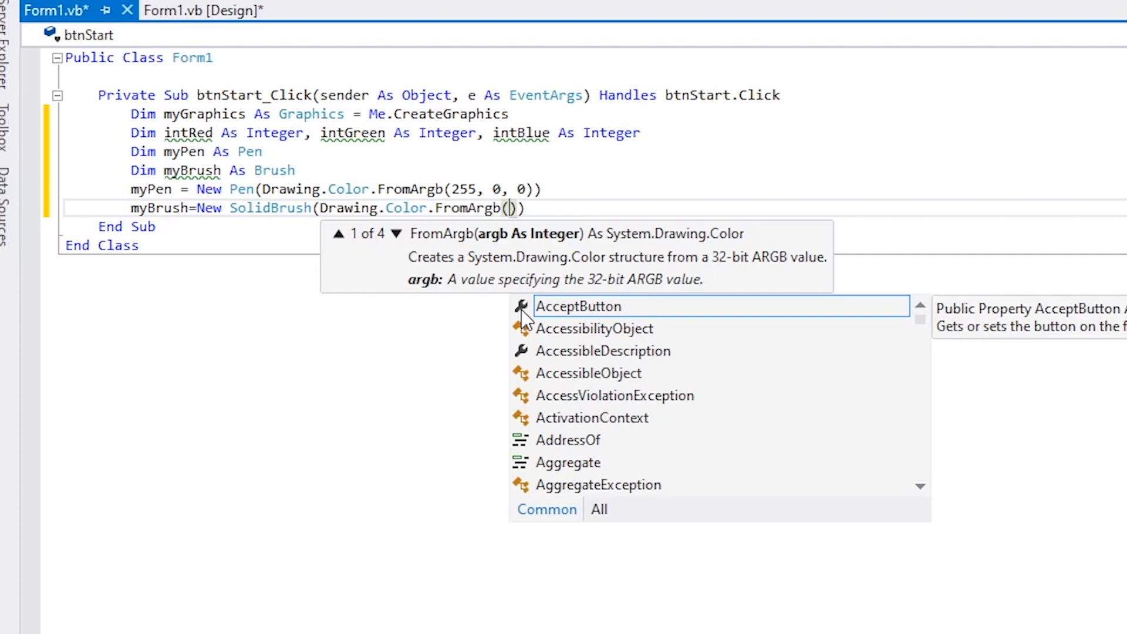
pyautogui.write('25')
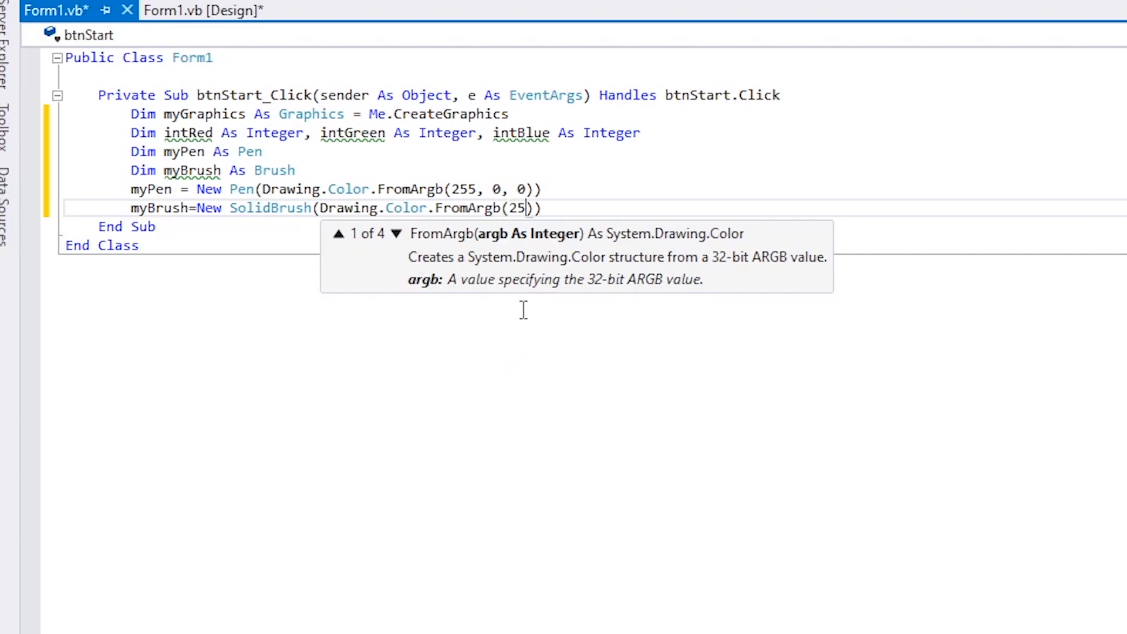
pyautogui.write('5.0')
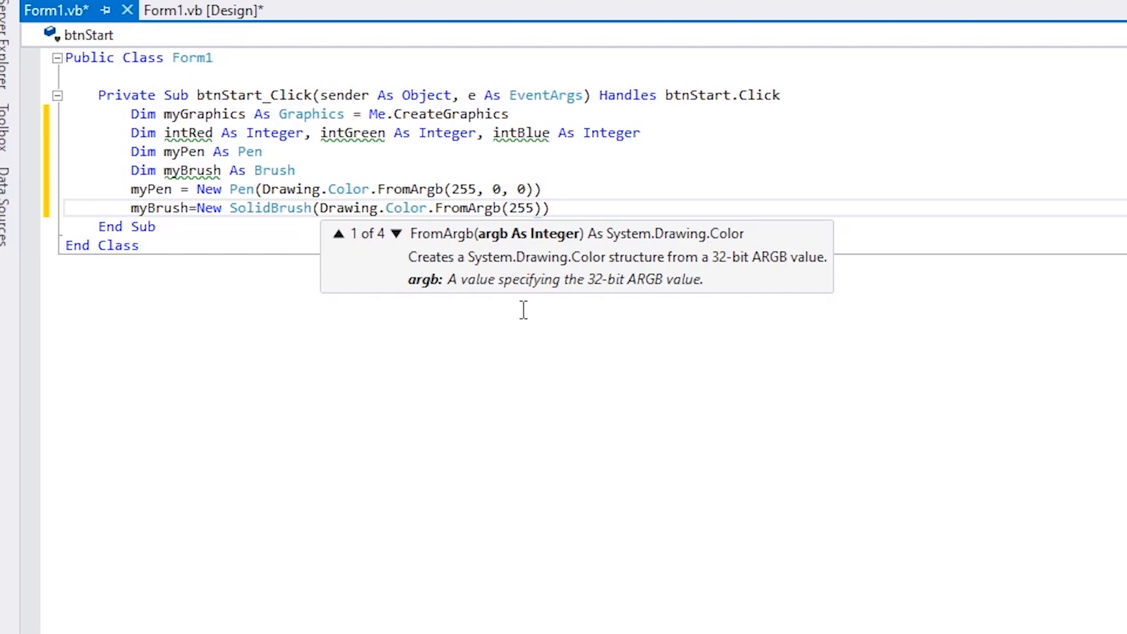
pyautogui.write(',0,')
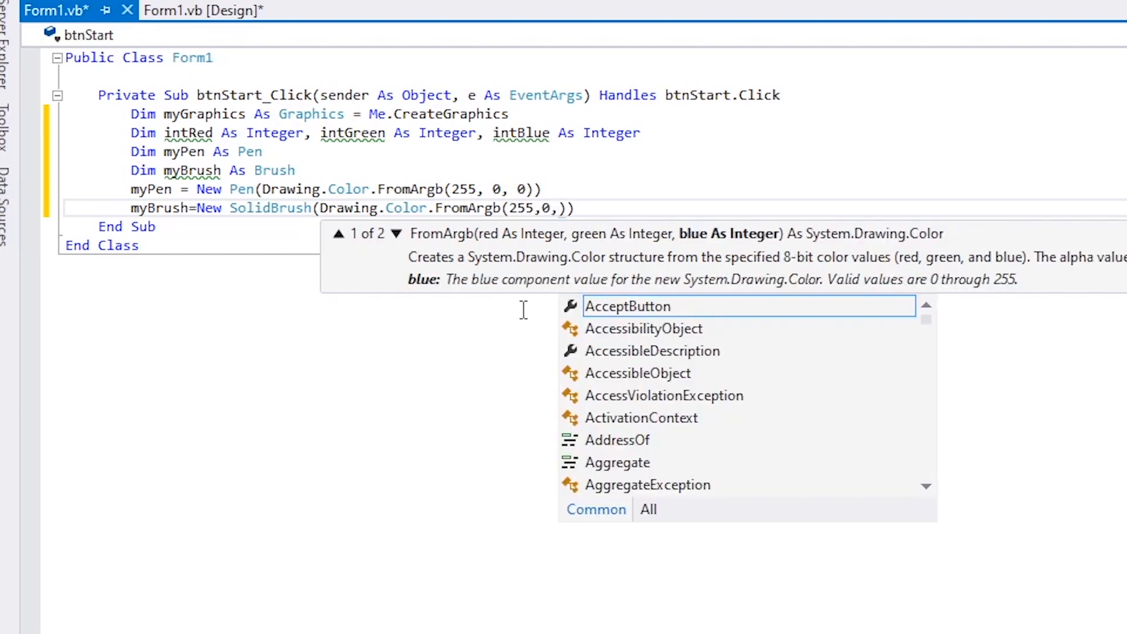
pyautogui.write('0')
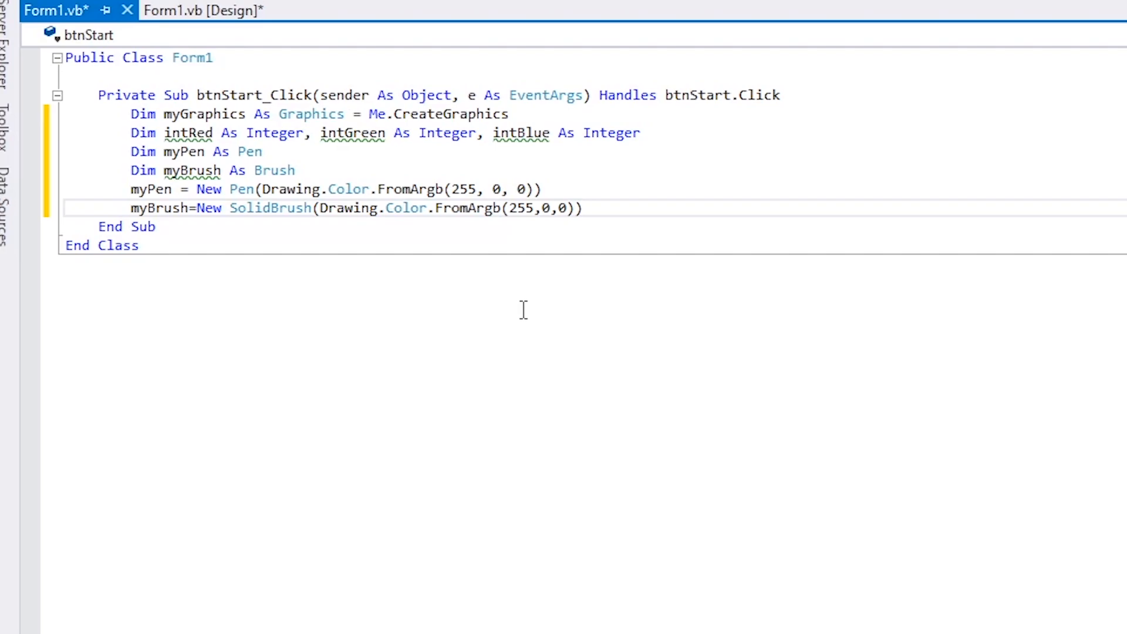
pyautogui.press('Enter')
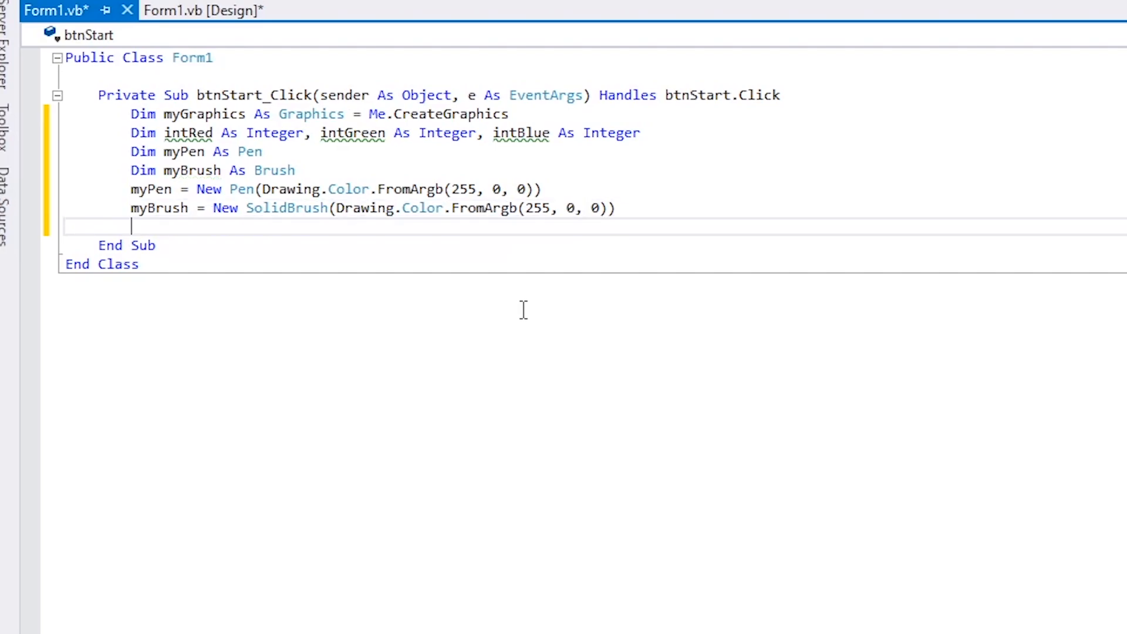
# - Write For i = 1 To 20 with an apostrophe comment explaining what the code does
pyautogui.write('For ni')
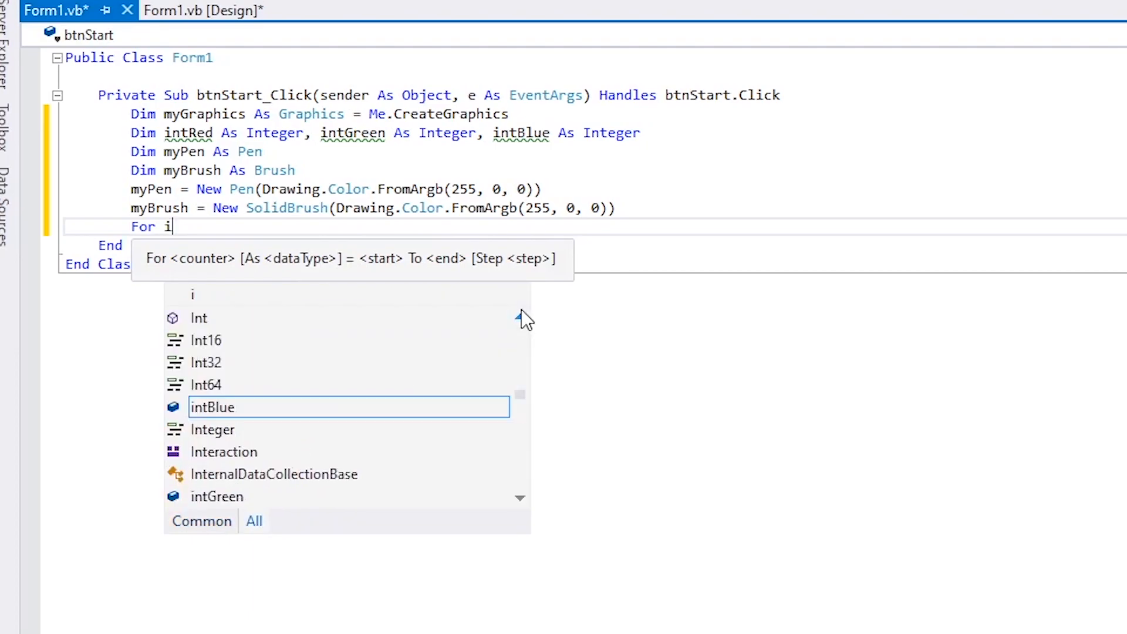
pyautogui.write('= 1 to')
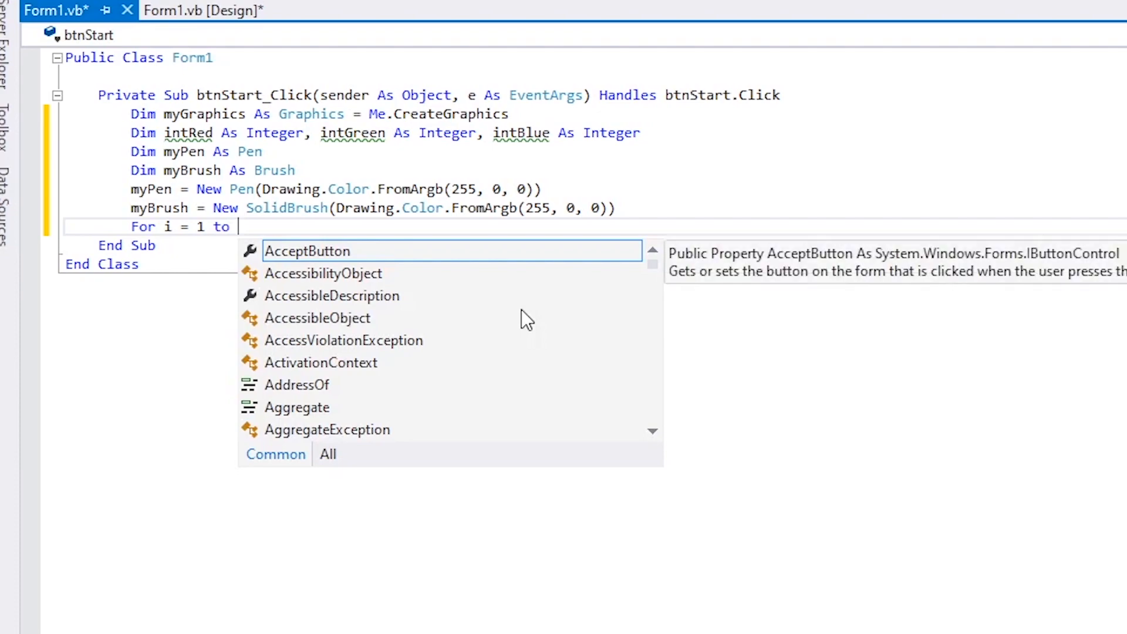
pyautogui.write('20')
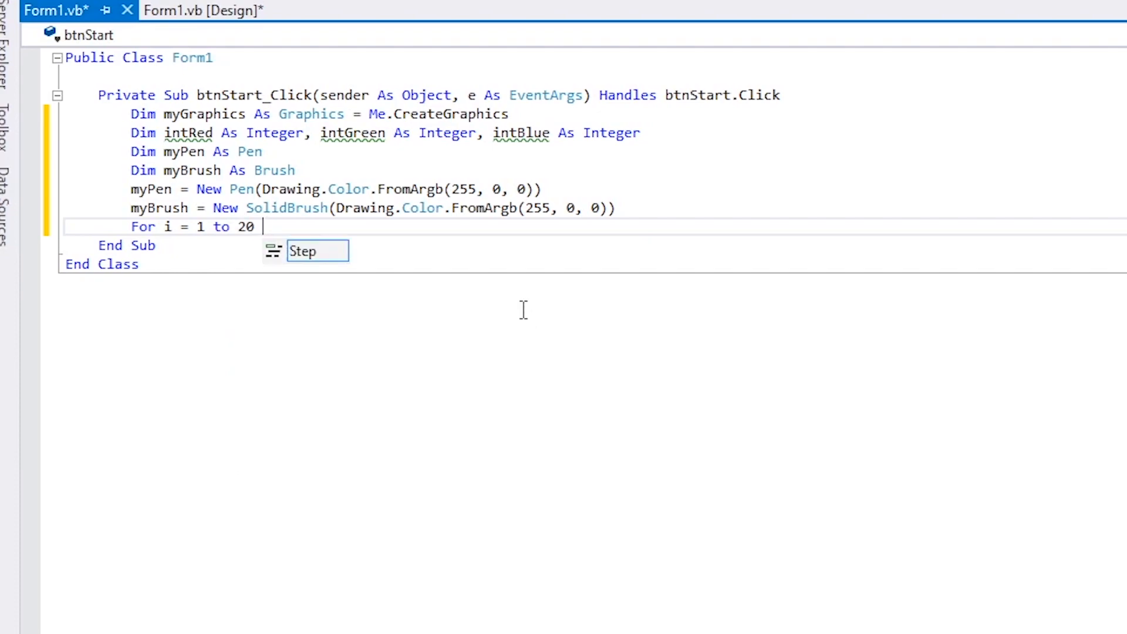
pyautogui.write("'")
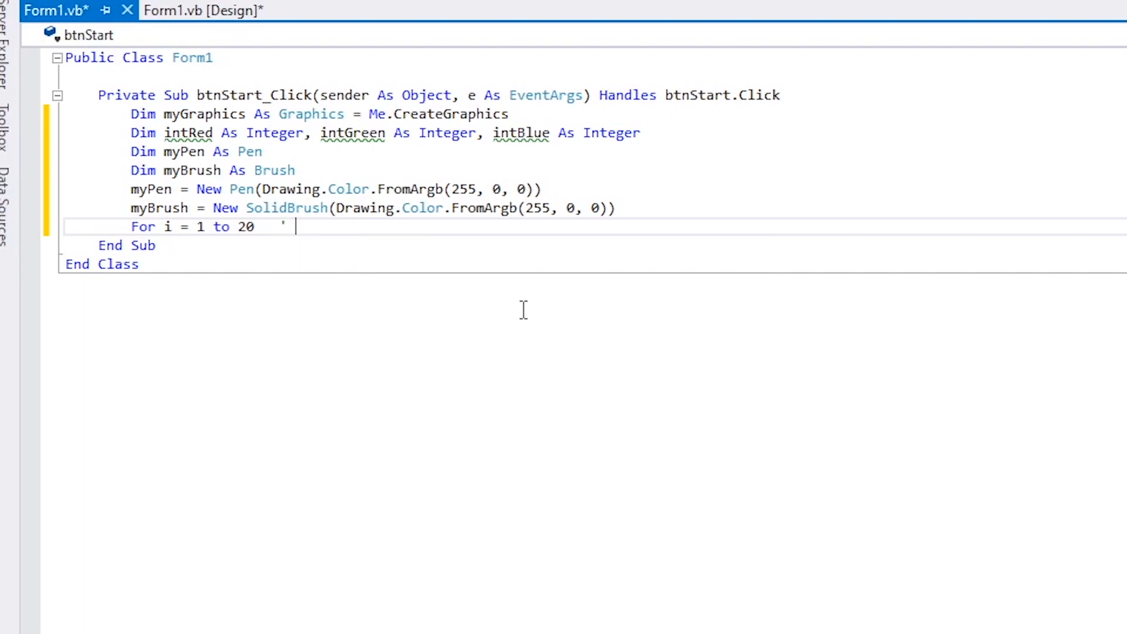
pyautogui.write('re')
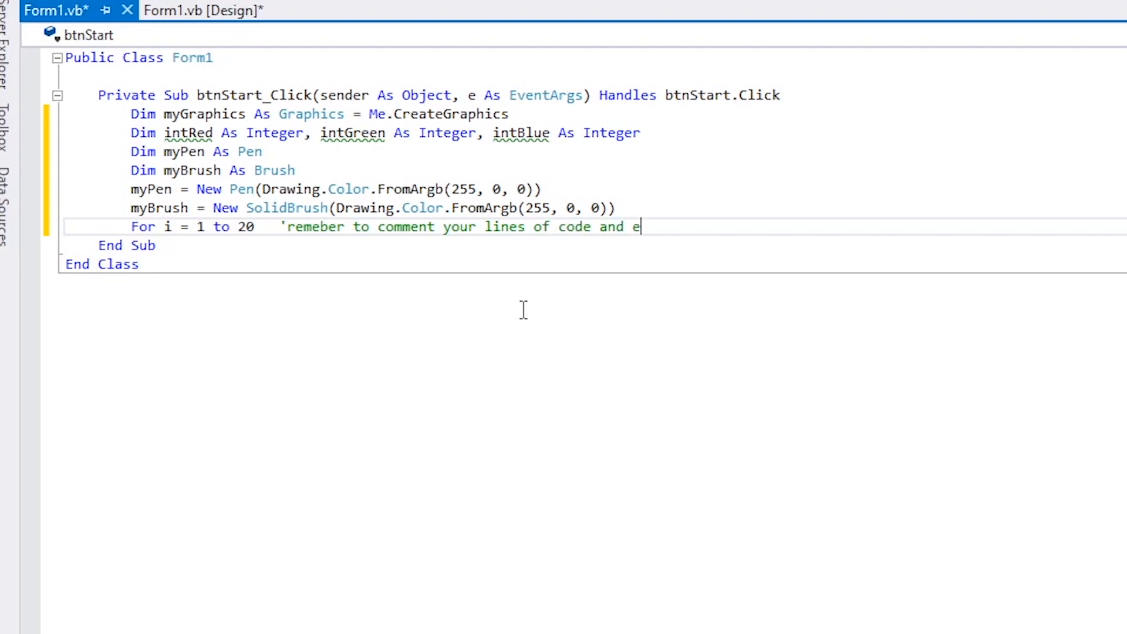
pyautogui.write('xplain what they')
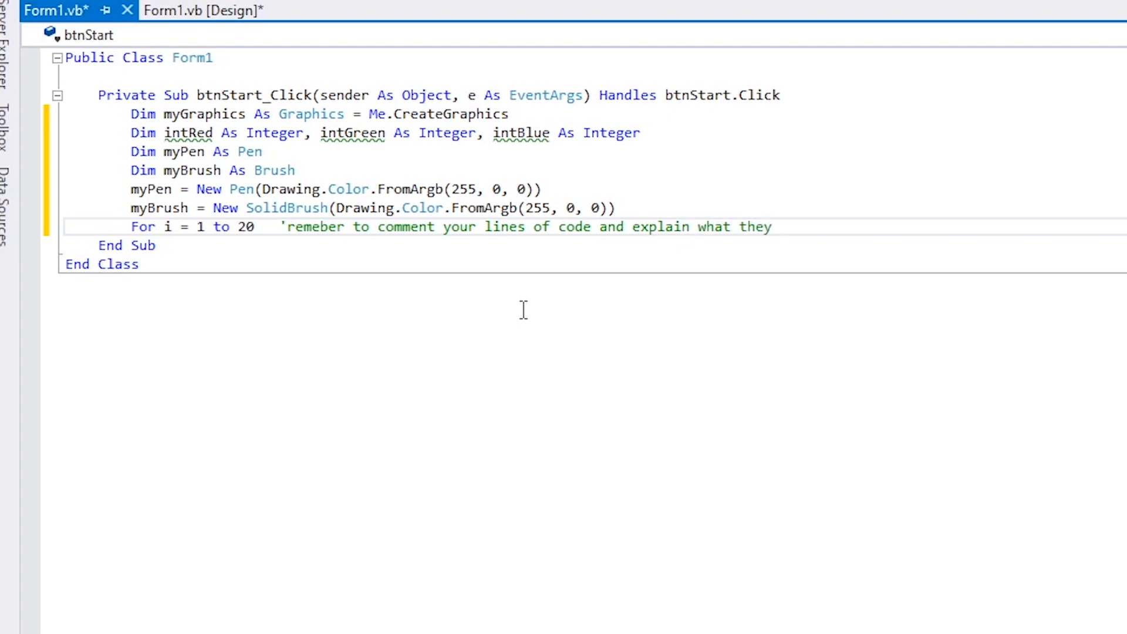
pyautogui.write('do')
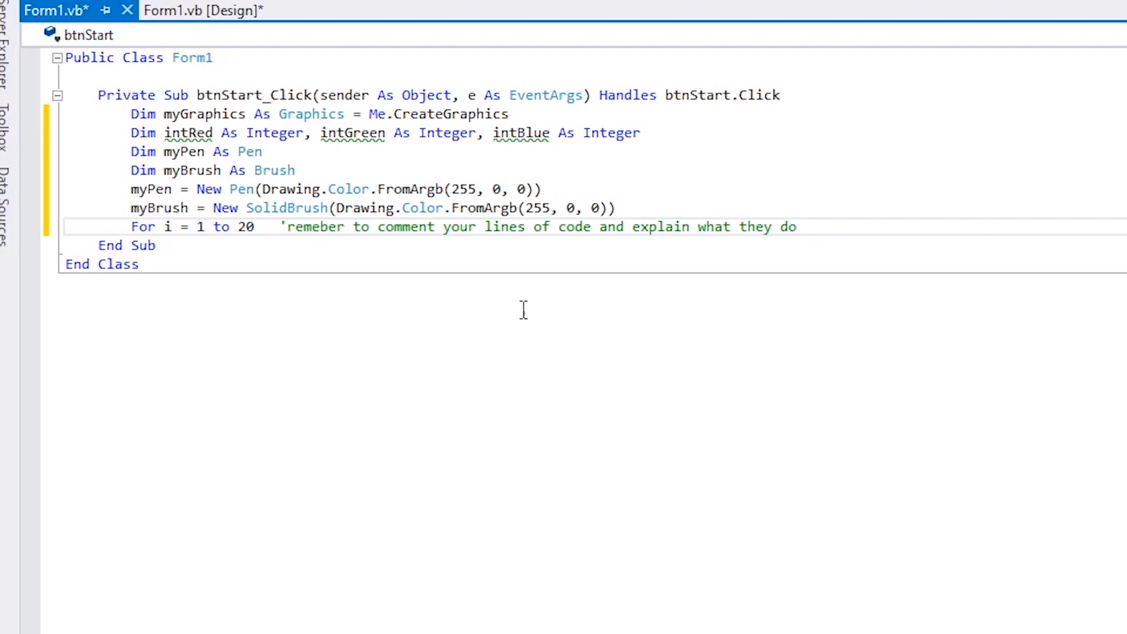
# - Continue the comment noting that commenting helps you learn a language
pyautogui.click(806, 227)
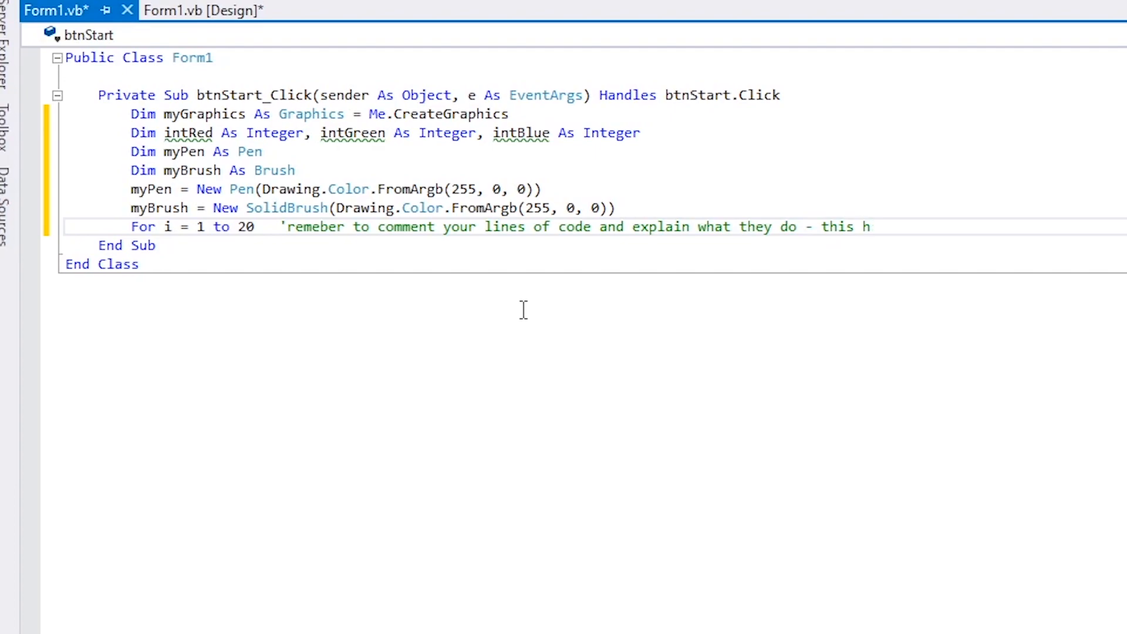
pyautogui.write('elps you')
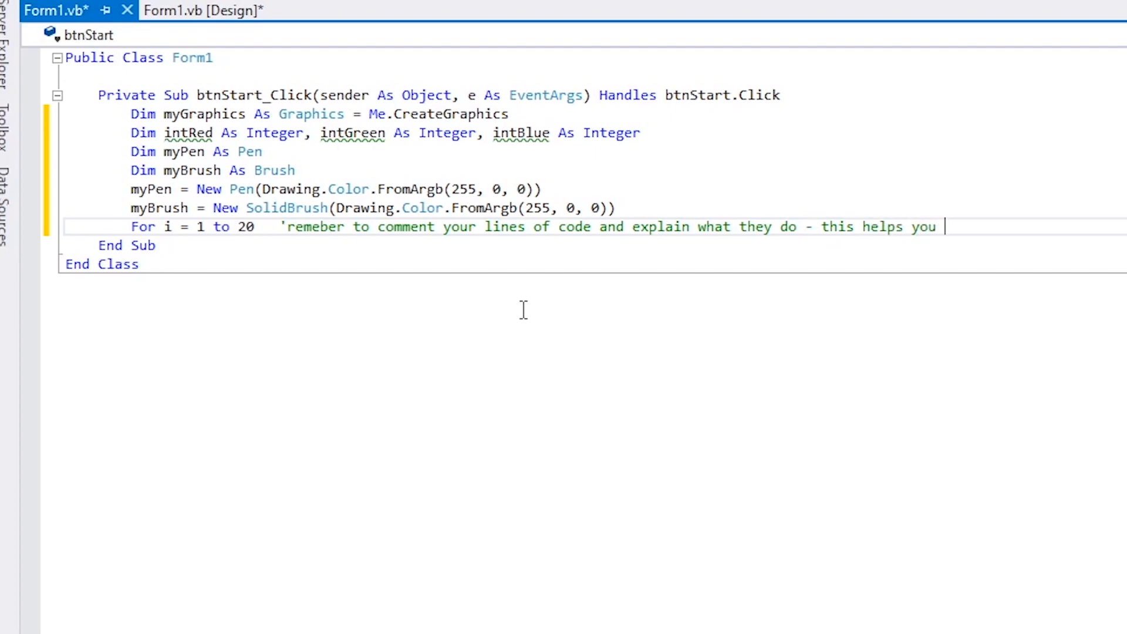
pyautogui.write('learn a')
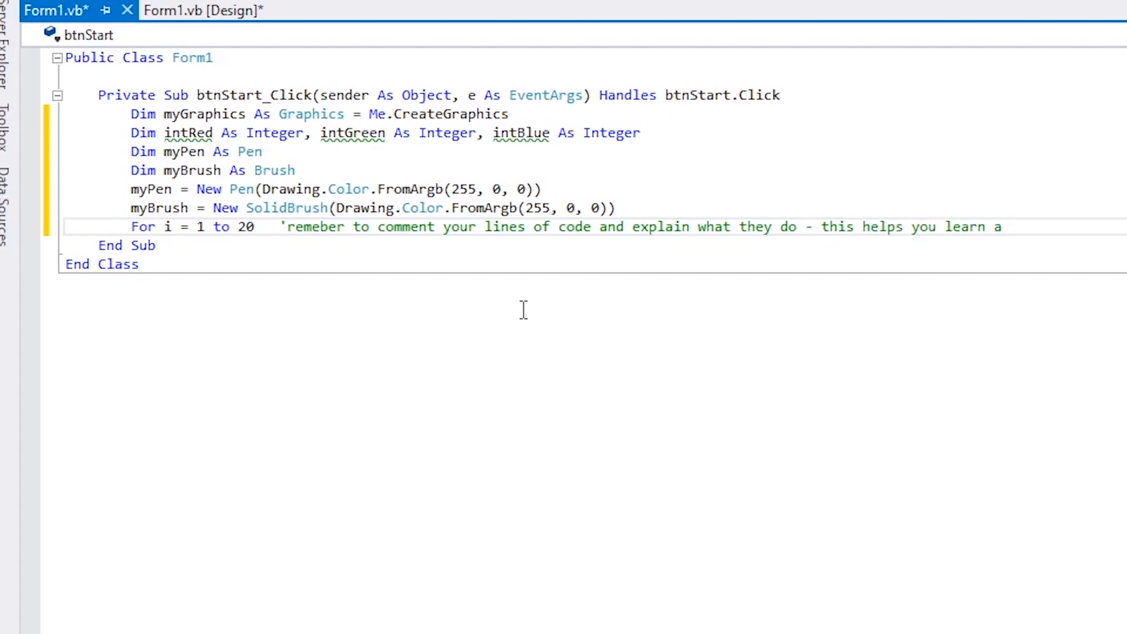
pyautogui.write('langu')
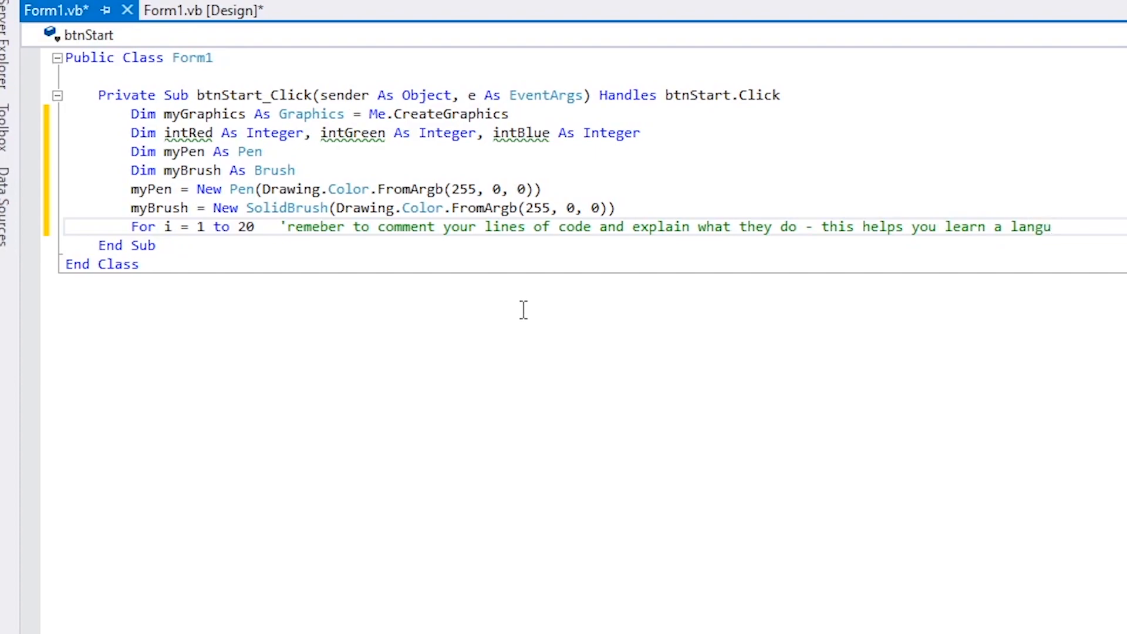
pyautogui.write('age')
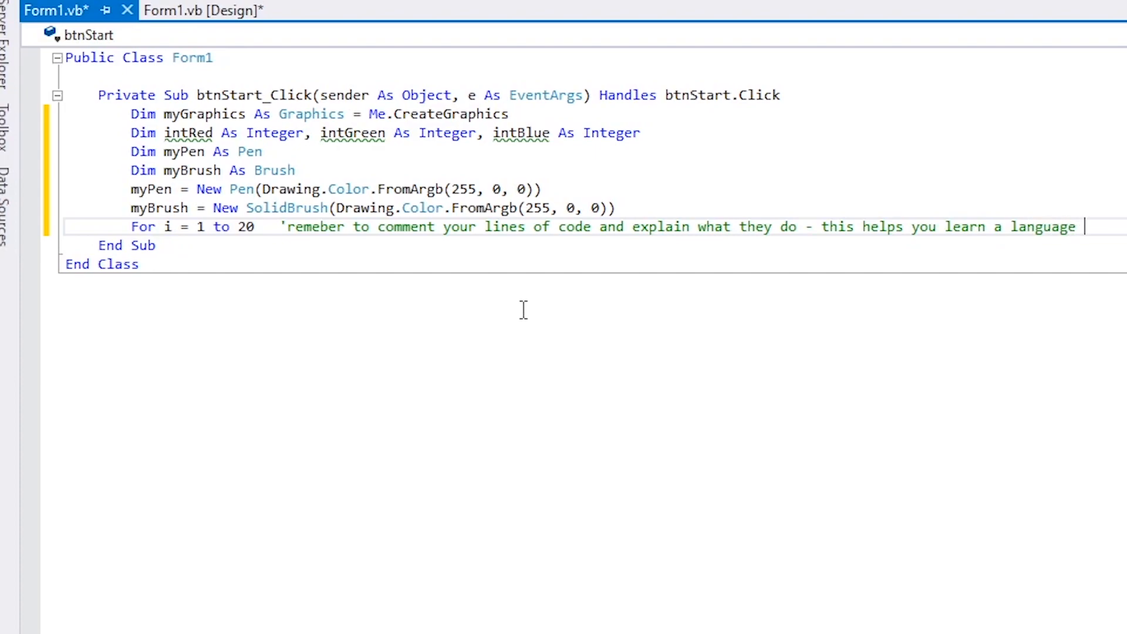
pyautogui.write('and a')
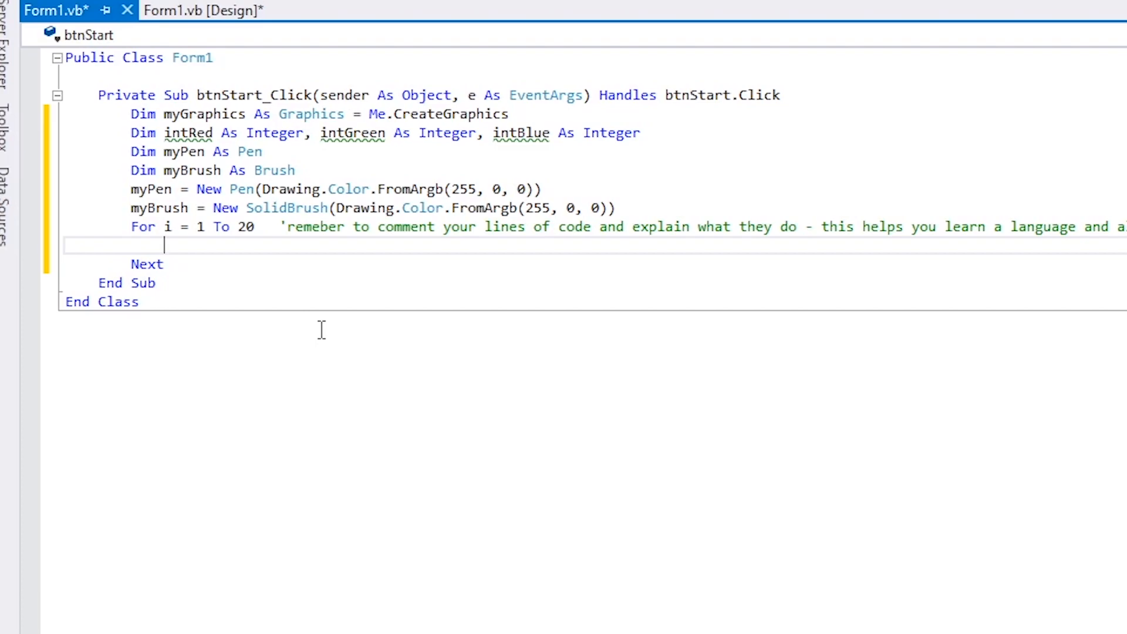
# - Assign intRed = 255 * Rnd() as the first line inside the loop
pyautogui.write('int')
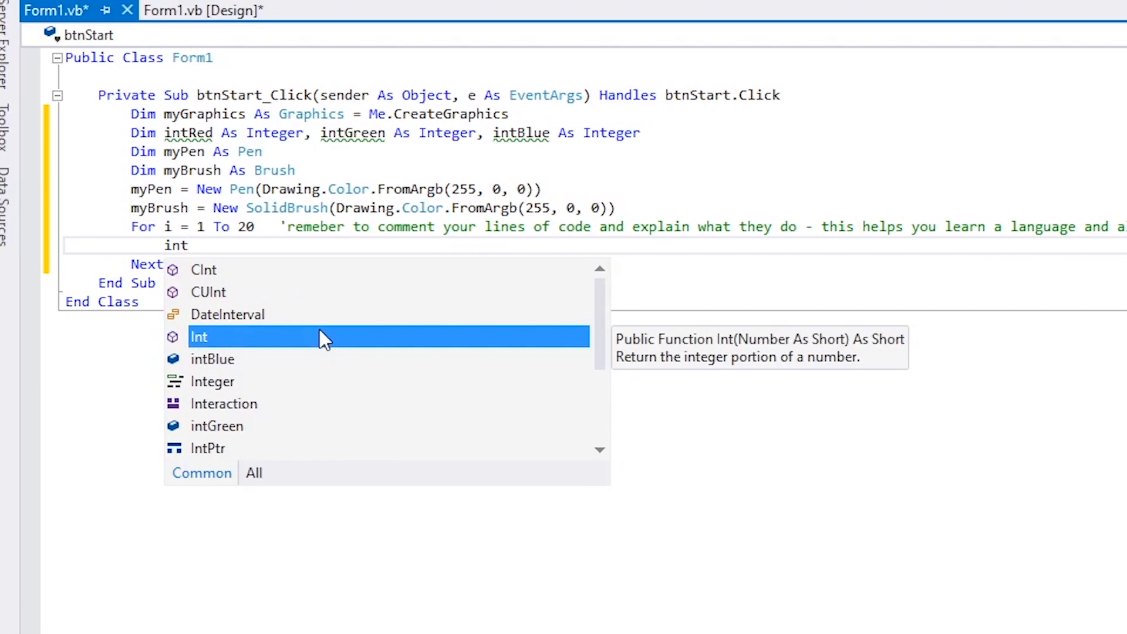
pyautogui.write('Re')
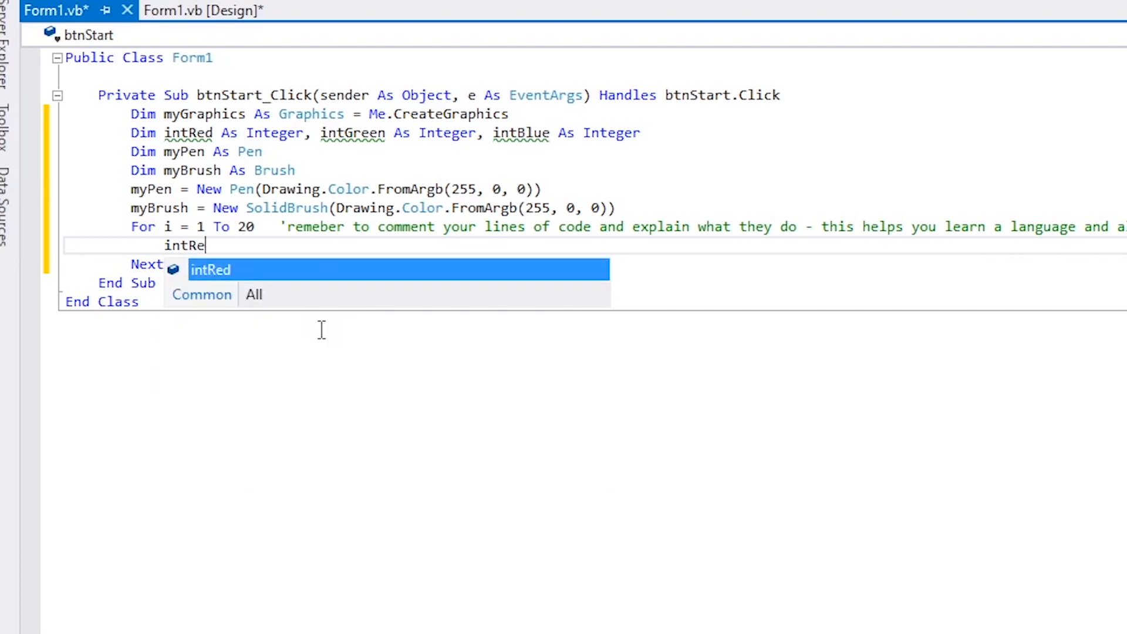
pyautogui.write('d=2')
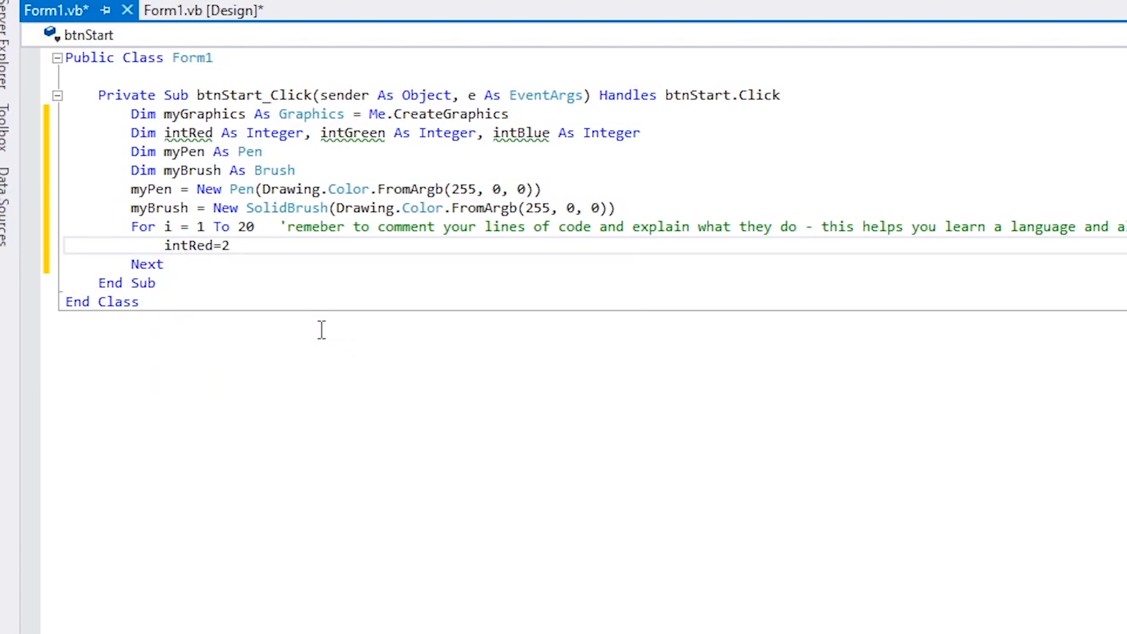
pyautogui.write('55')
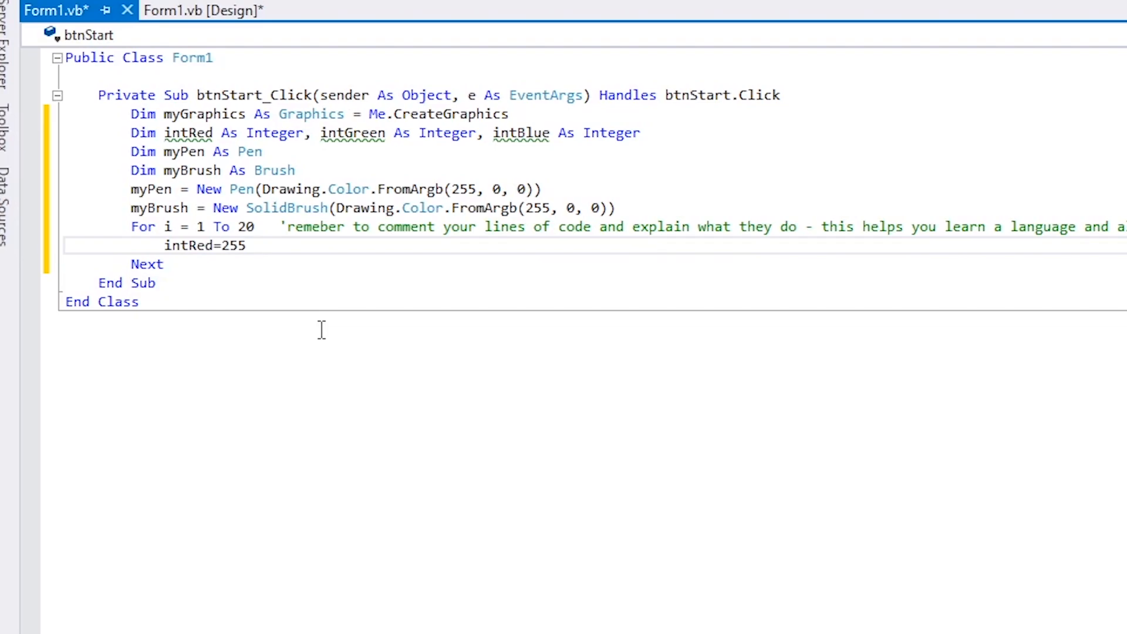
pyautogui.write('*r')
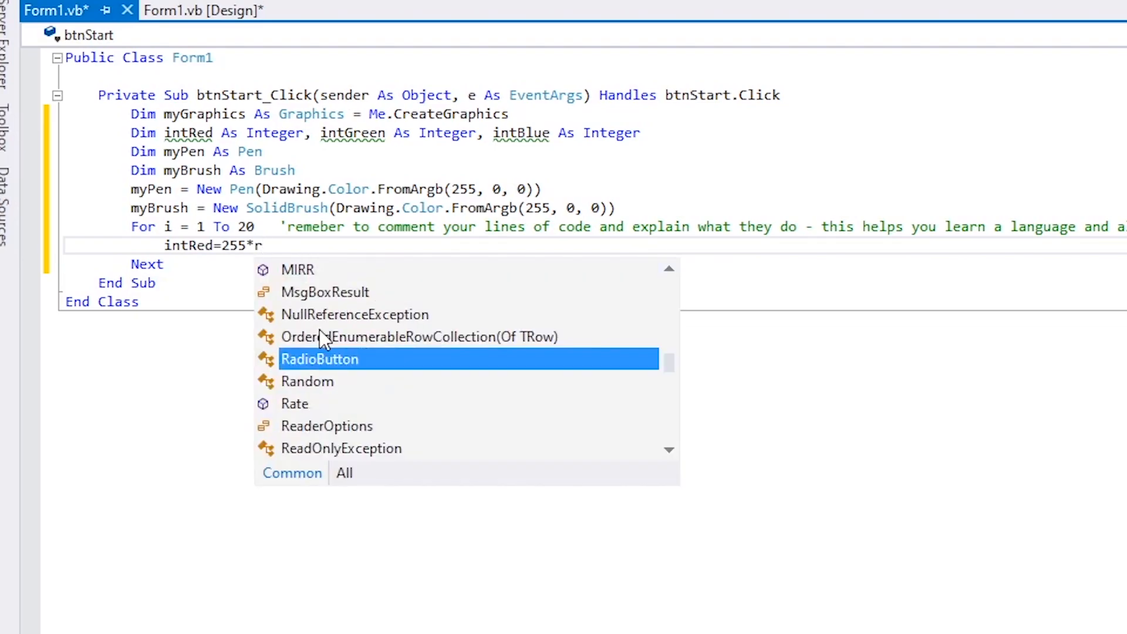
pyautogui.write('Rnd()')
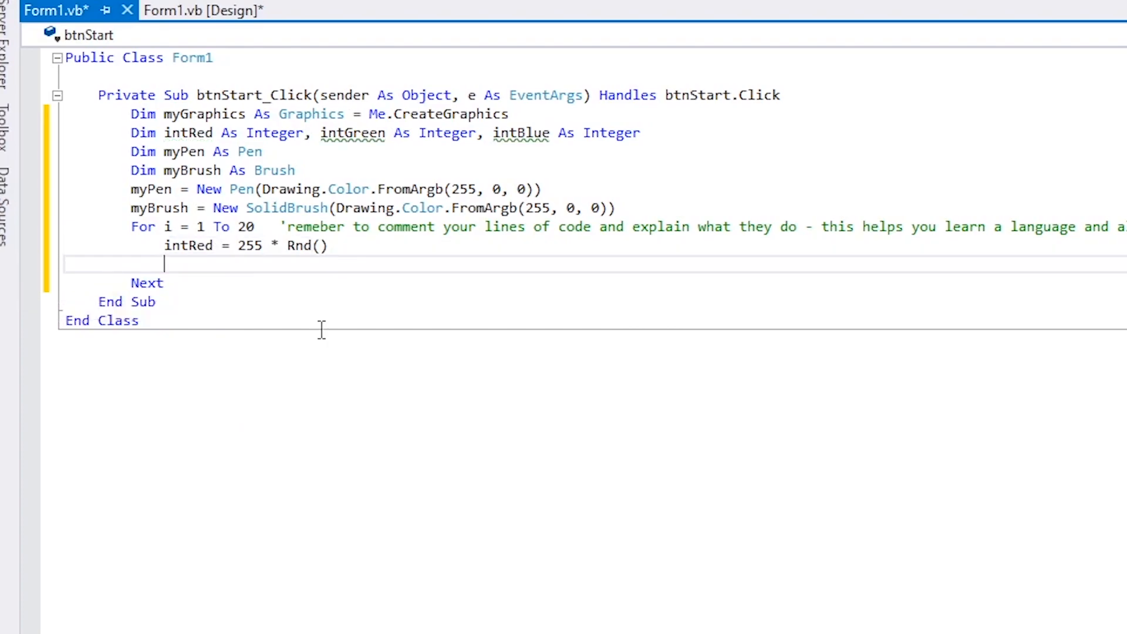
# - Add the green line as intGreen=255(rnd(), with a misplaced parenthesis
pyautogui.write('int')
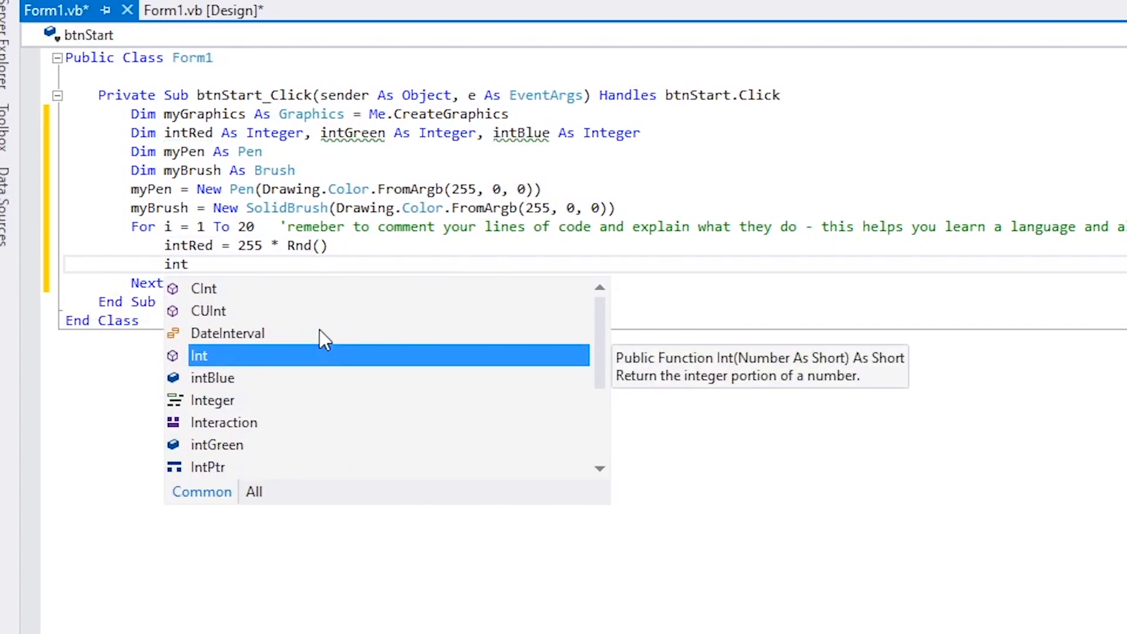
pyautogui.write('Green')
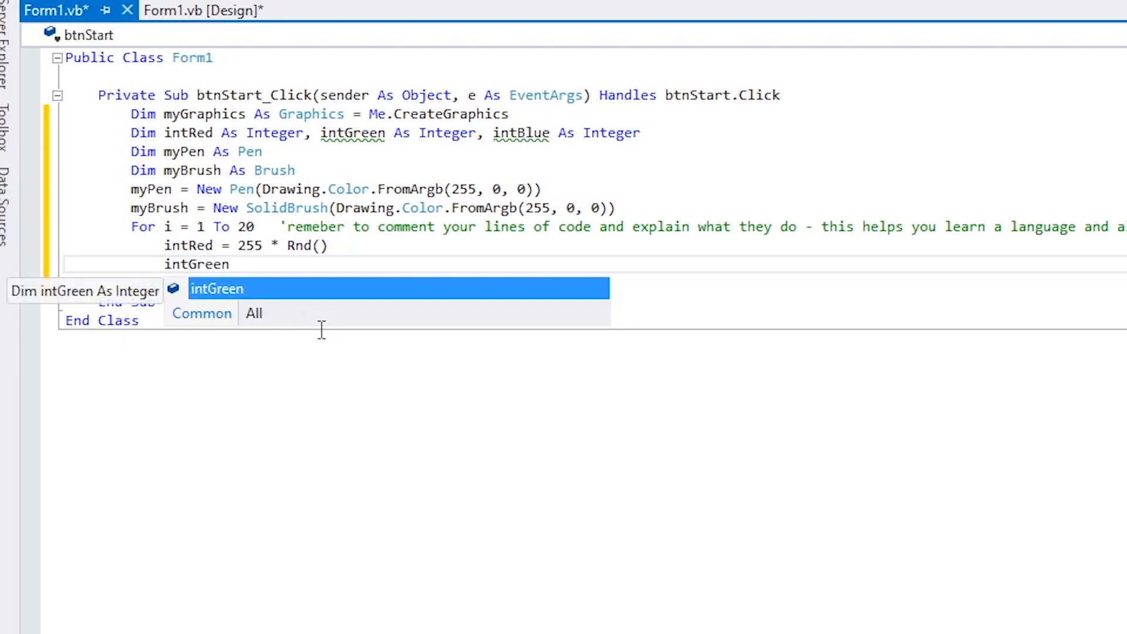
pyautogui.write('=255')
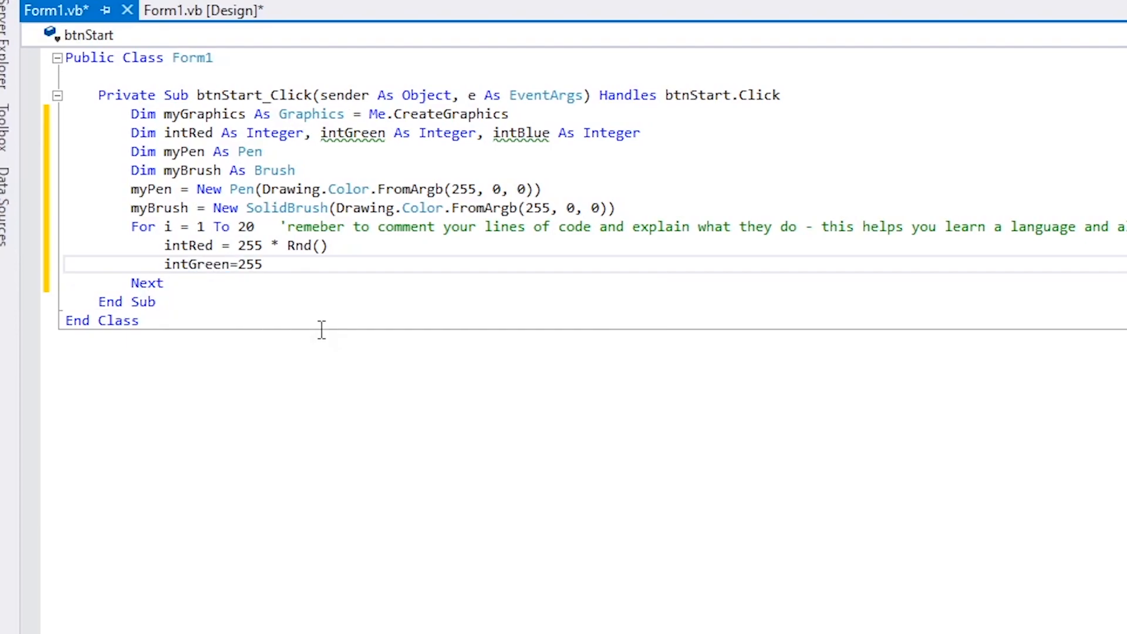
pyautogui.write('(rnd')
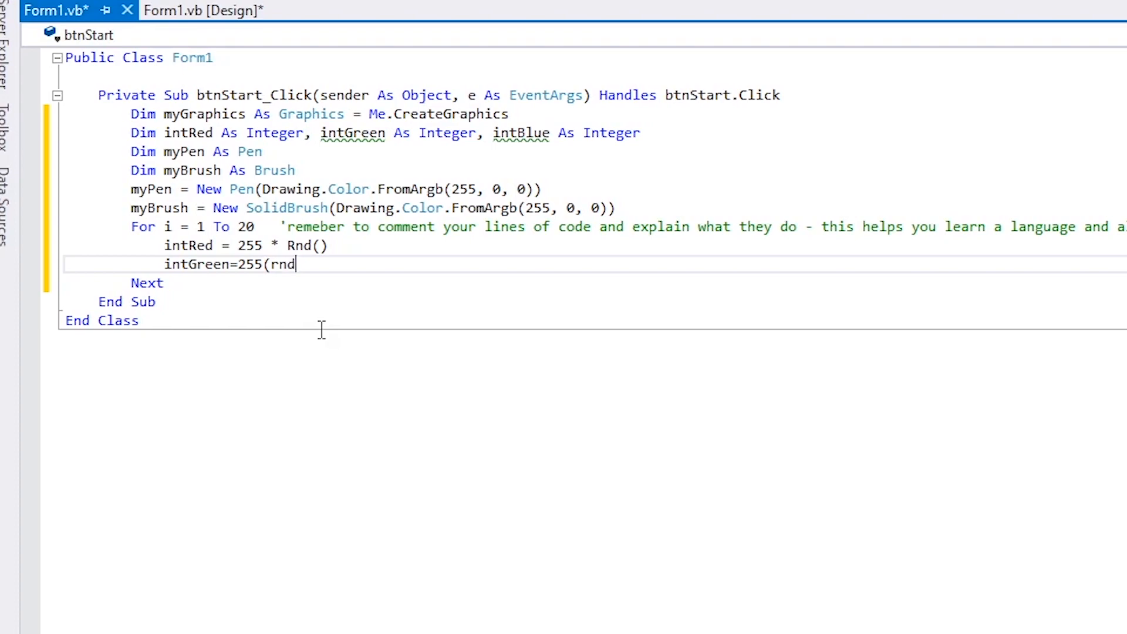
pyautogui.write(')')
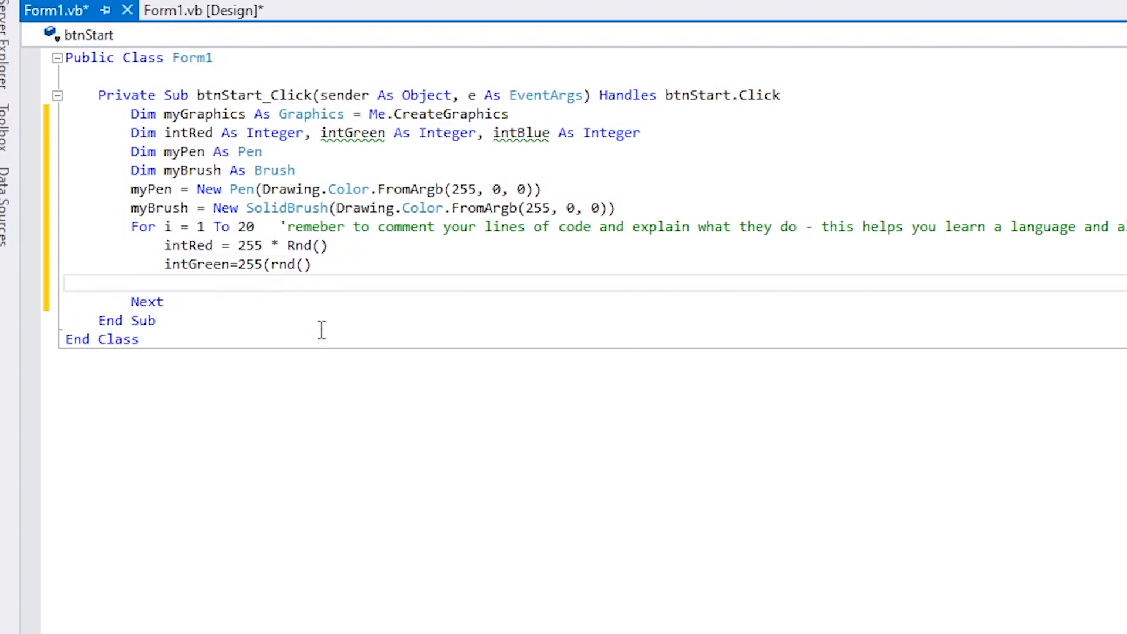
# - Add intBlue=255*rnd() on the next line after clearing misplaced text
pyautogui.write('int')
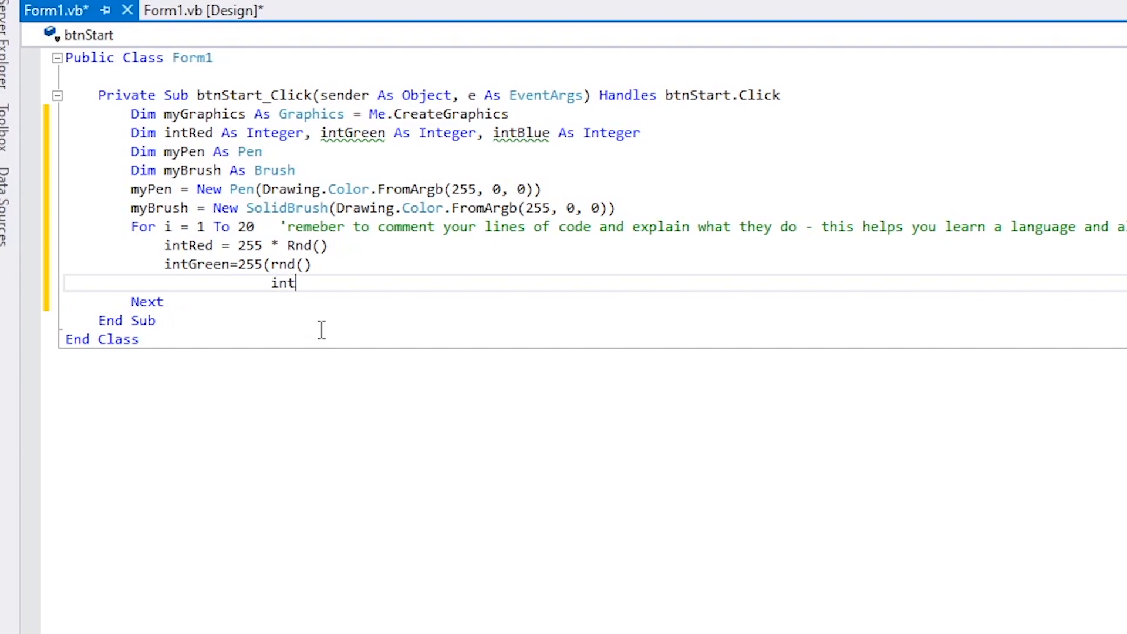
pyautogui.press('Backspace')
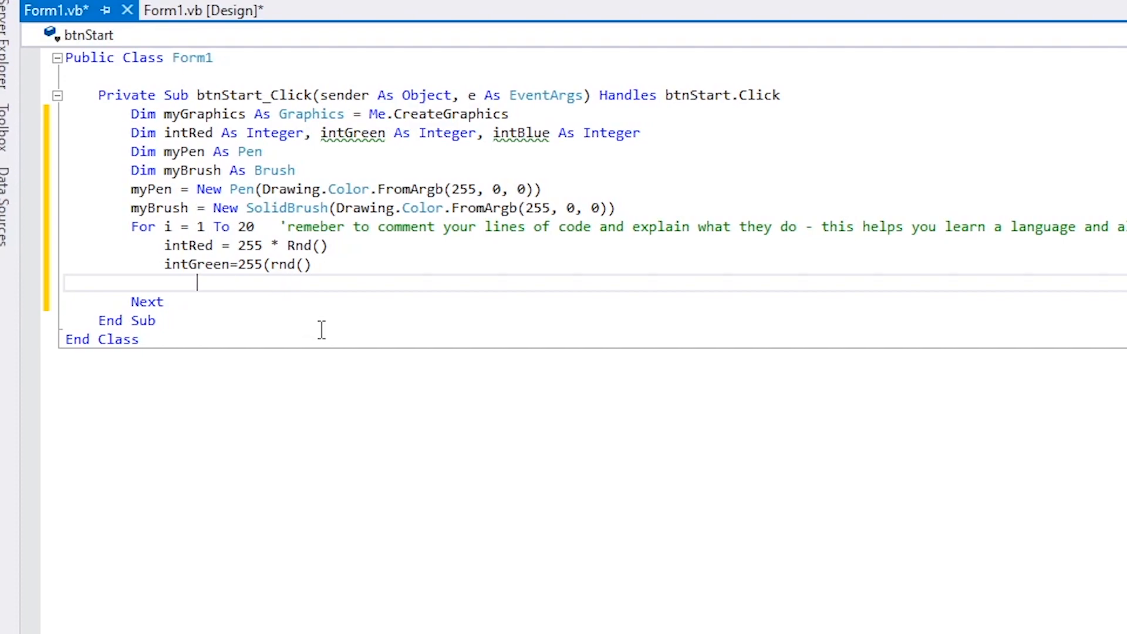
pyautogui.write('int')
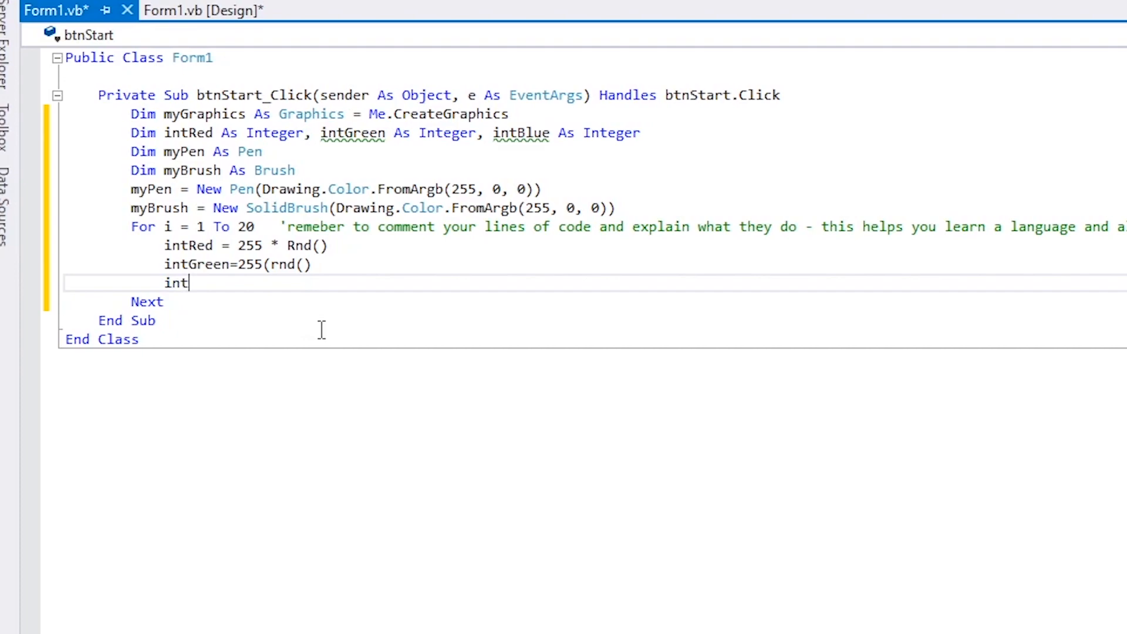
pyautogui.write('Blue=')
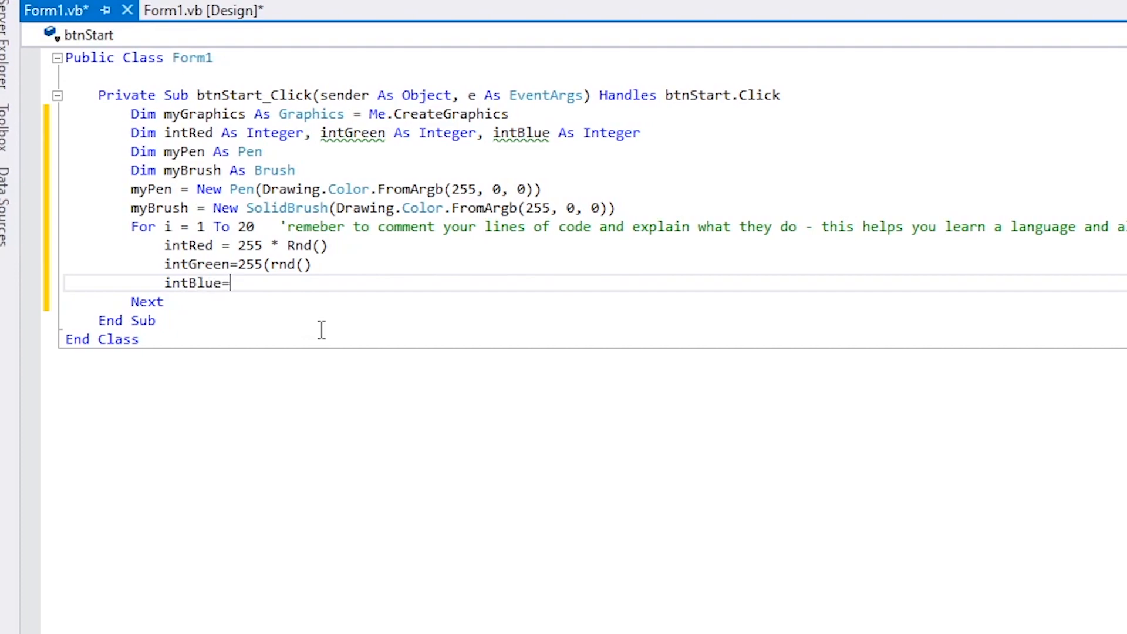
pyautogui.write('255')
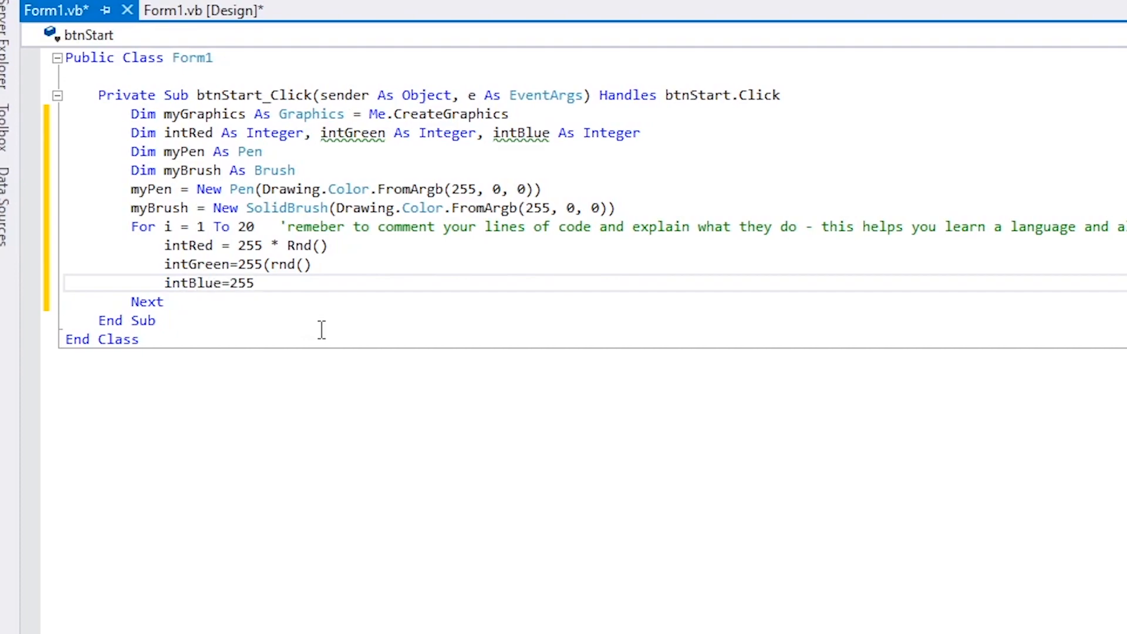
pyautogui.write('*rn')
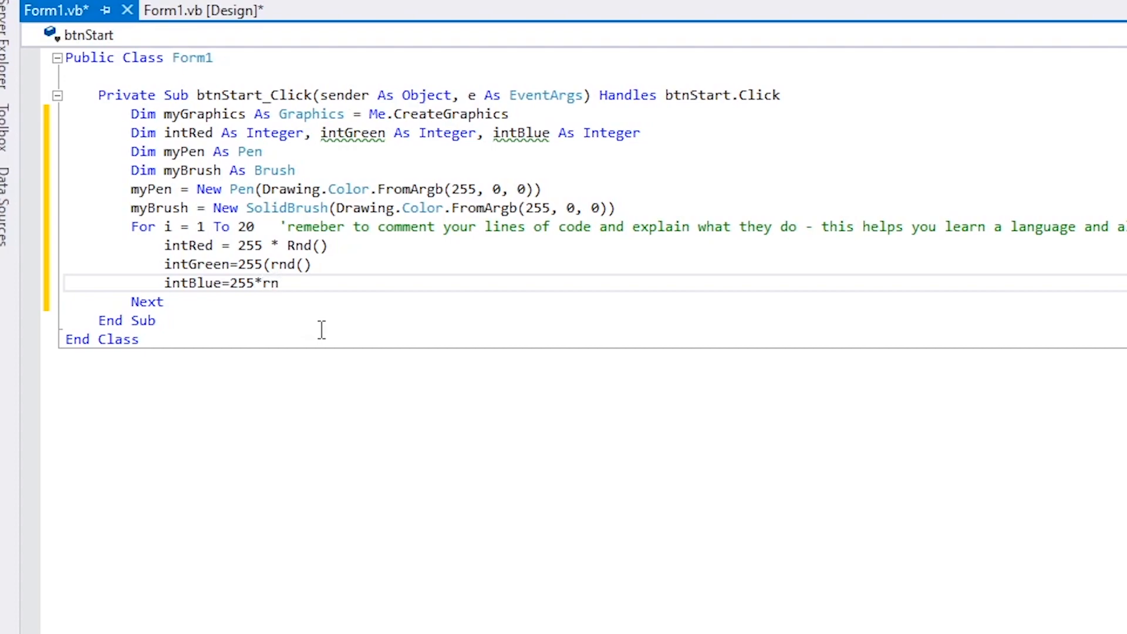
pyautogui.write('d()')
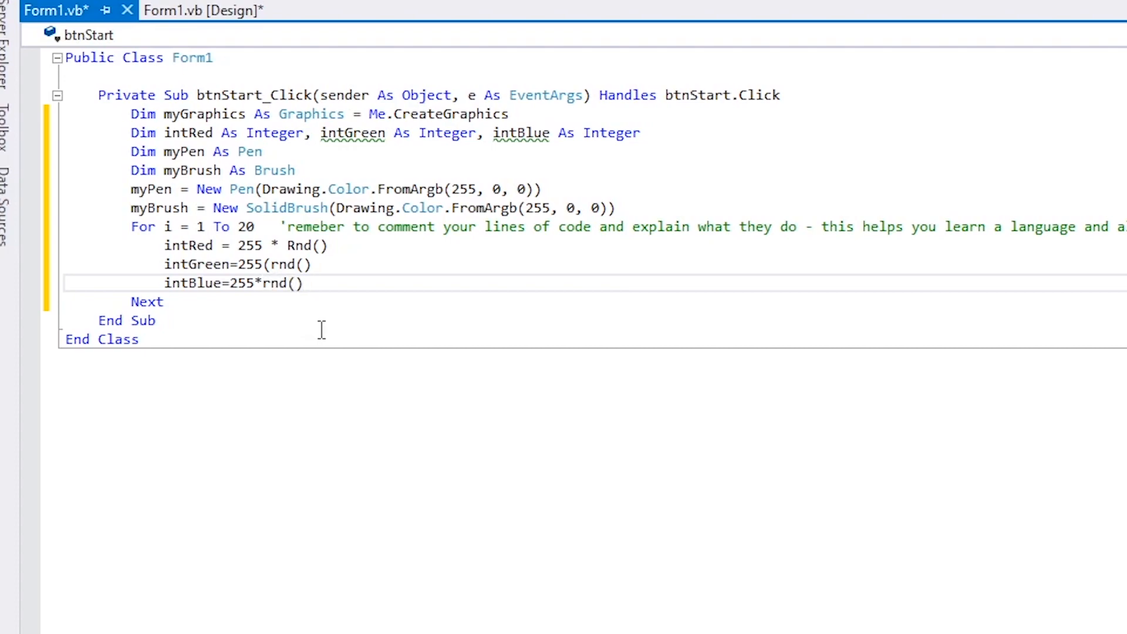
pyautogui.moveTo(280, 295)
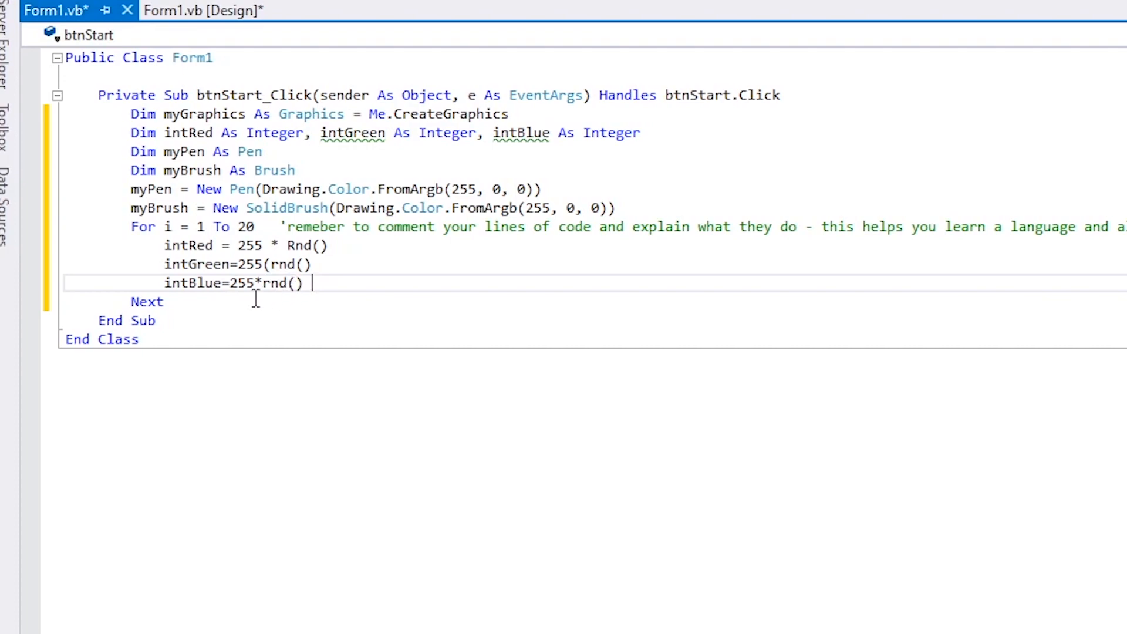
pyautogui.moveTo(279, 305)
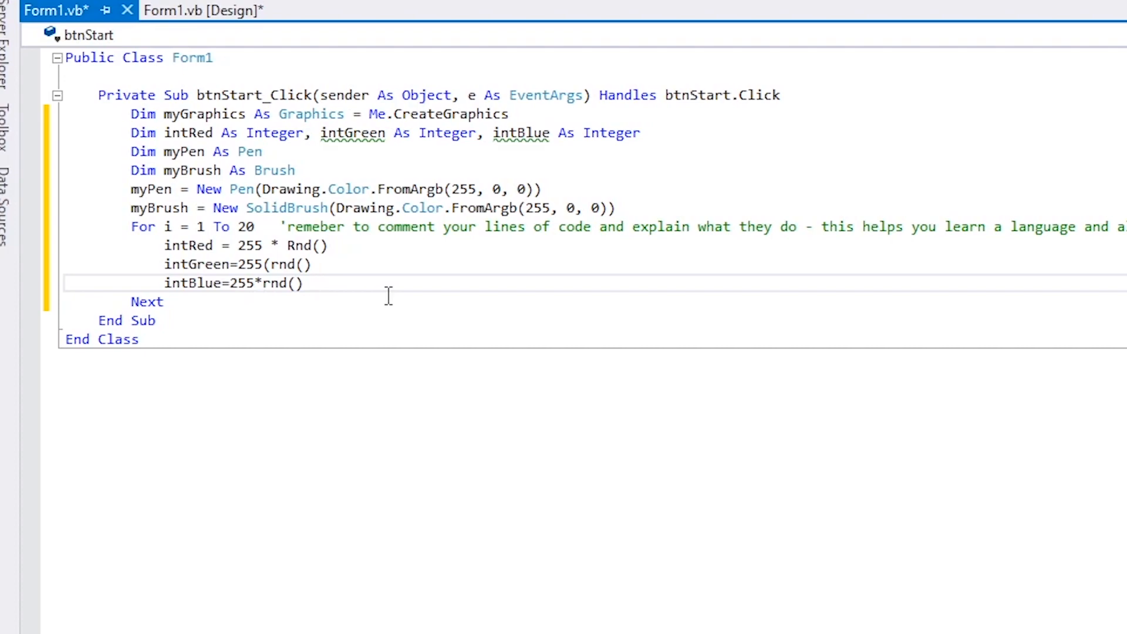
# - Append the comment ' gives us a value between 0 and 255 to the intBlue line
pyautogui.write("'")
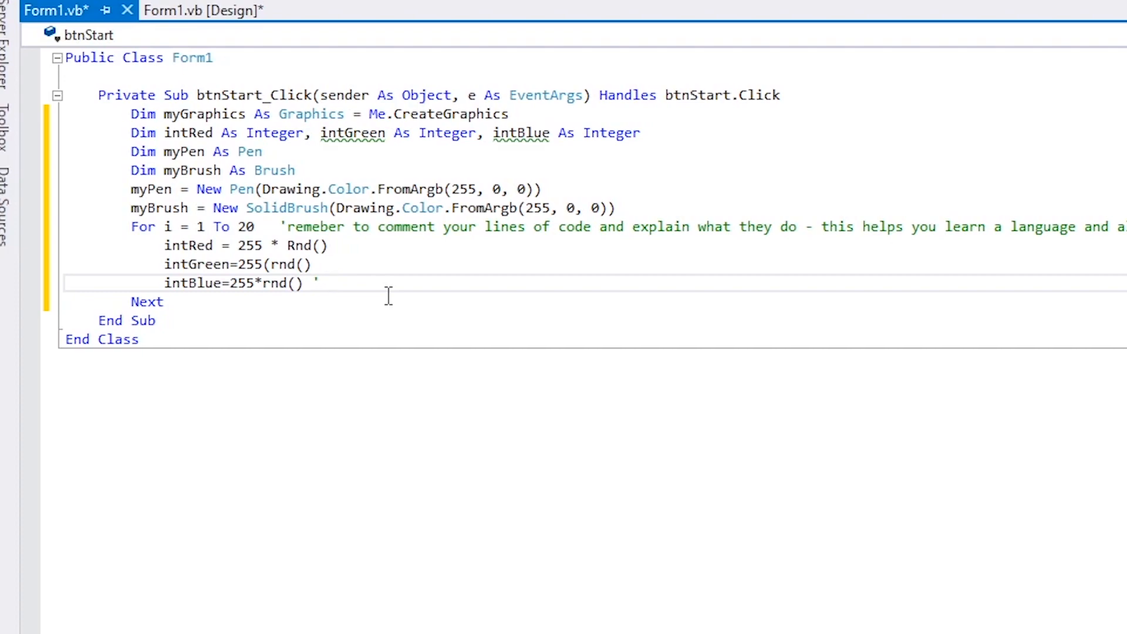
pyautogui.write('gives')
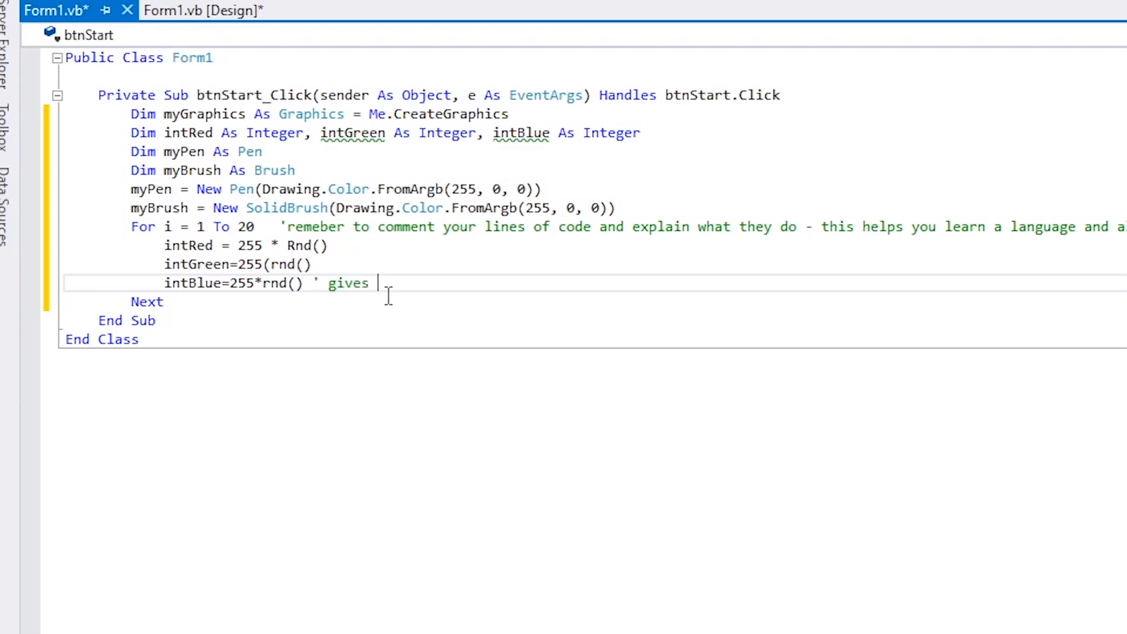
pyautogui.write('us a')
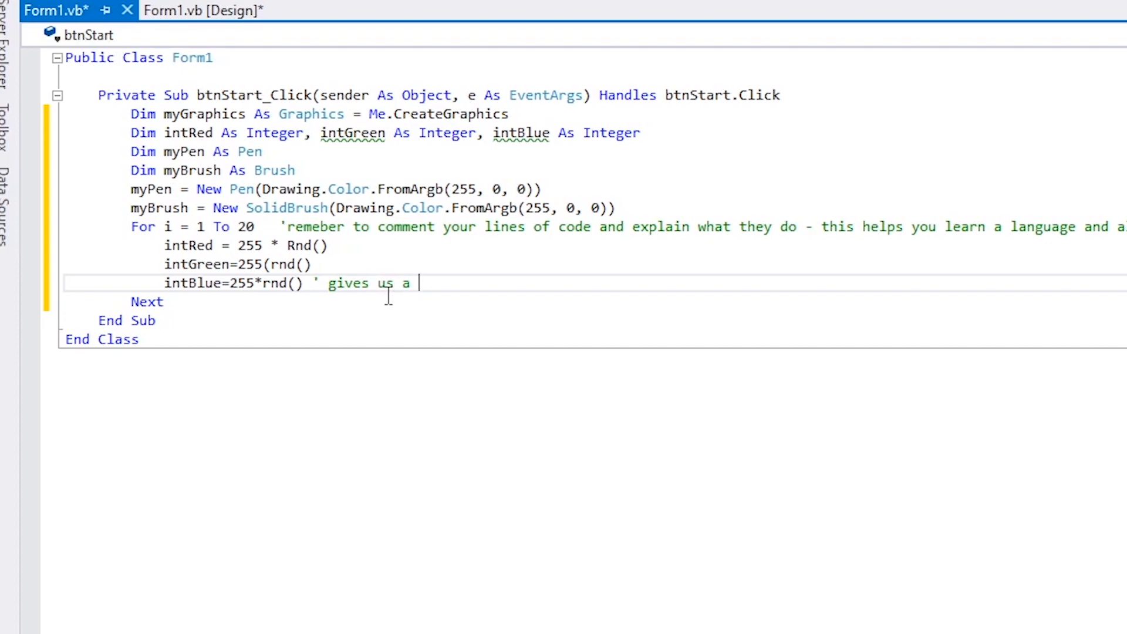
pyautogui.write('value be')
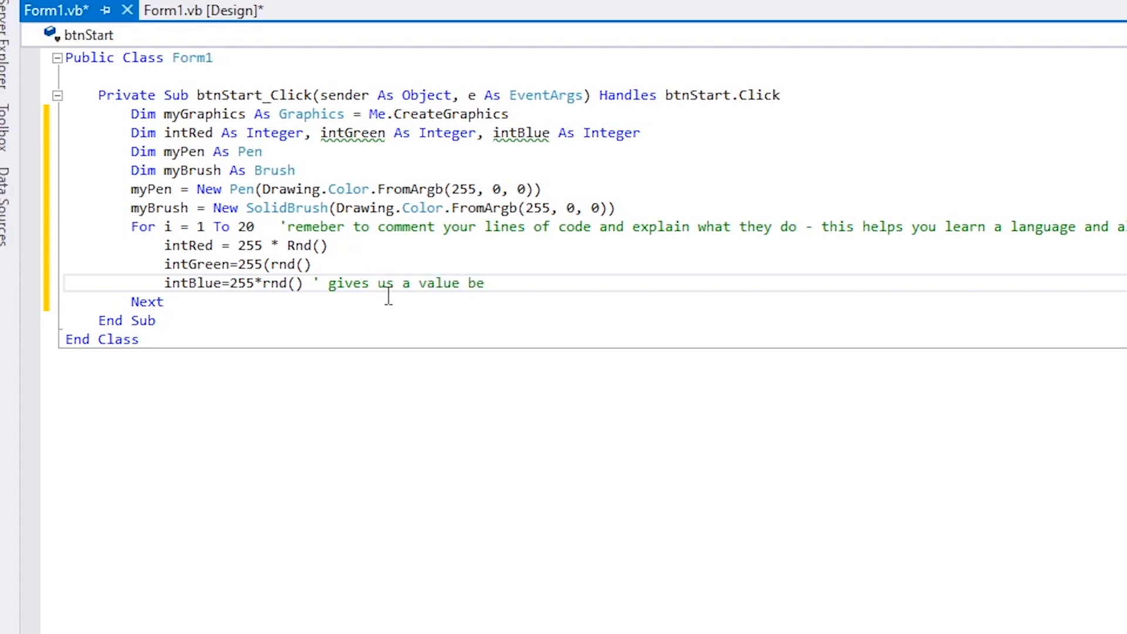
pyautogui.write('tween')
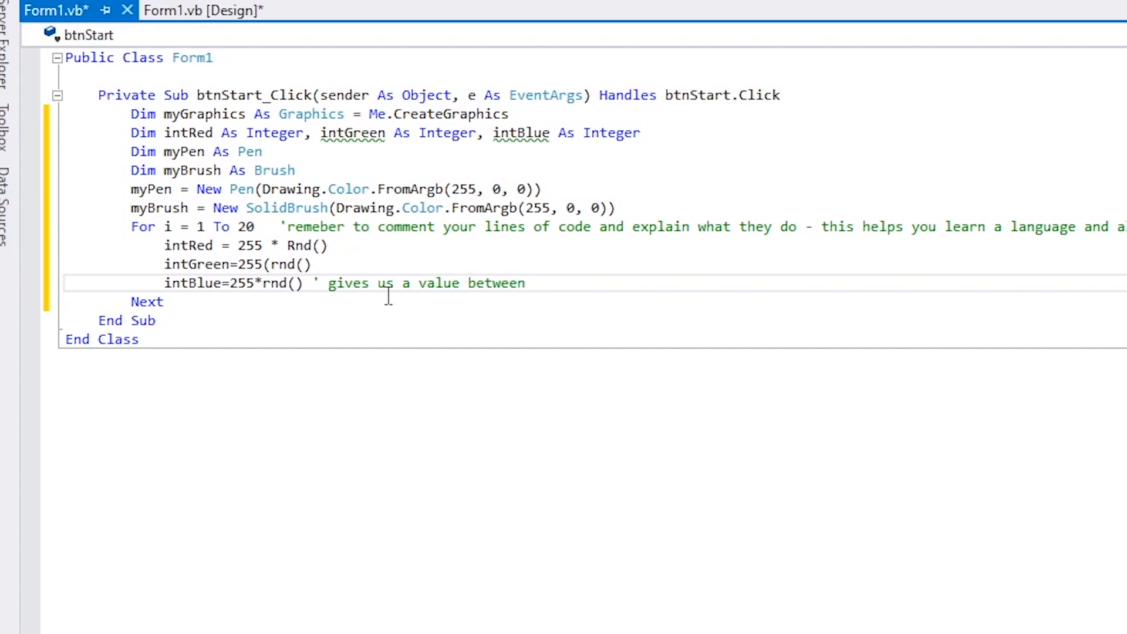
pyautogui.write('0 and')
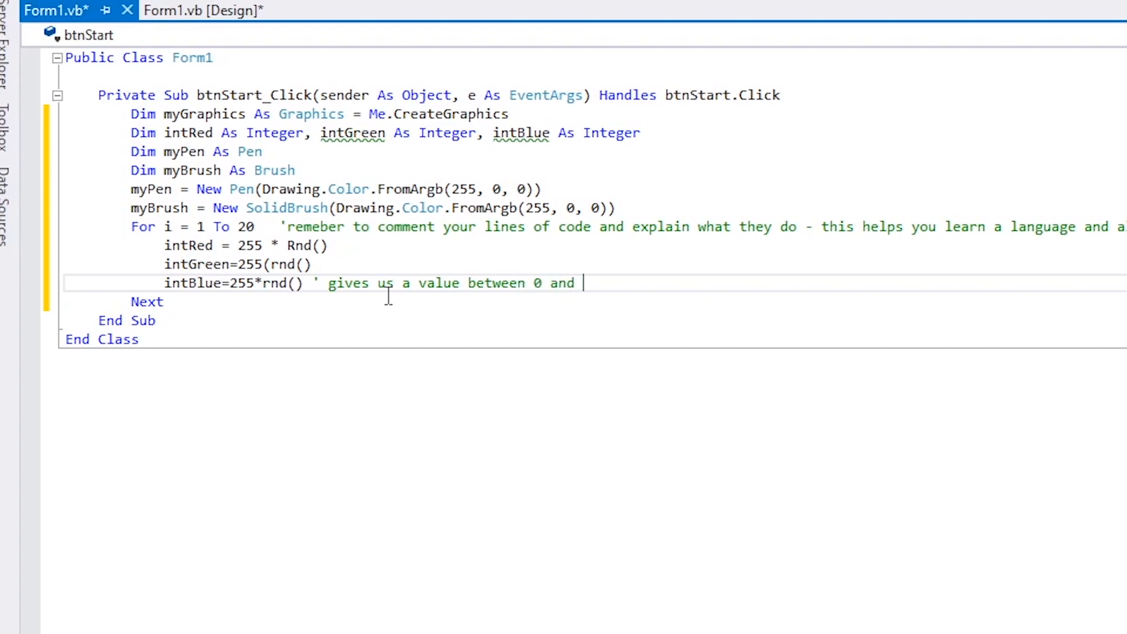
pyautogui.write('255')
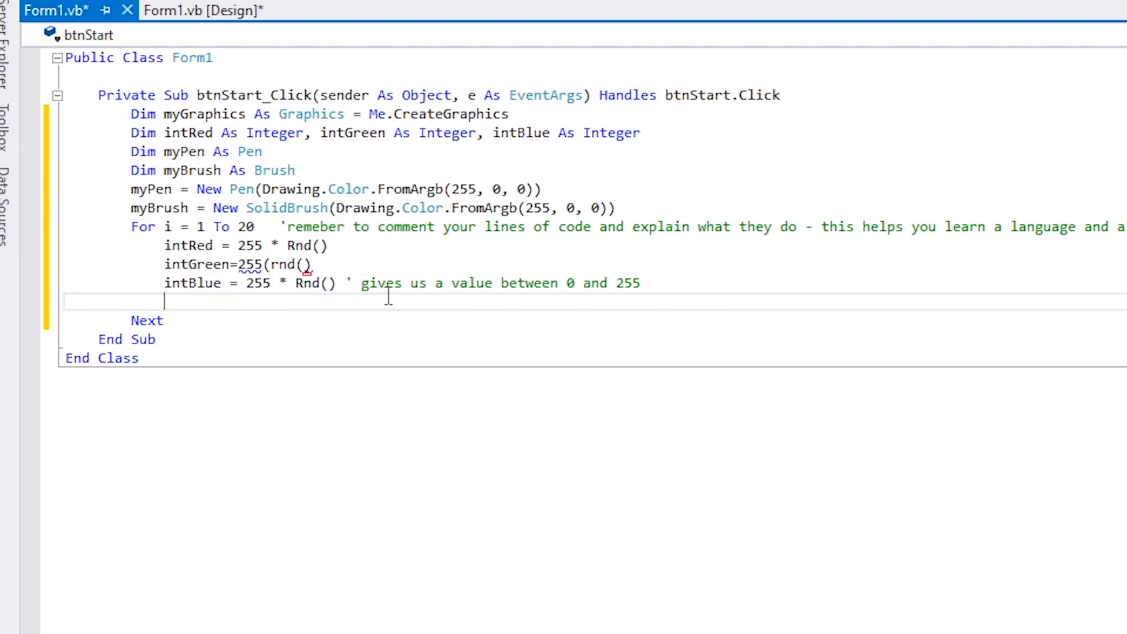
# - Start the assignment myPen = New Pen(Drawing.Color using IntelliSense
pyautogui.write('My')
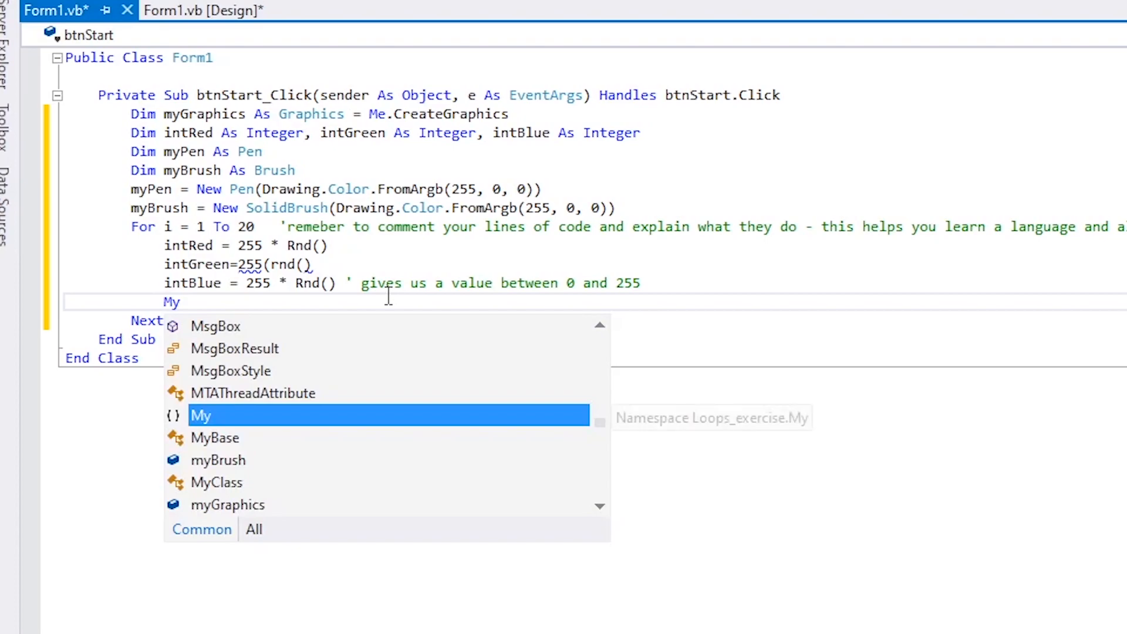
pyautogui.write('pen')
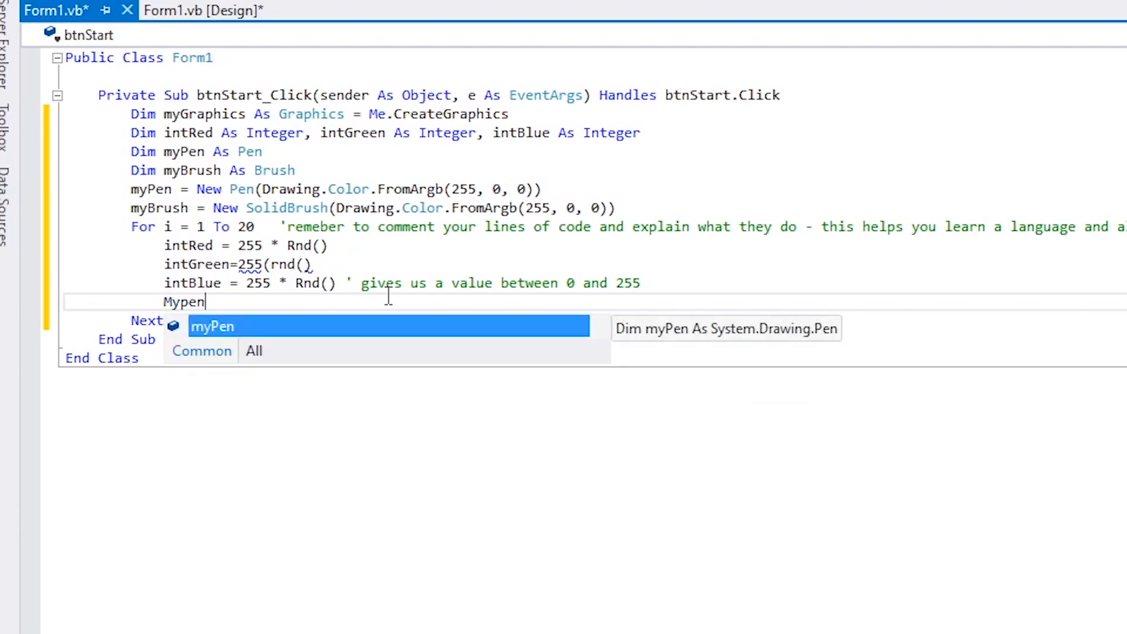
pyautogui.moveTo(212, 331)
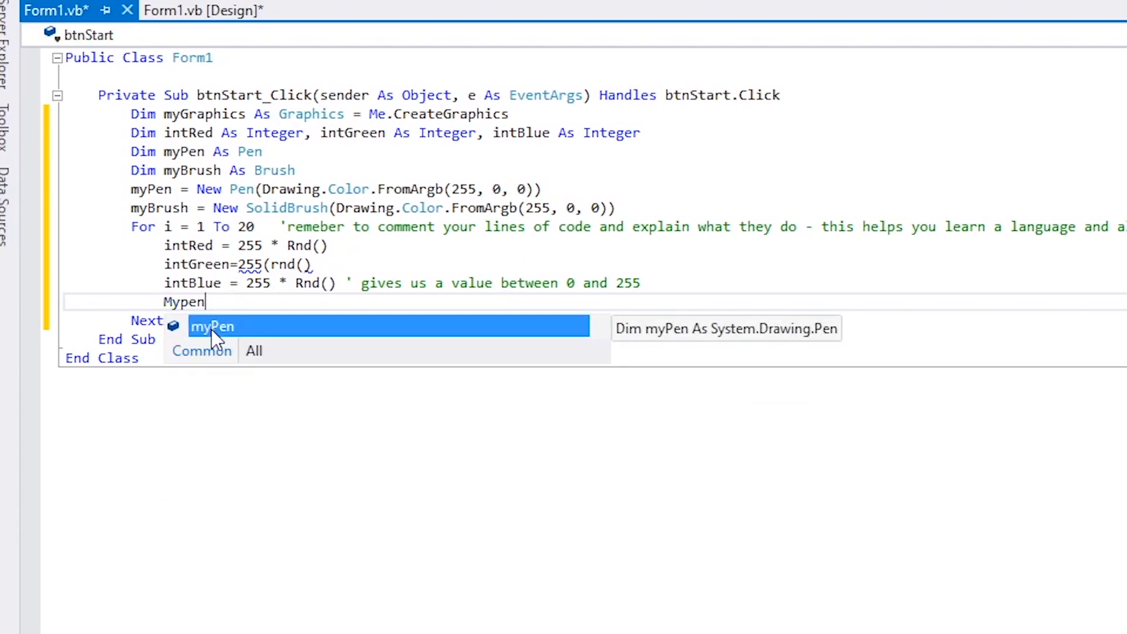
pyautogui.press('Enter')
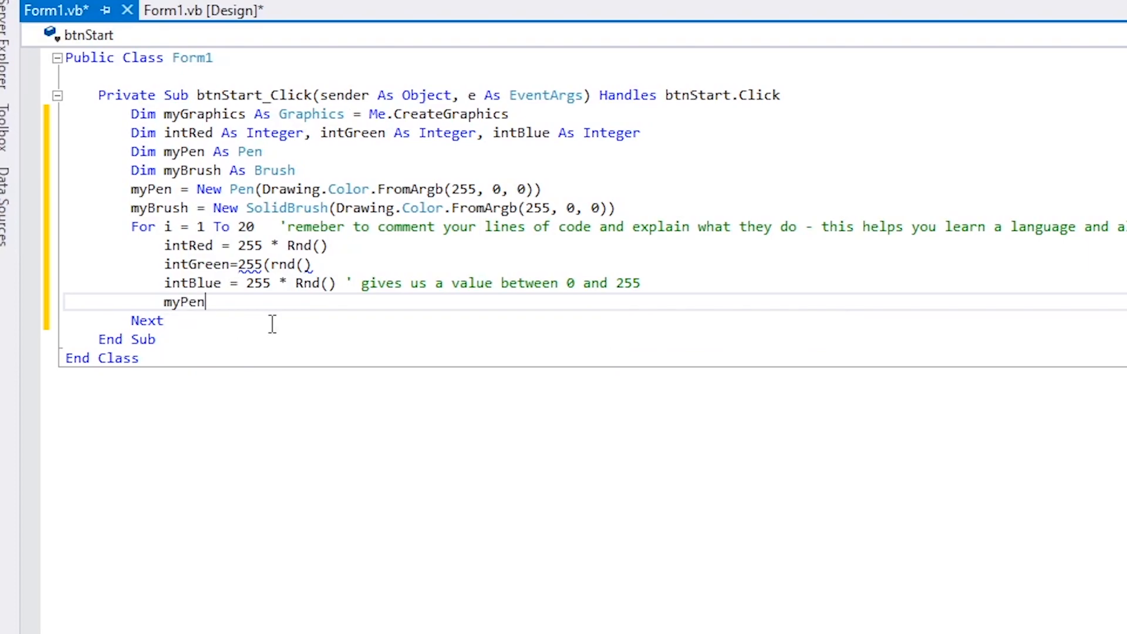
pyautogui.write('=n')
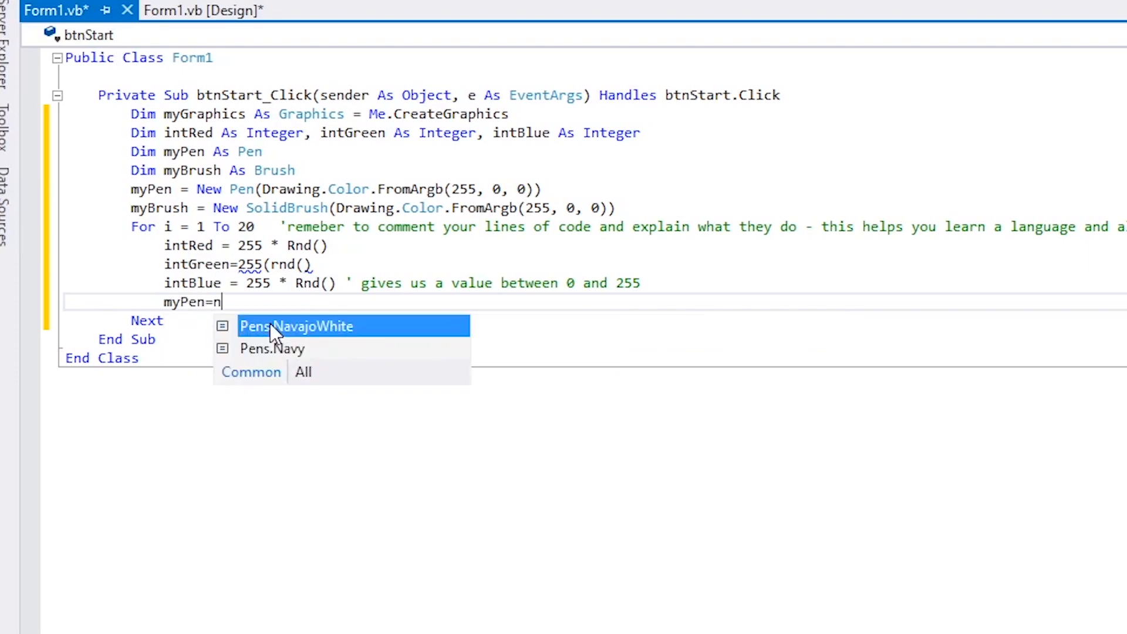
pyautogui.write('ew')
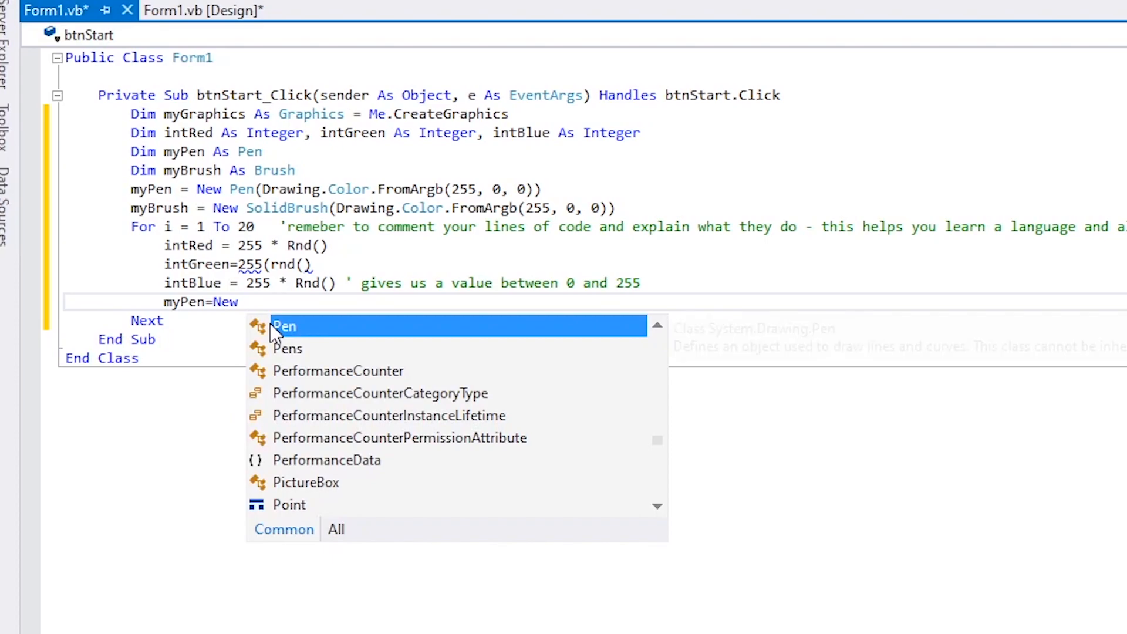
pyautogui.write('pen')
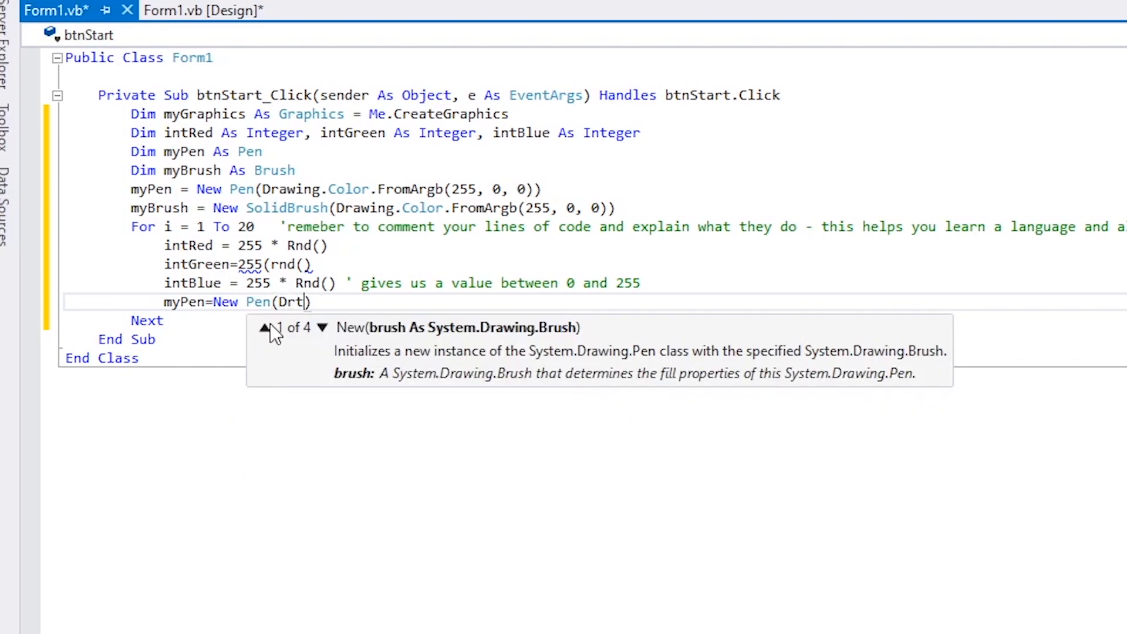
pyautogui.write('awing')
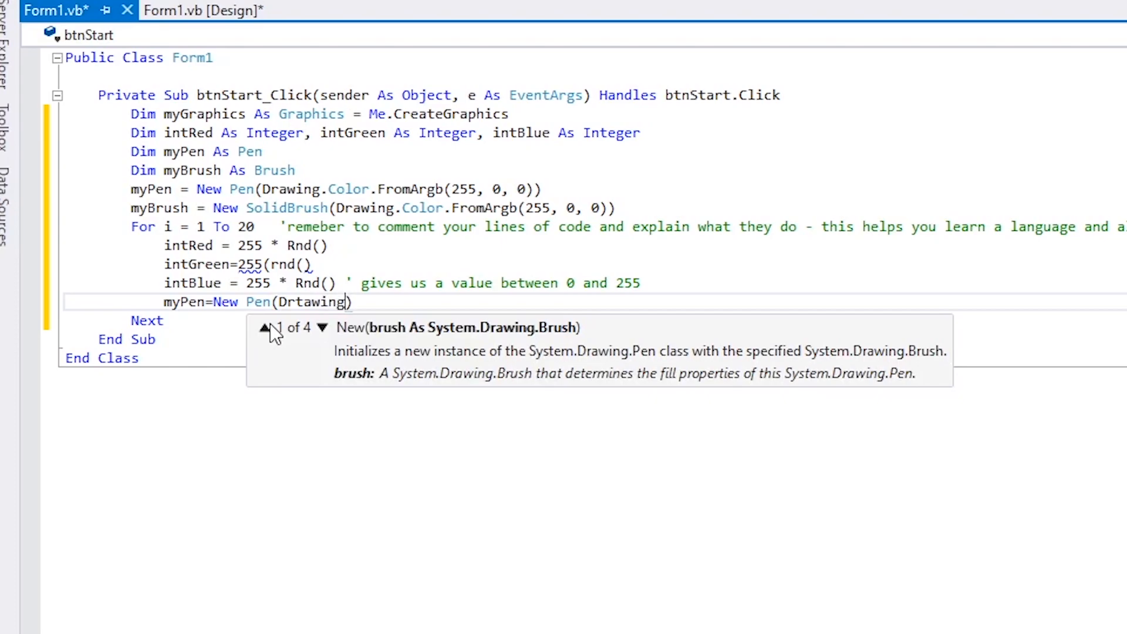
pyautogui.write('.')
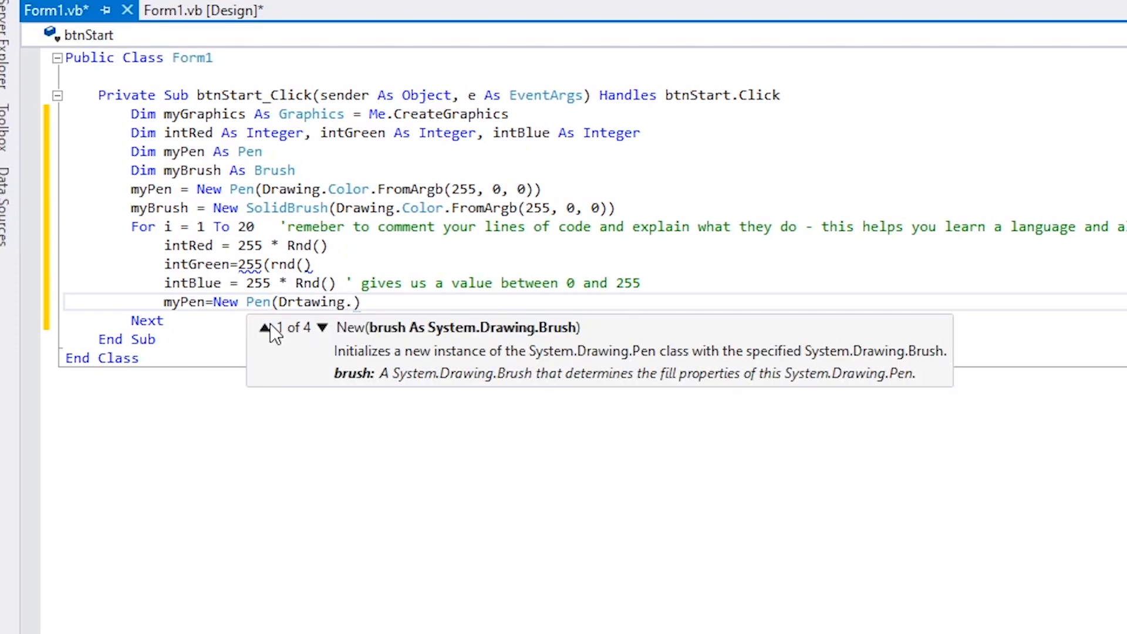
pyautogui.write('color')
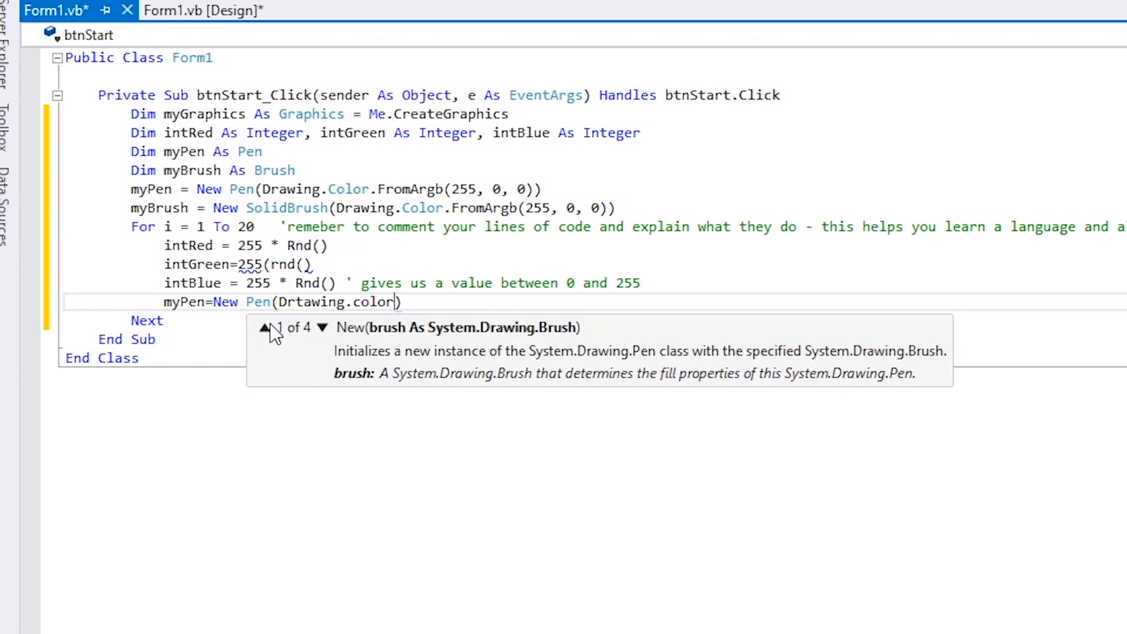
# - Complete it as .FromArgb(intRed, intGreen, intBlue)) and move to the line end
pyautogui.write('.From')
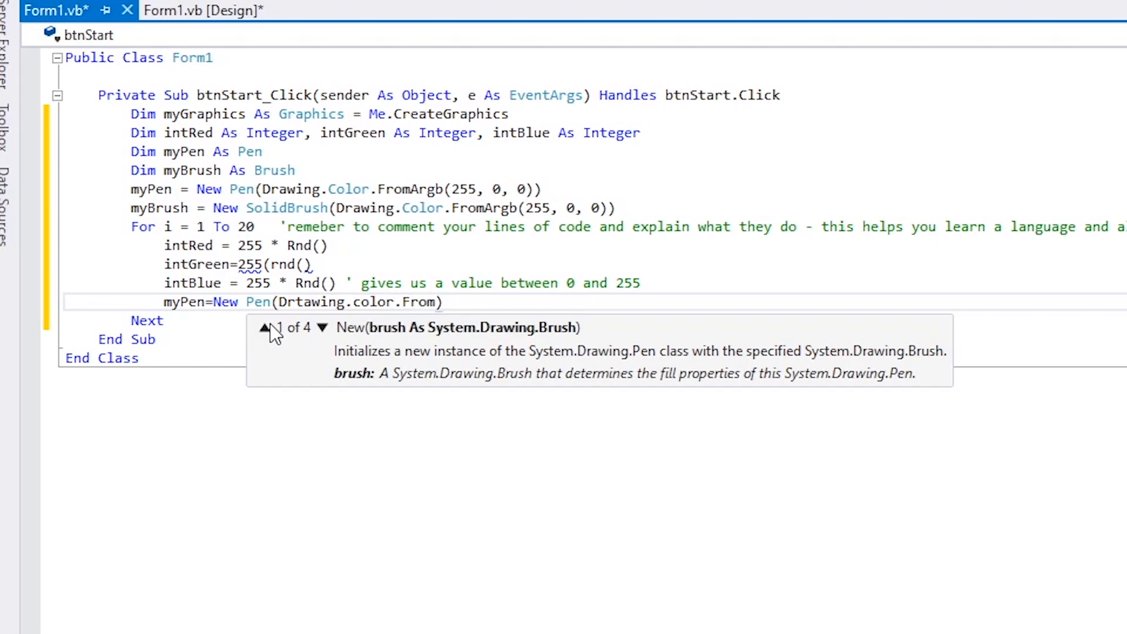
pyautogui.write('A')
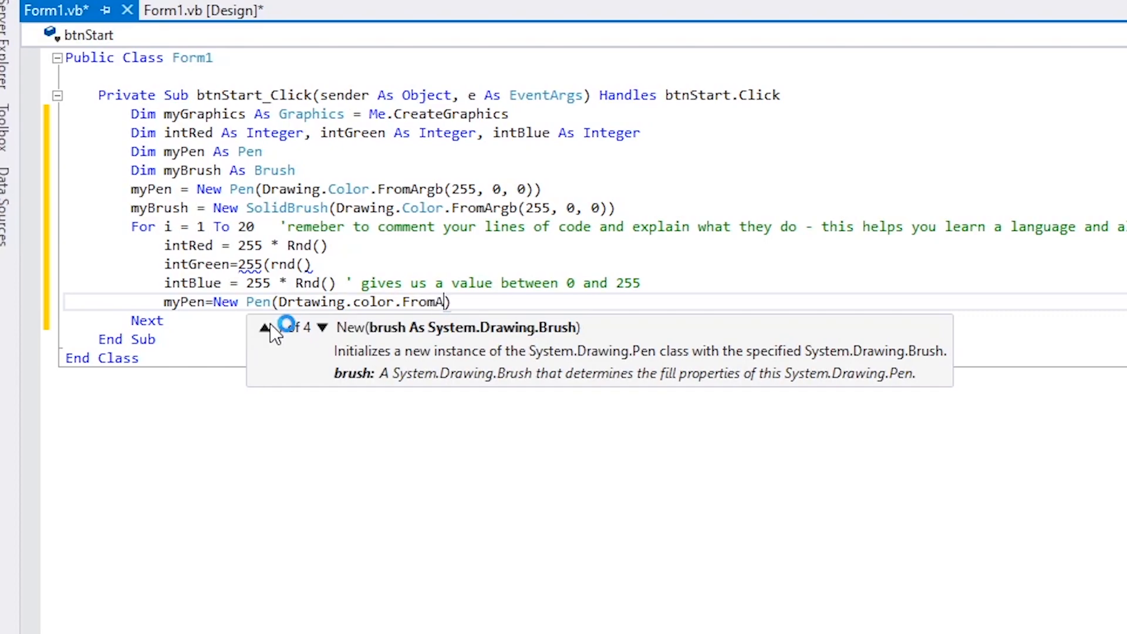
pyautogui.write('rg')
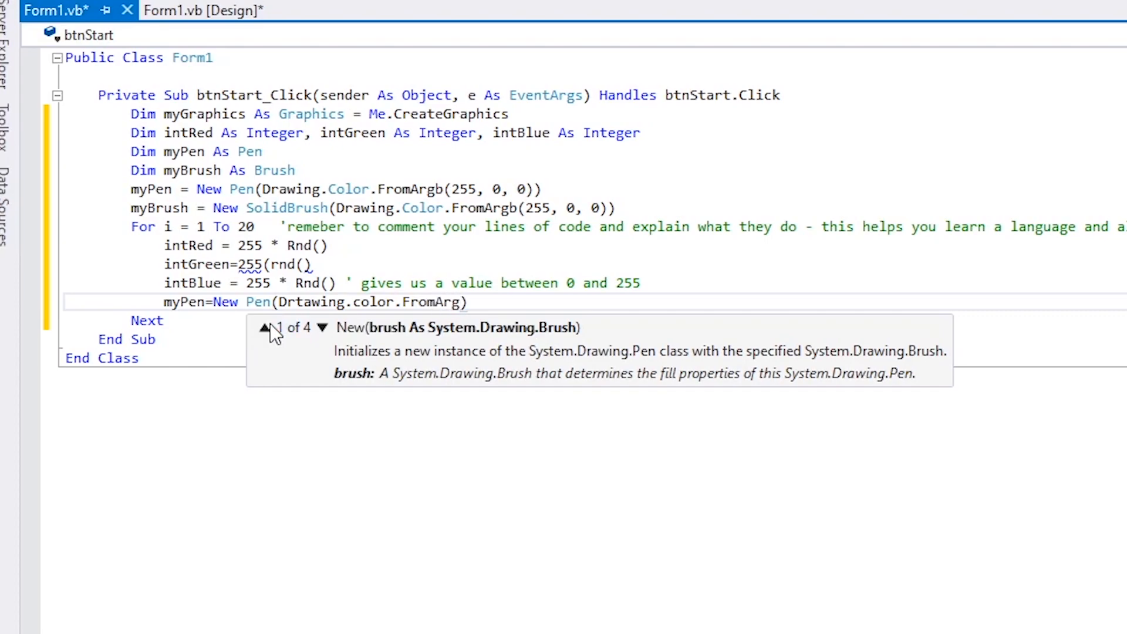
pyautogui.write('b')
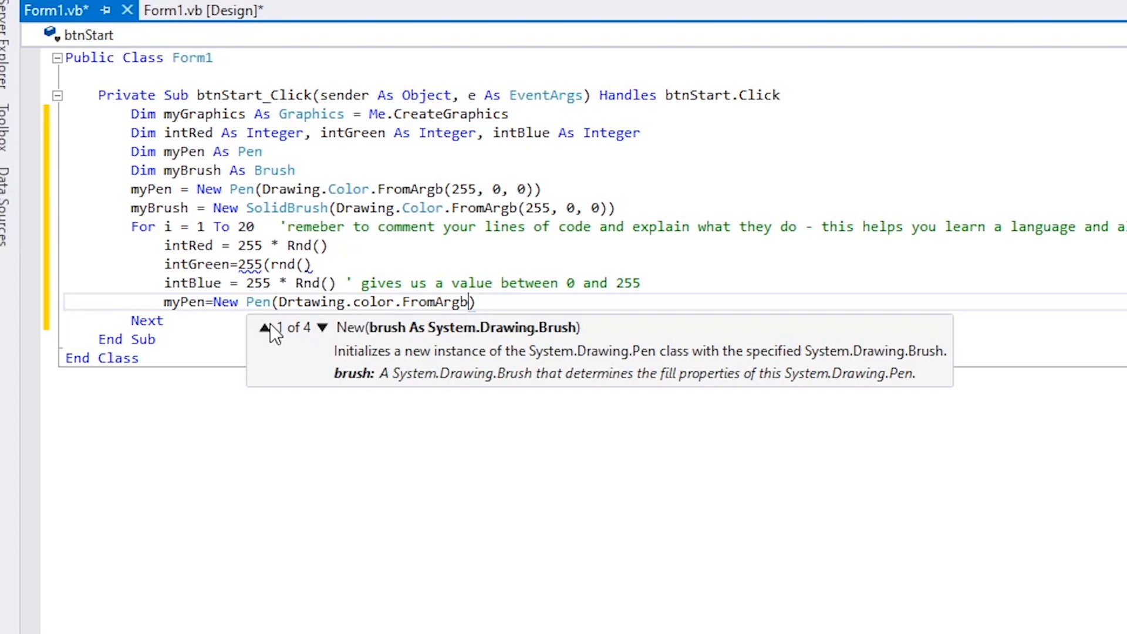
pyautogui.write('intRe')
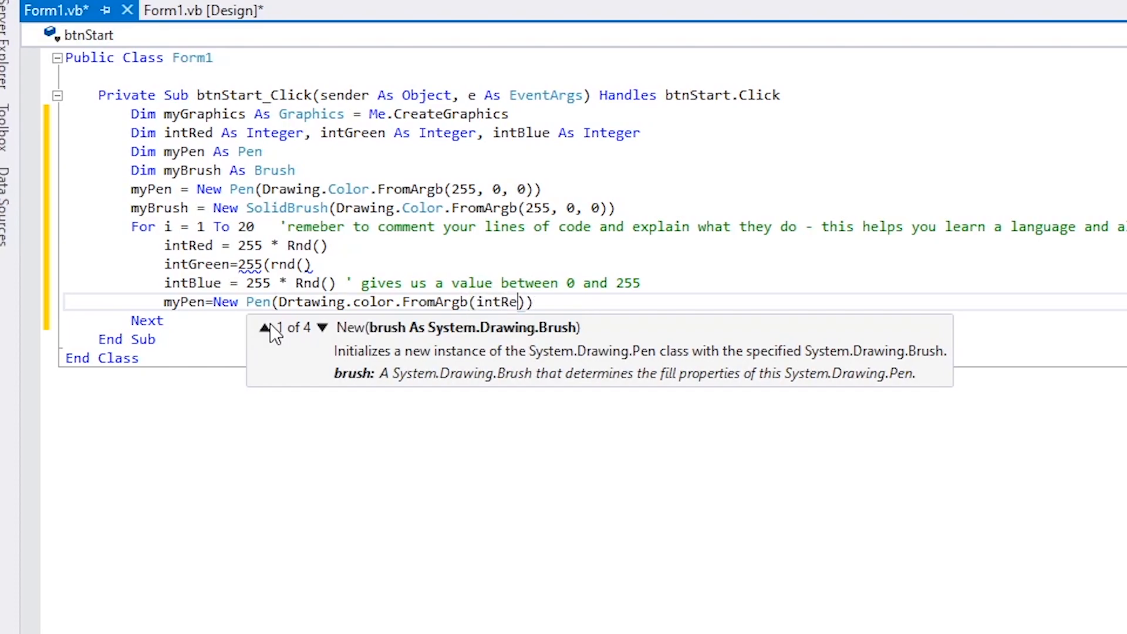
pyautogui.write('d,')
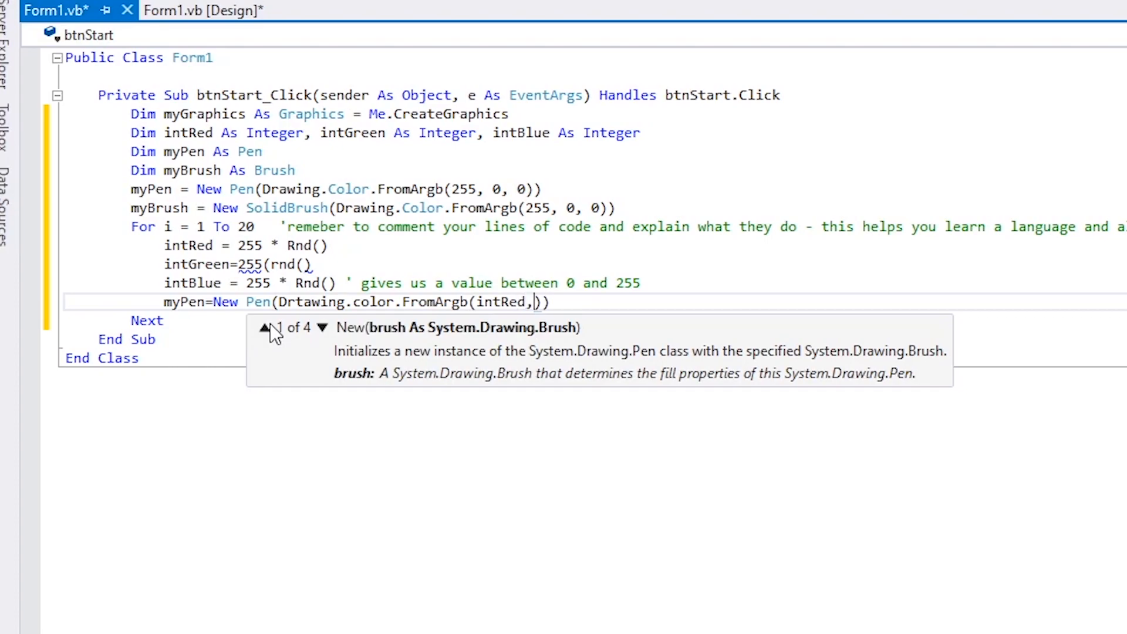
pyautogui.write('intGreen,')
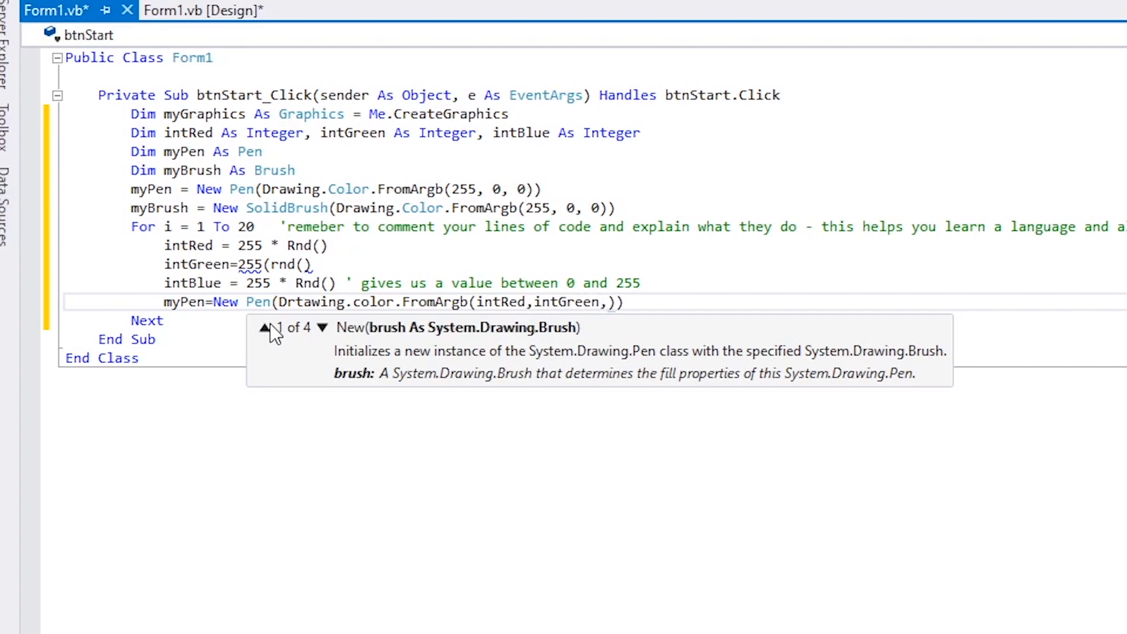
pyautogui.write('intBlue')
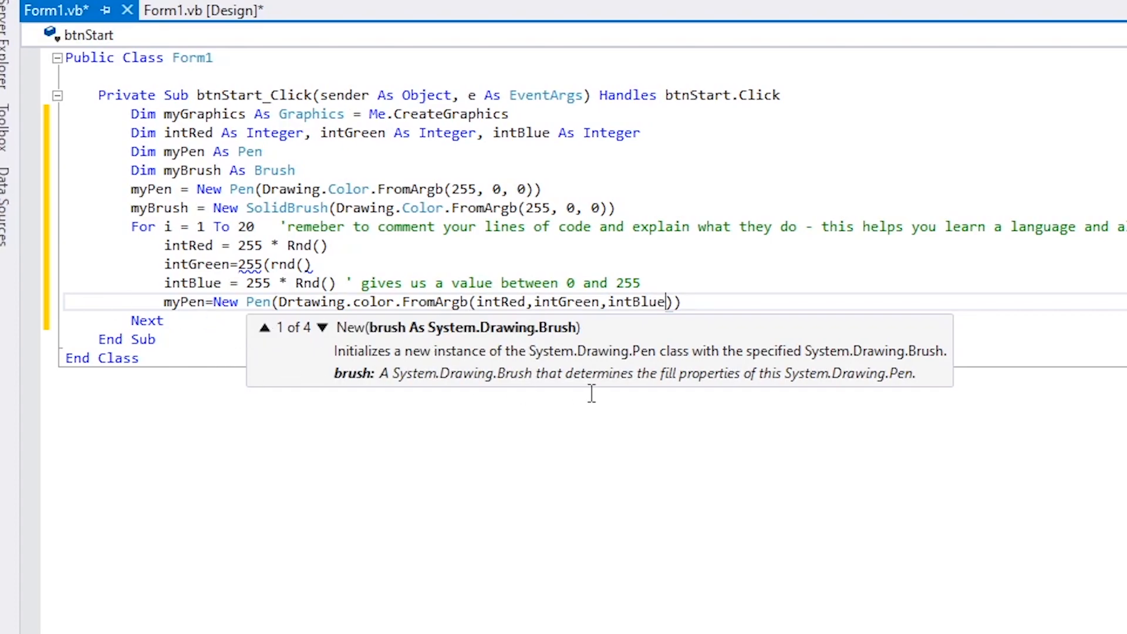
pyautogui.moveTo(345, 301)
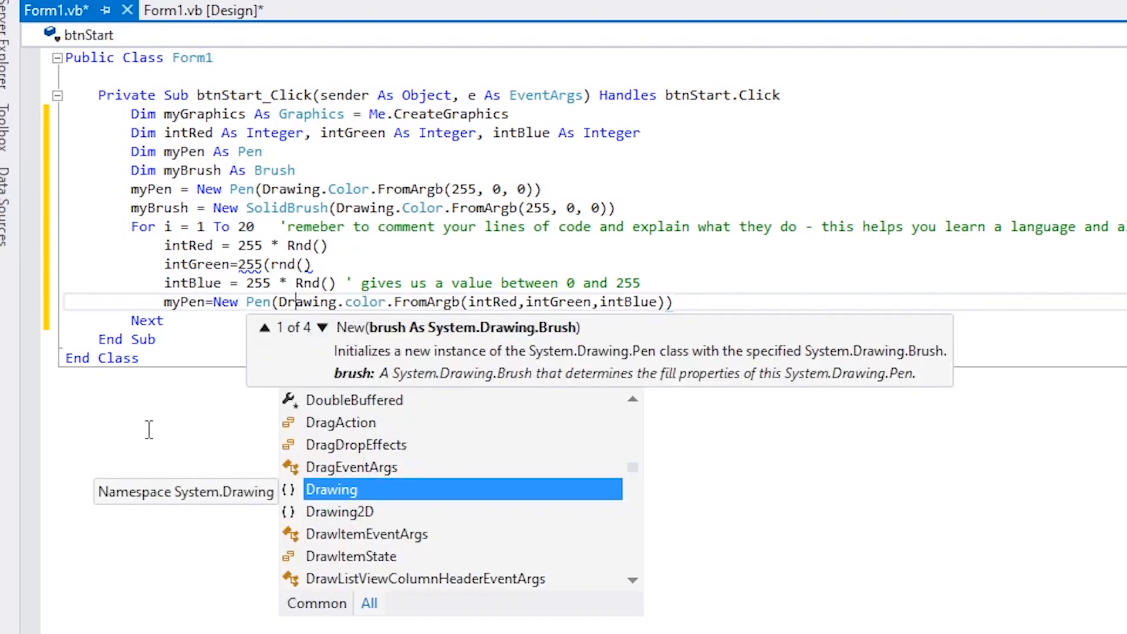
pyautogui.moveTo(359, 498)
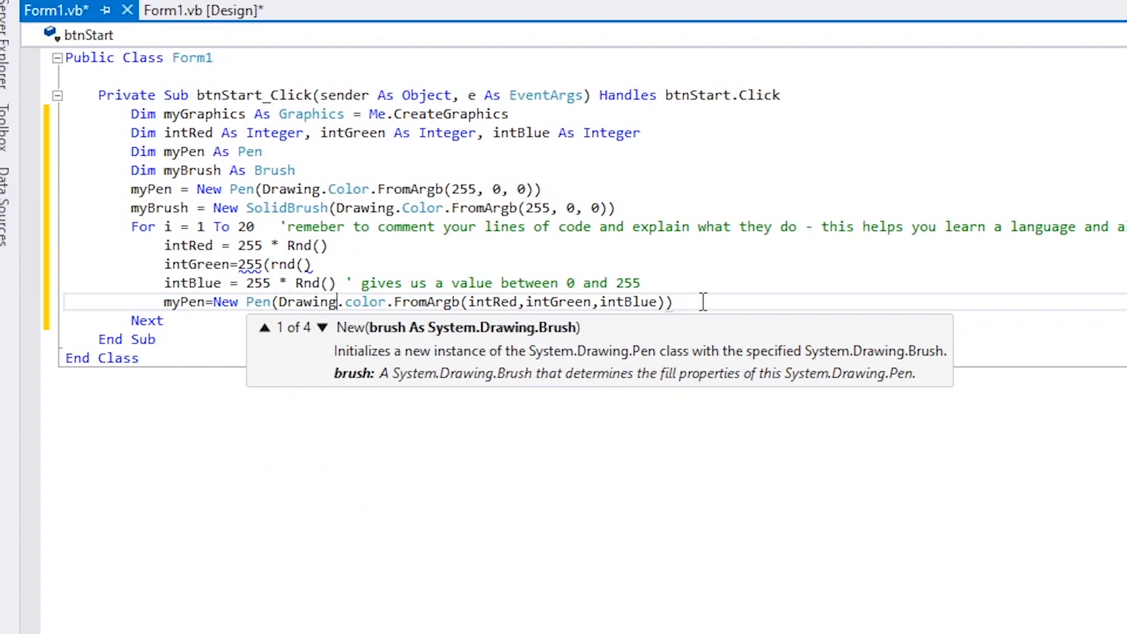
pyautogui.click(702, 302)
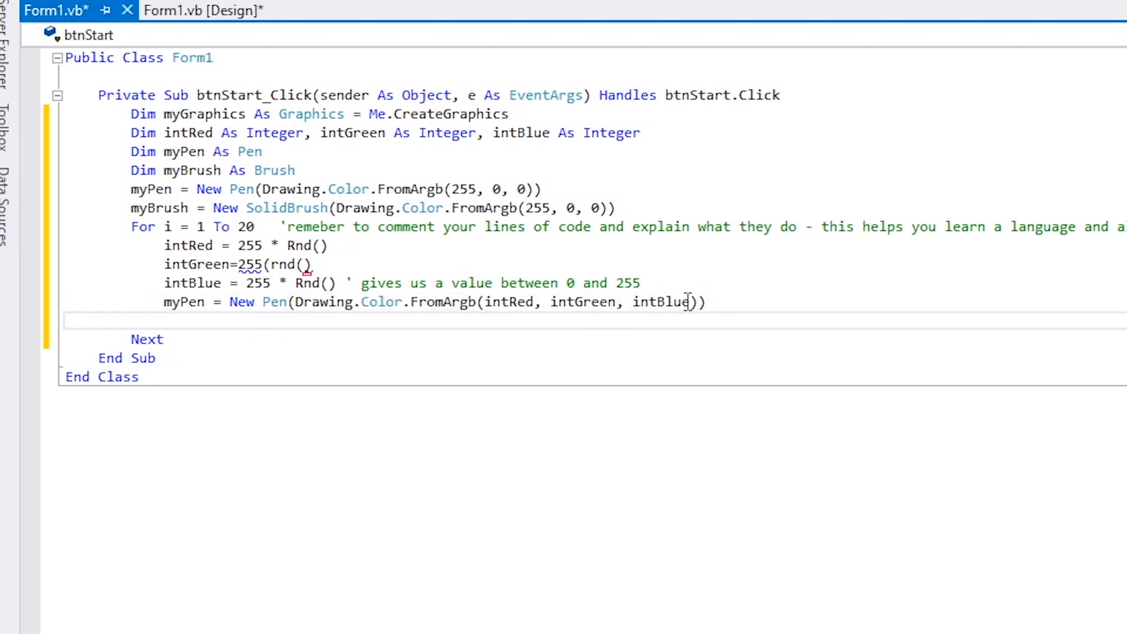
# - Write myBrush=new, then discard it and begin a myGraphics statement instead
pyautogui.write('My')
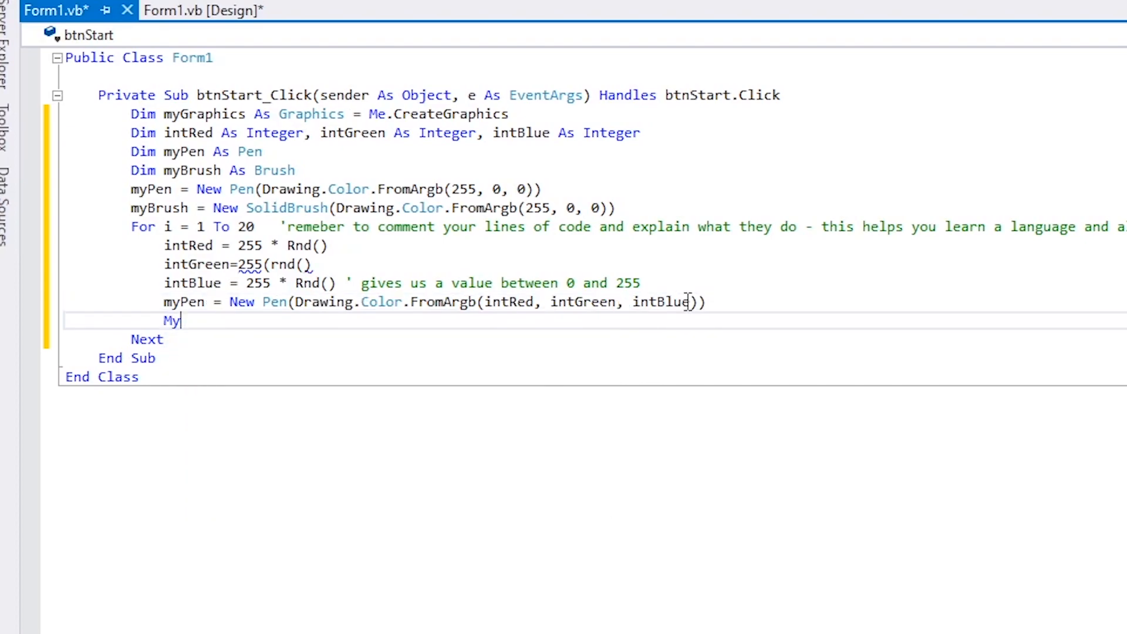
pyautogui.write('Brush')
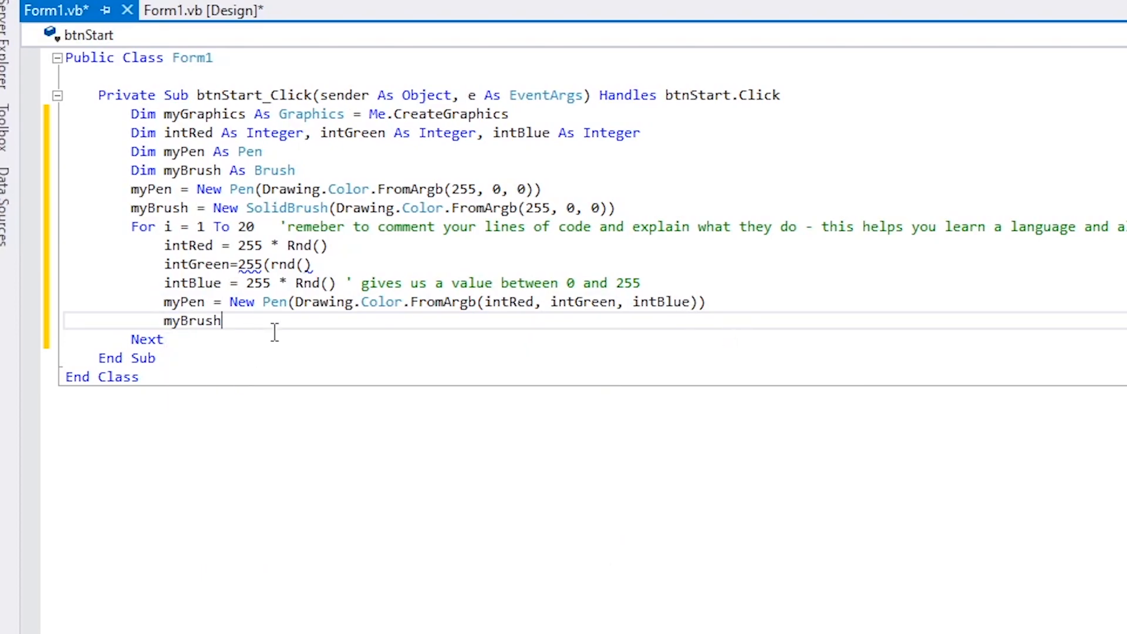
pyautogui.write('=new')
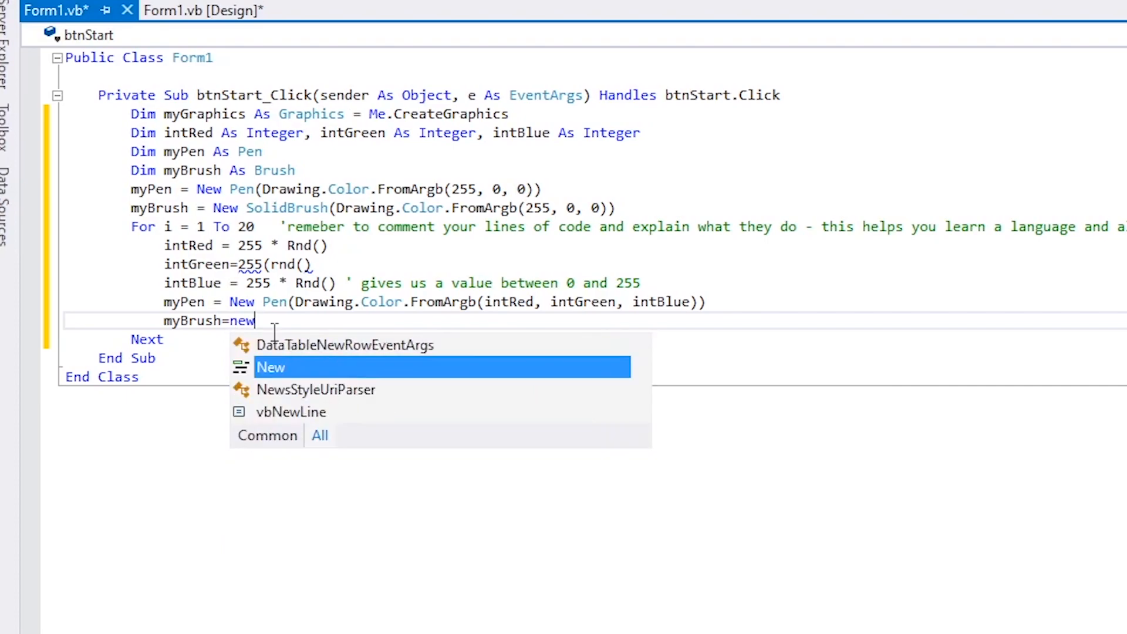
pyautogui.moveTo(270, 367)
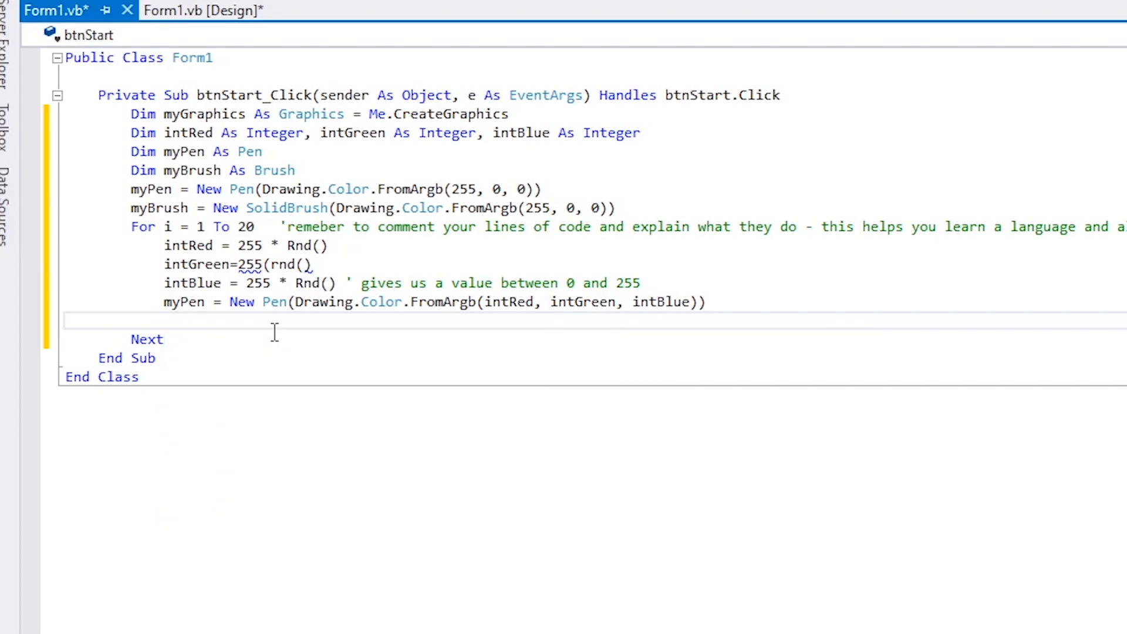
pyautogui.write('m')
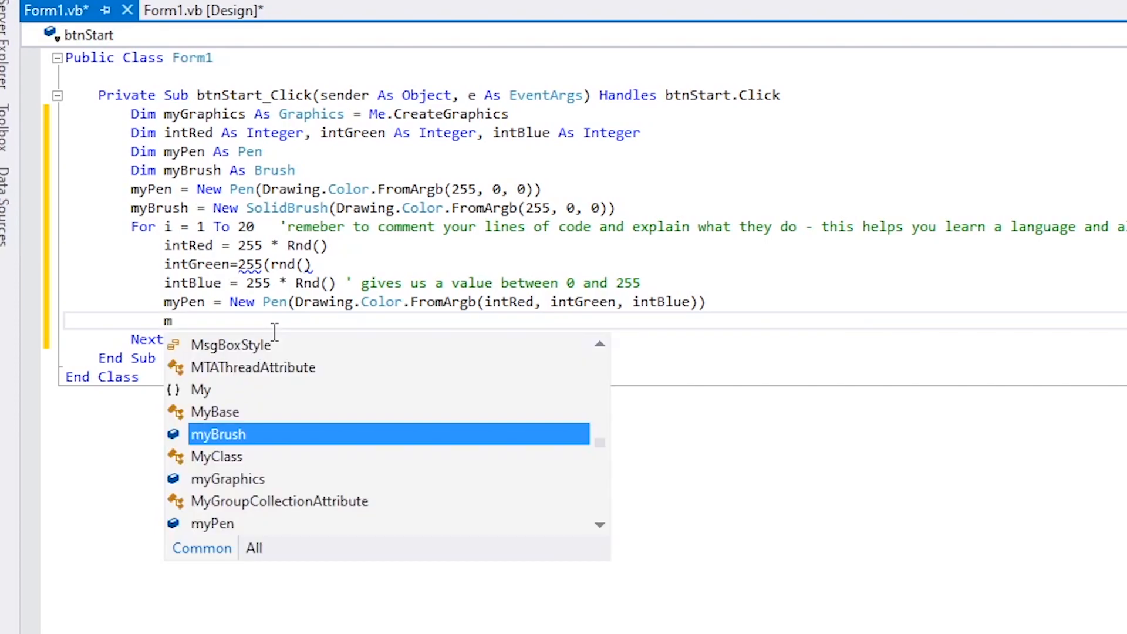
pyautogui.write('y')
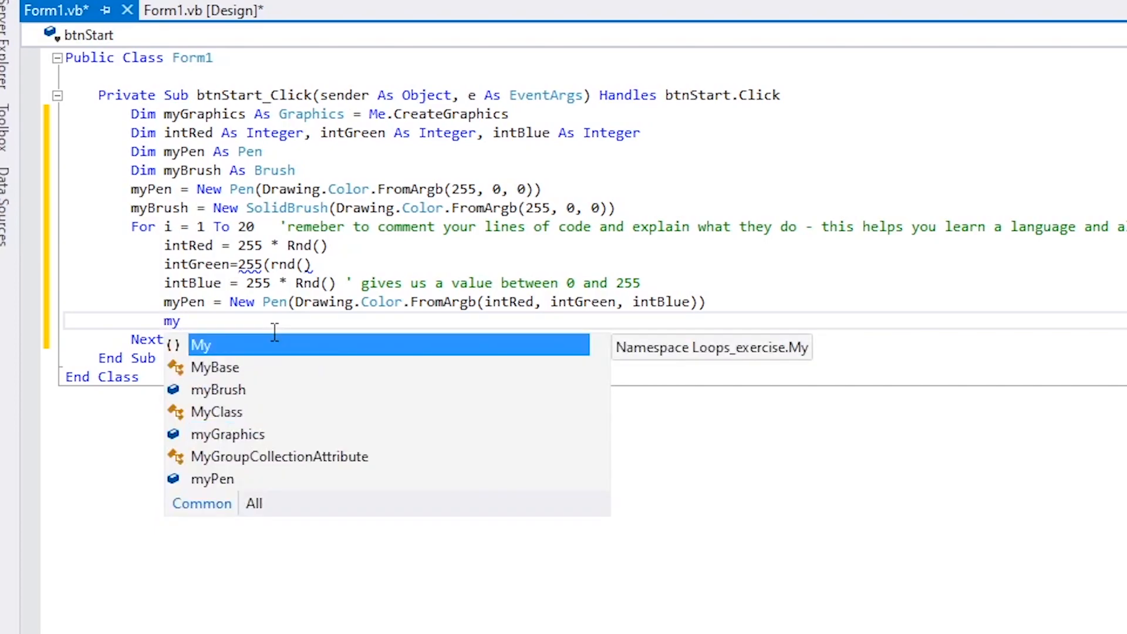
pyautogui.write('Graphics')
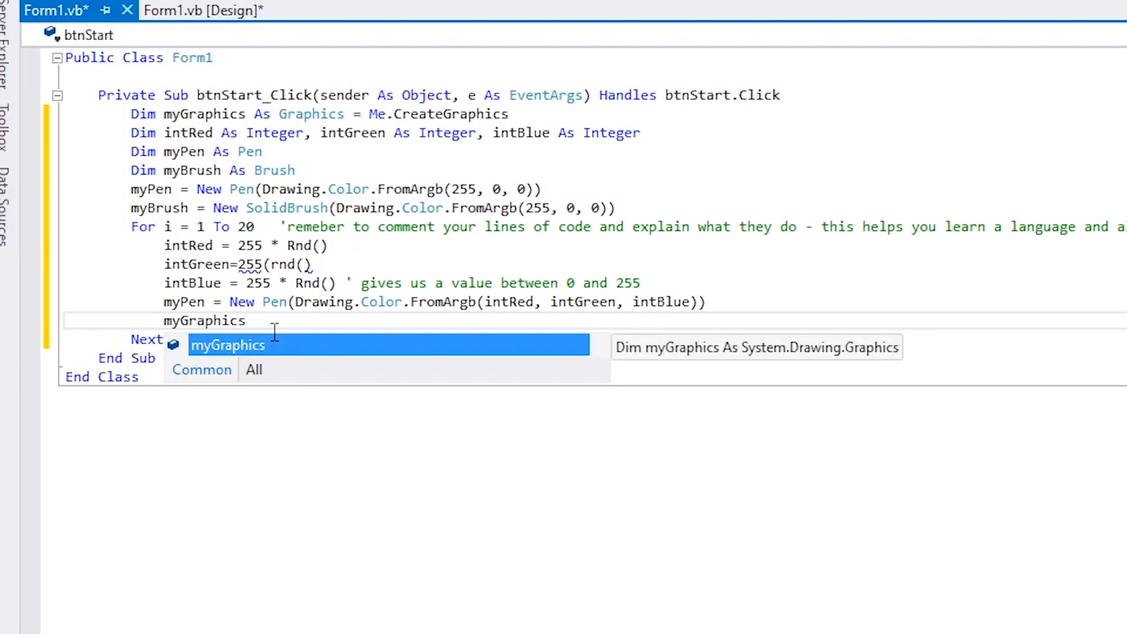
# - Call myGraphics.DrawEllipse with myPen as its first argument
pyautogui.write('.d')
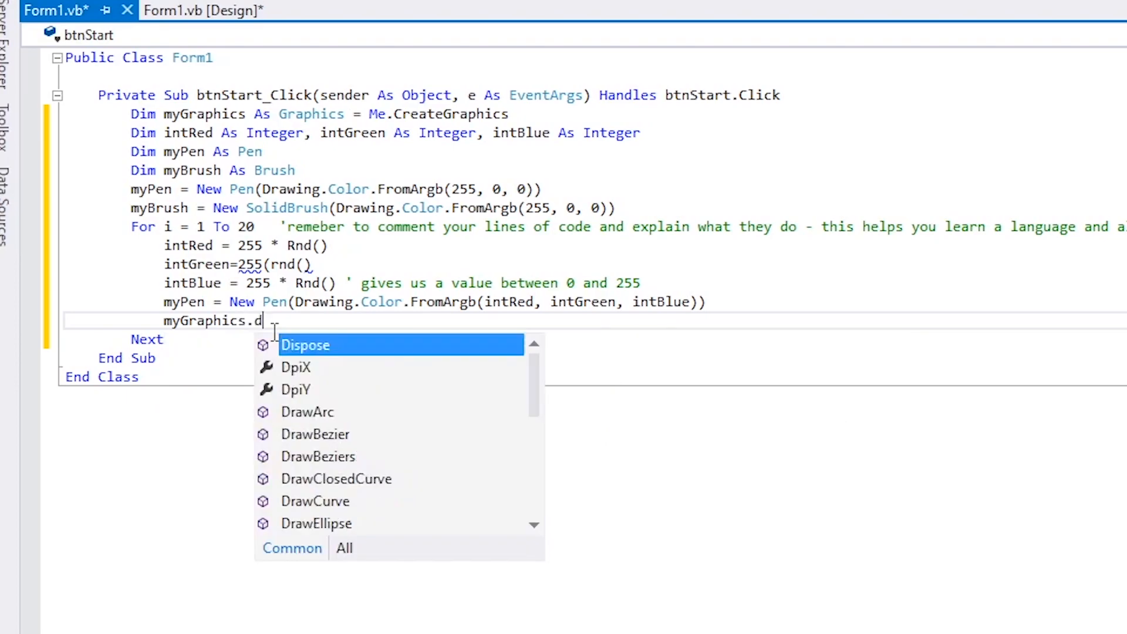
pyautogui.write('raw')
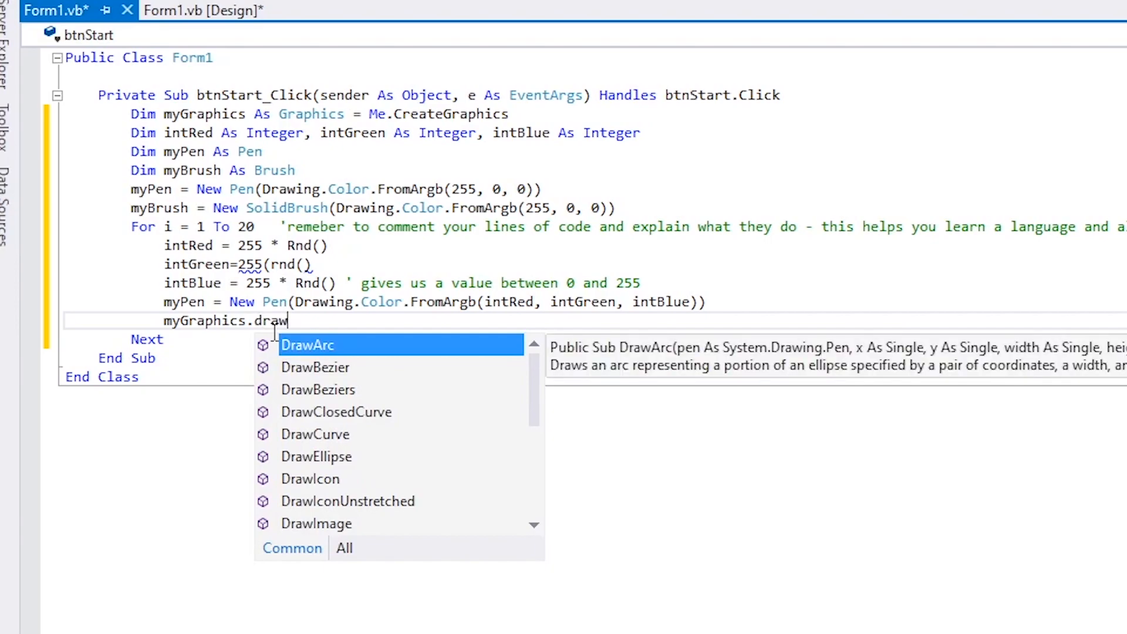
pyautogui.write('ell')
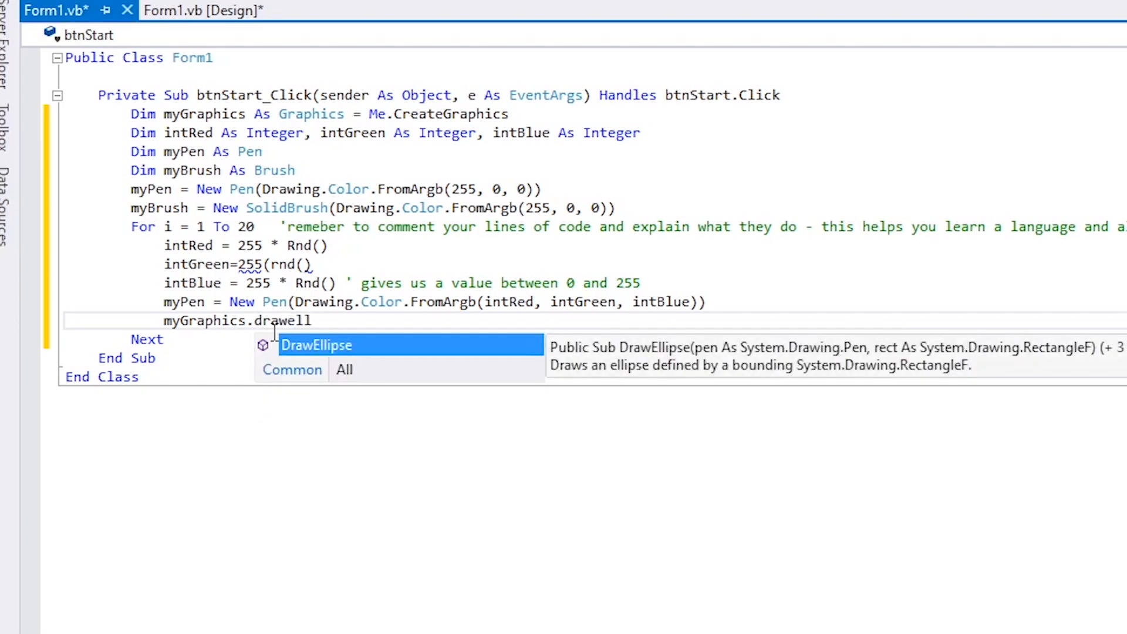
pyautogui.write('ipse(')
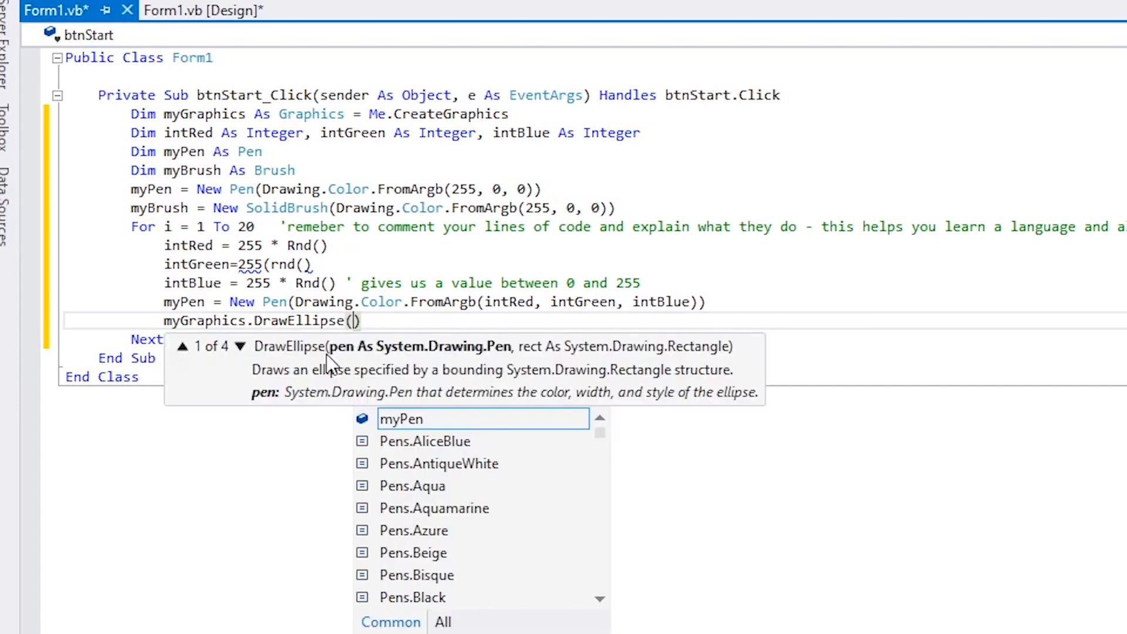
pyautogui.write('my')
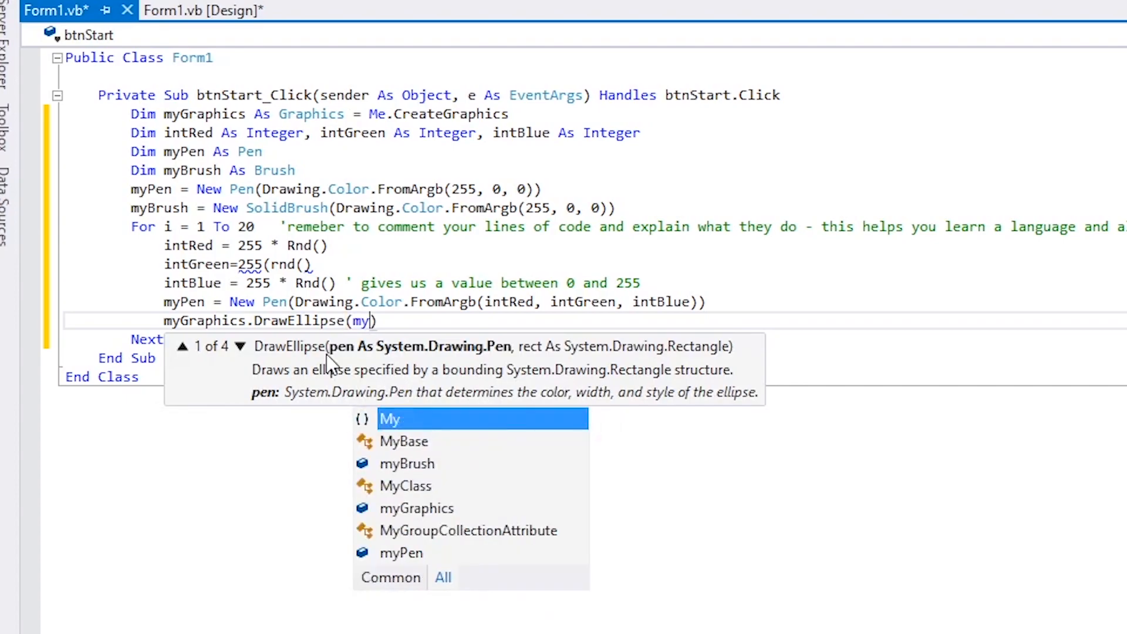
pyautogui.write('pen')
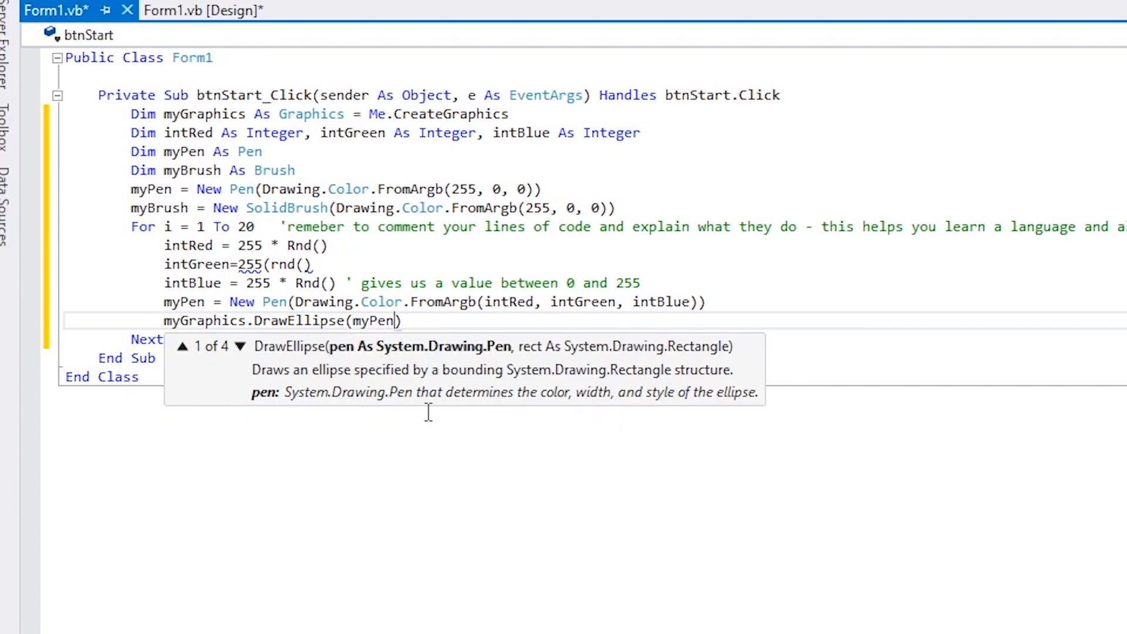
pyautogui.write(',')
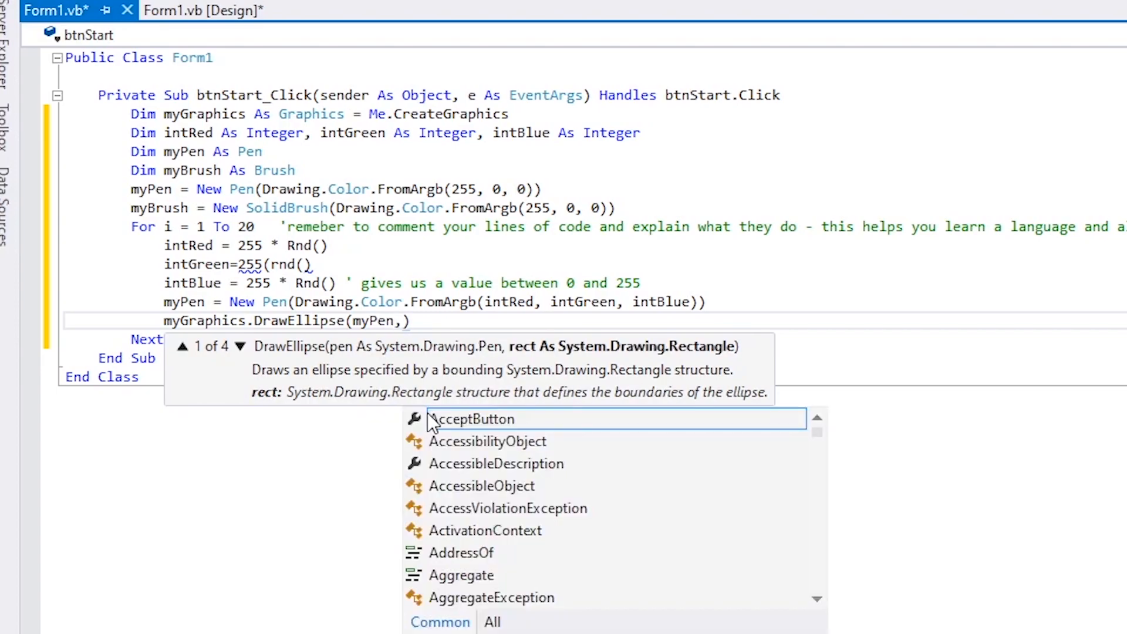
# - Supply position 1000 * Rnd(), 1000 * Rnd() and size 20, 20 to DrawEllipse
pyautogui.write('1000')
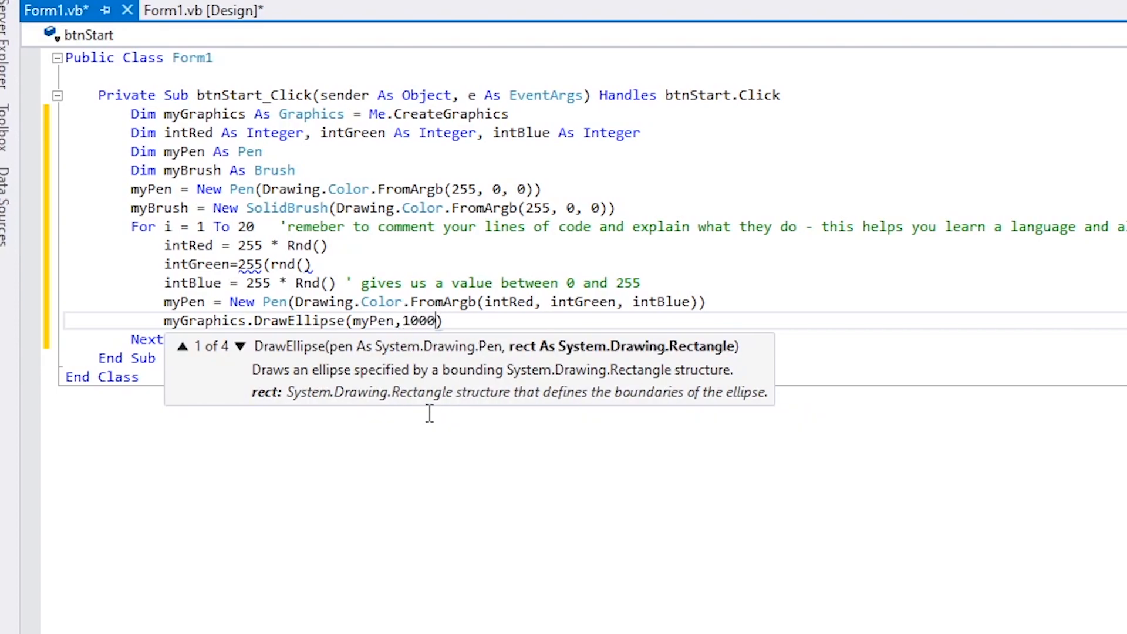
pyautogui.write('*r')
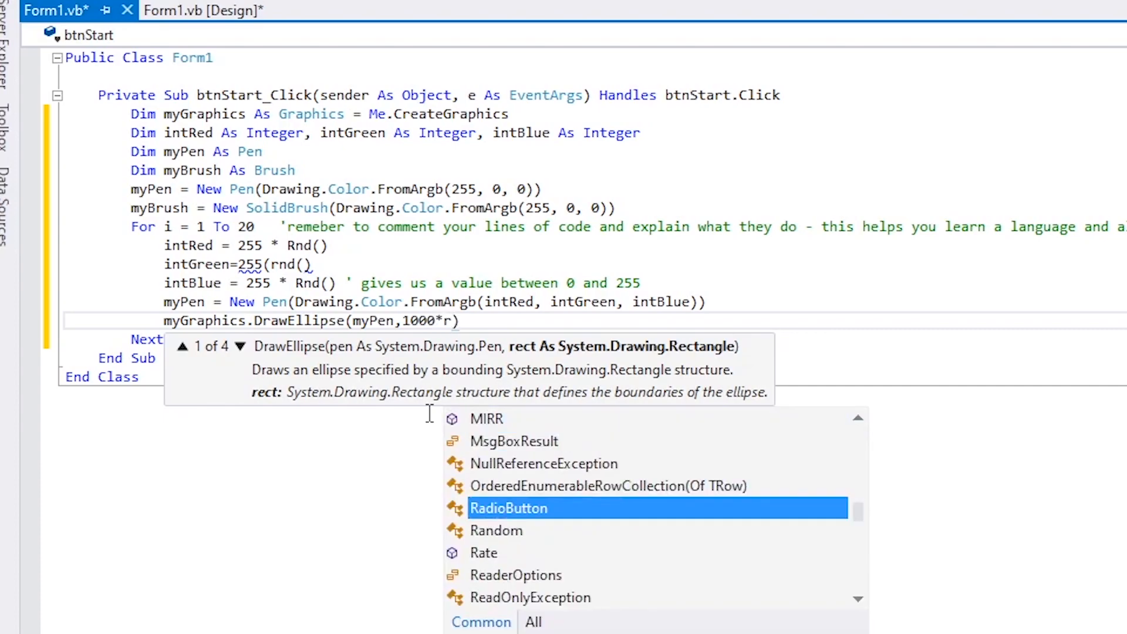
pyautogui.write('Rnd()')
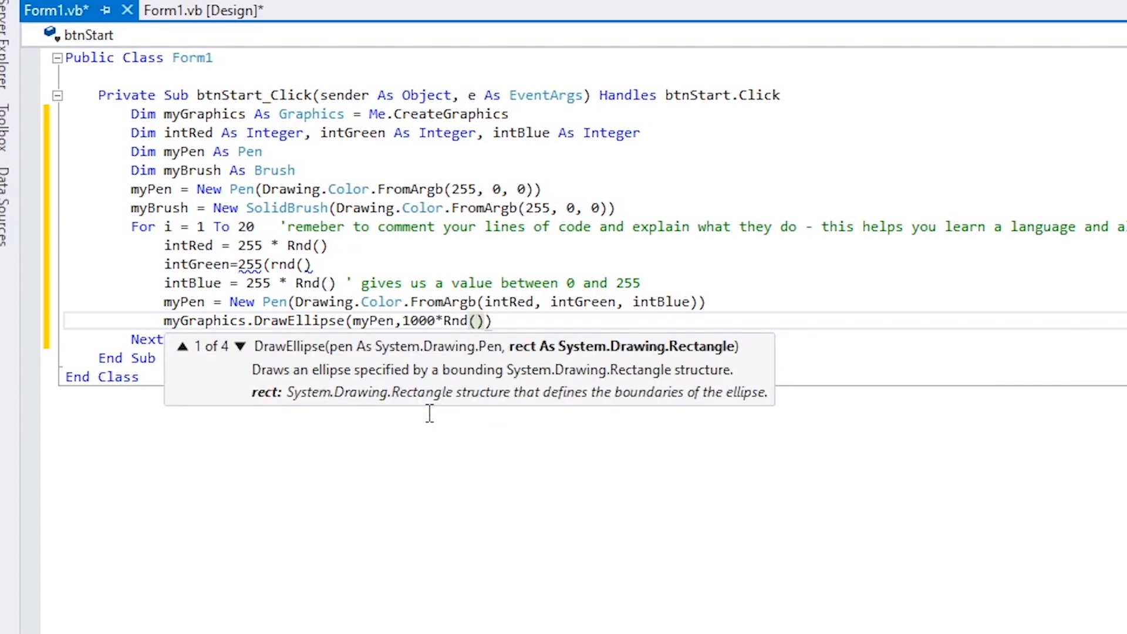
pyautogui.write(',')
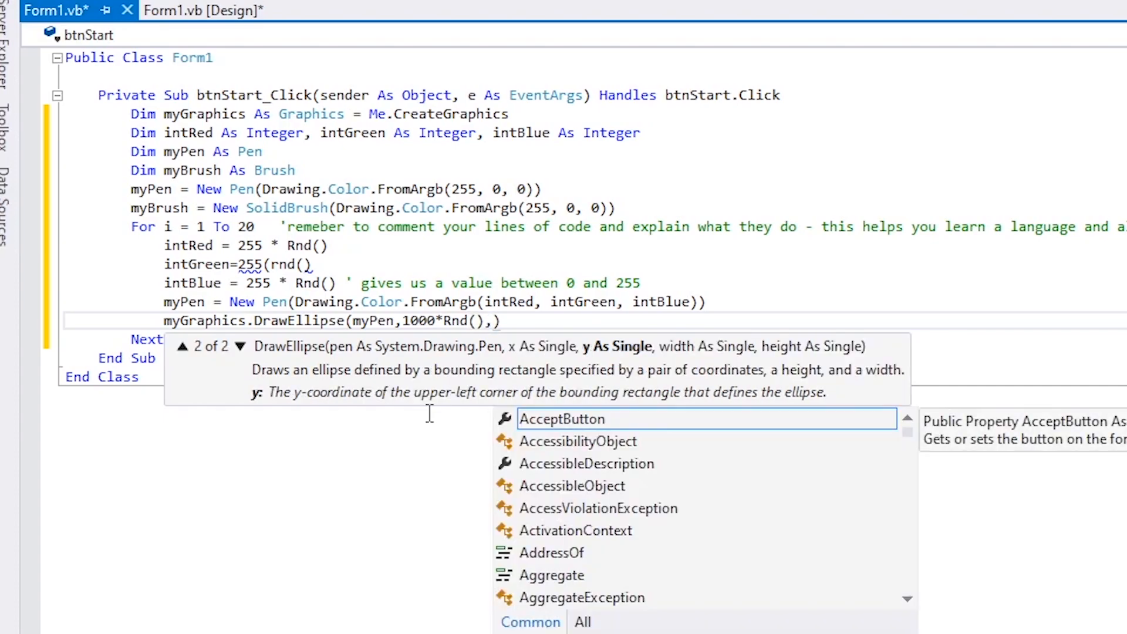
pyautogui.write('1000')
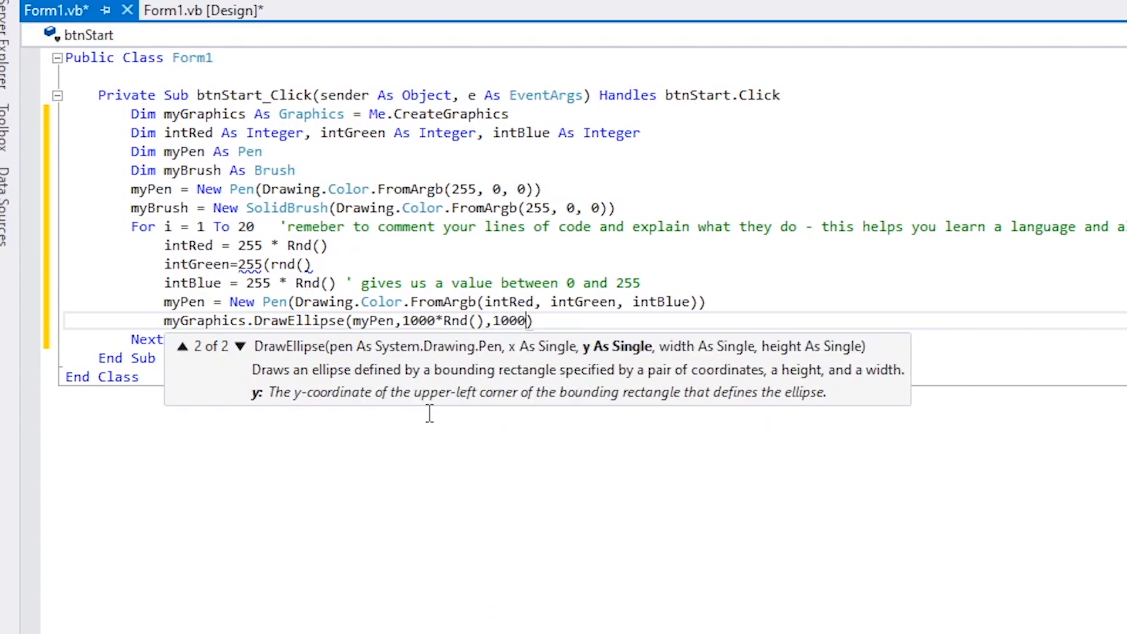
pyautogui.write('*rn')
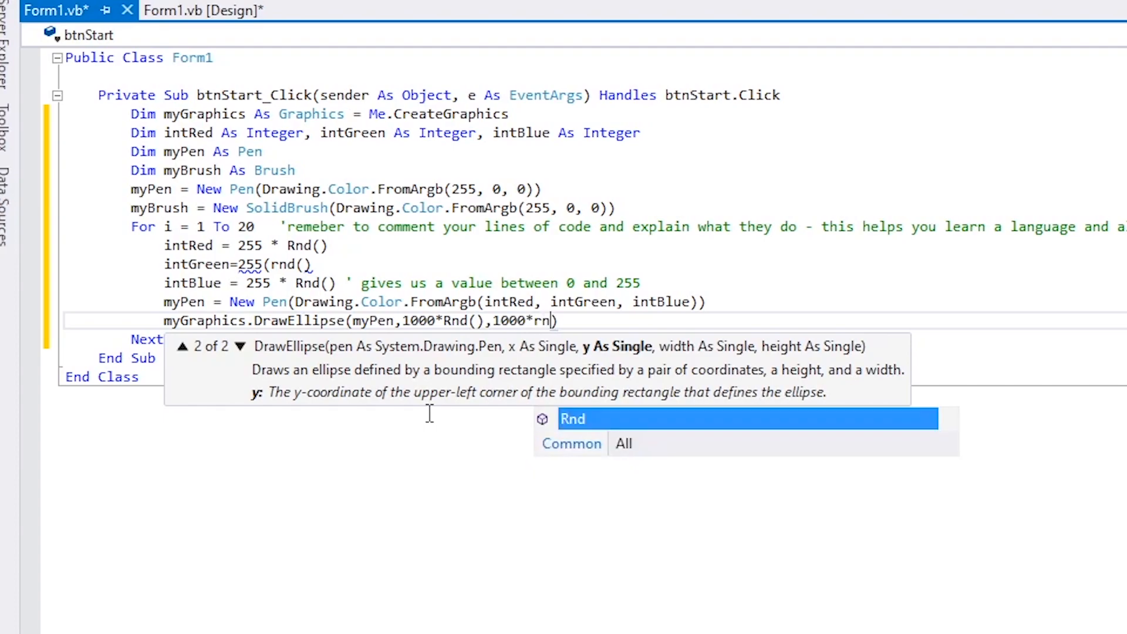
pyautogui.write('d')
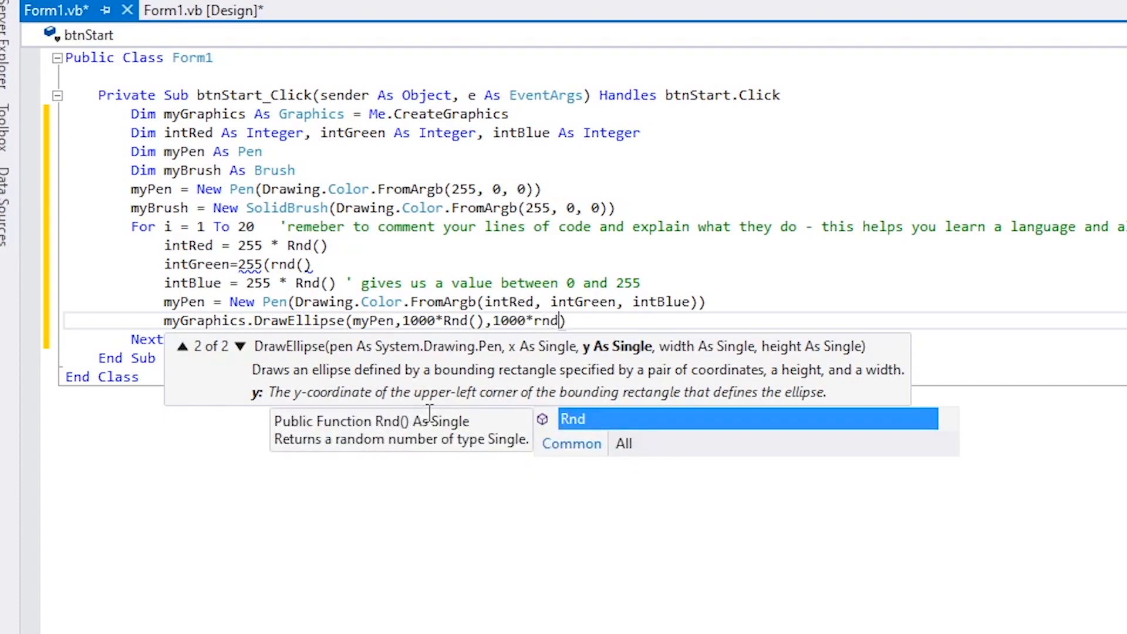
pyautogui.write('()')
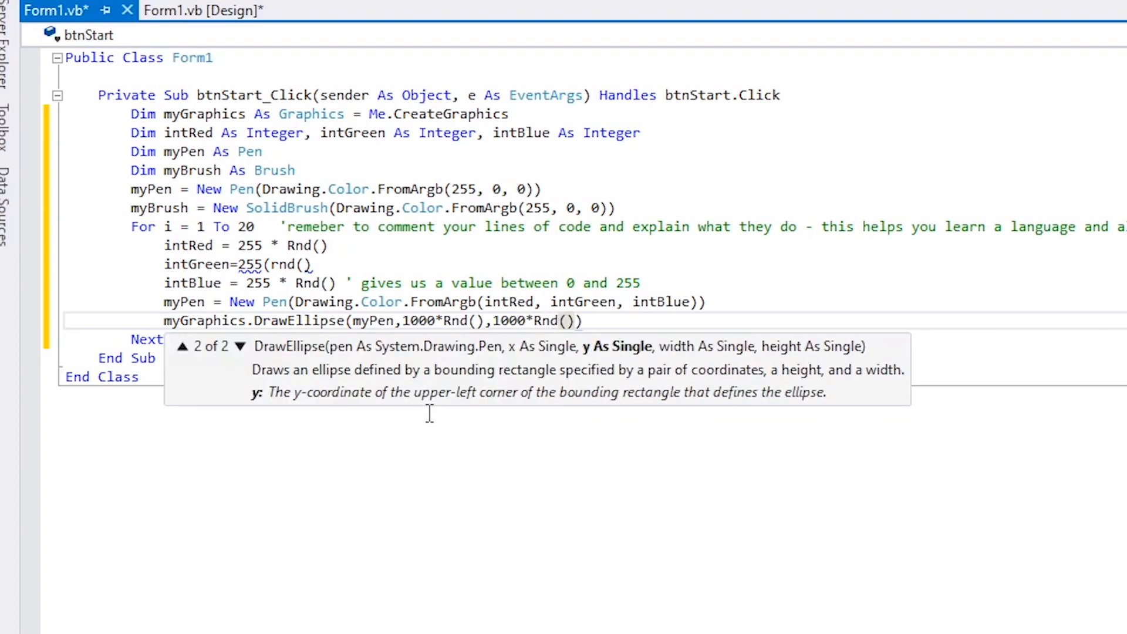
pyautogui.write(',20')
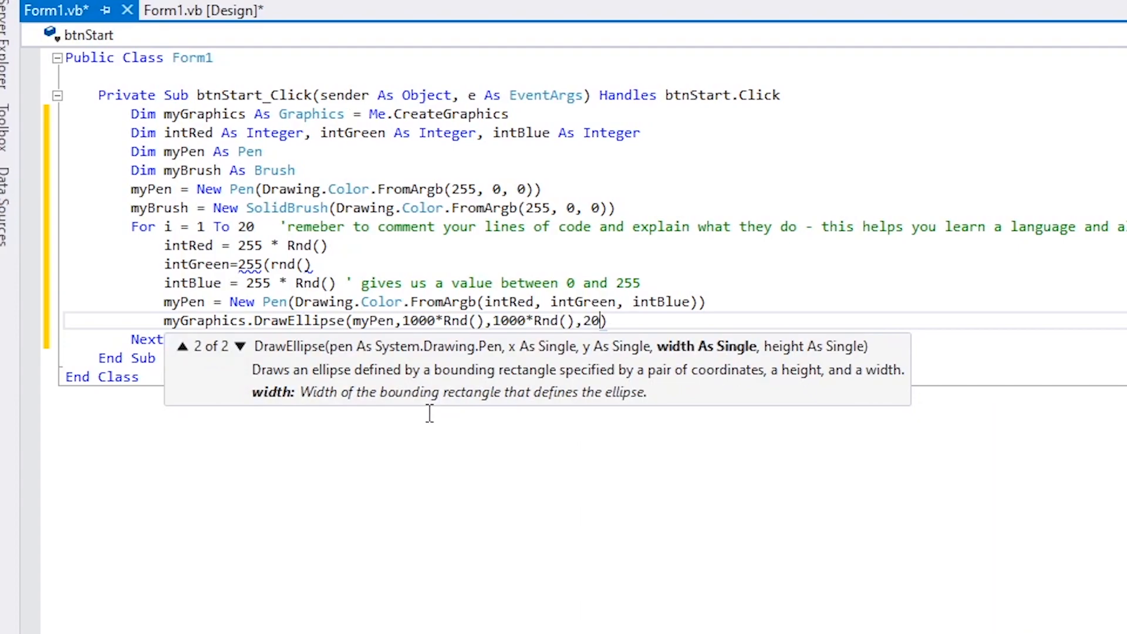
pyautogui.write(',20')
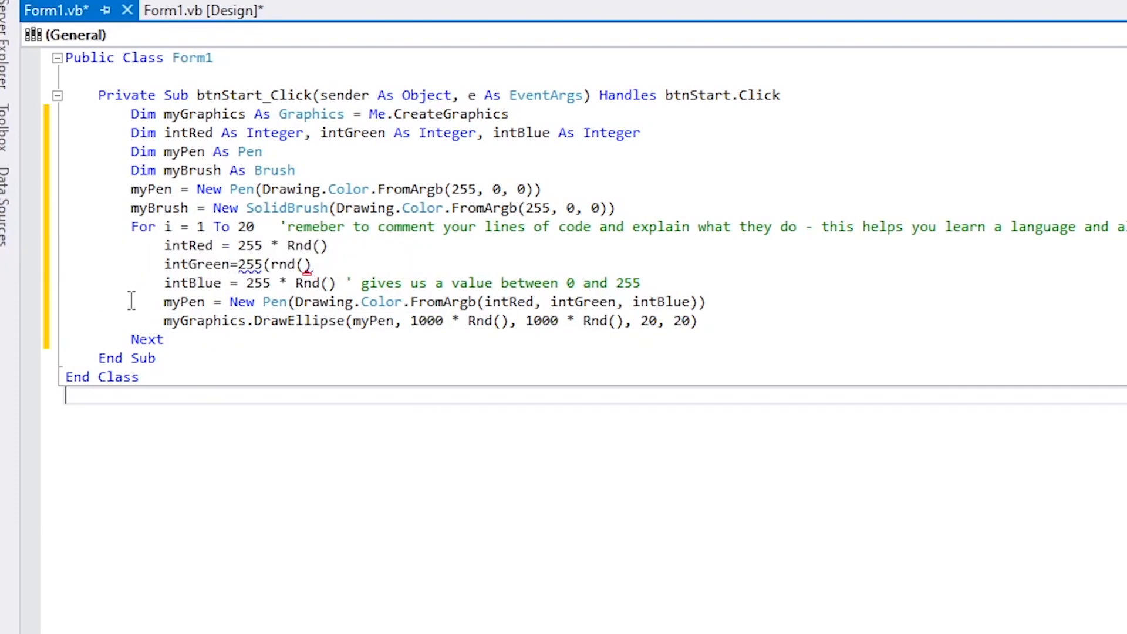
pyautogui.moveTo(97, 223)
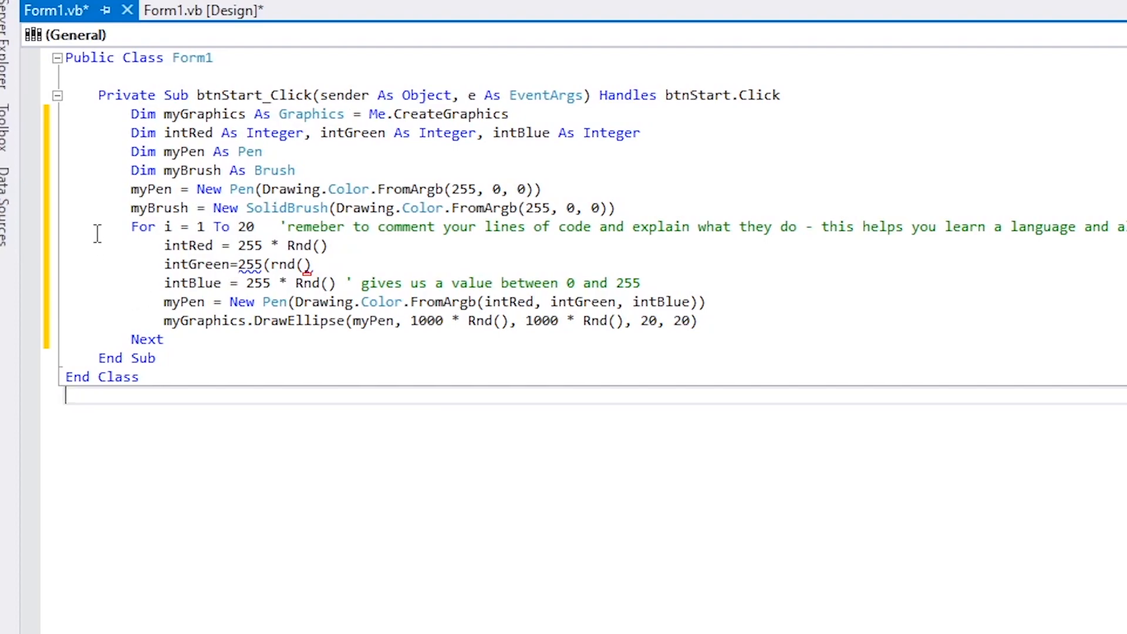
pyautogui.moveTo(120, 115)
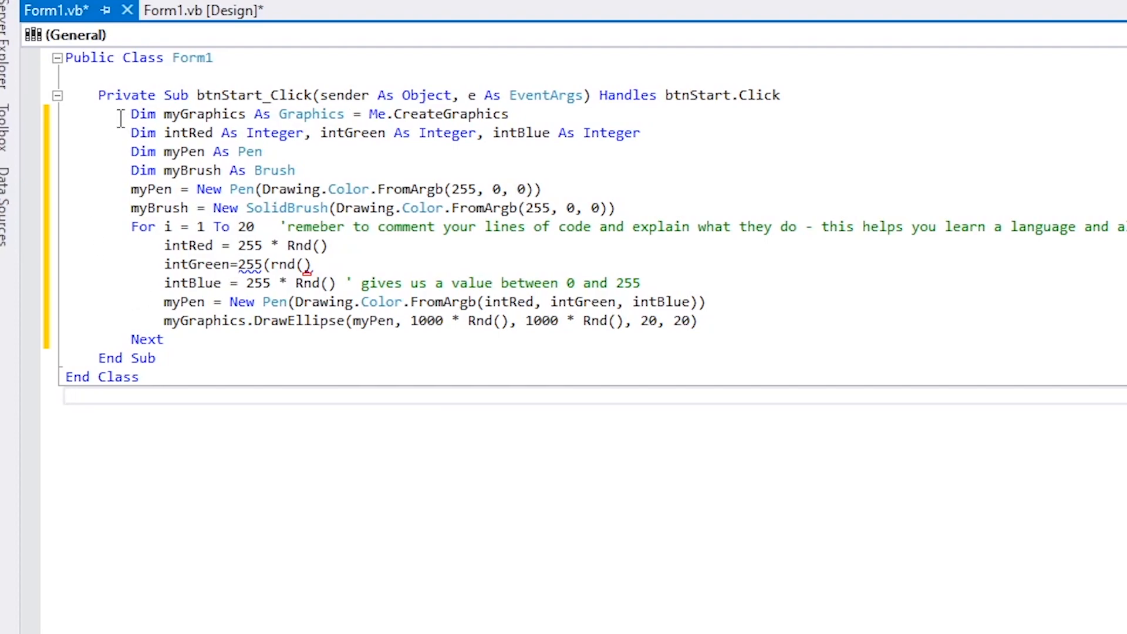
pyautogui.moveTo(190, 114)
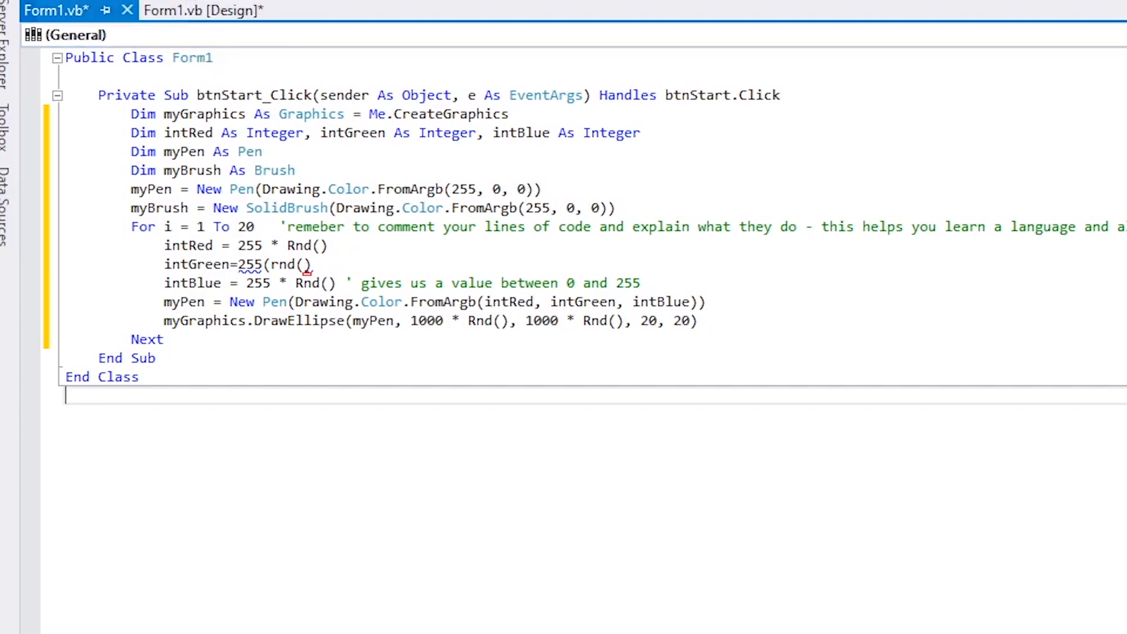
# - Save the file and go to the broken intGreen line to rewrite it as intGreen = 255 * Rnd()
pyautogui.press('Ctrl+S')
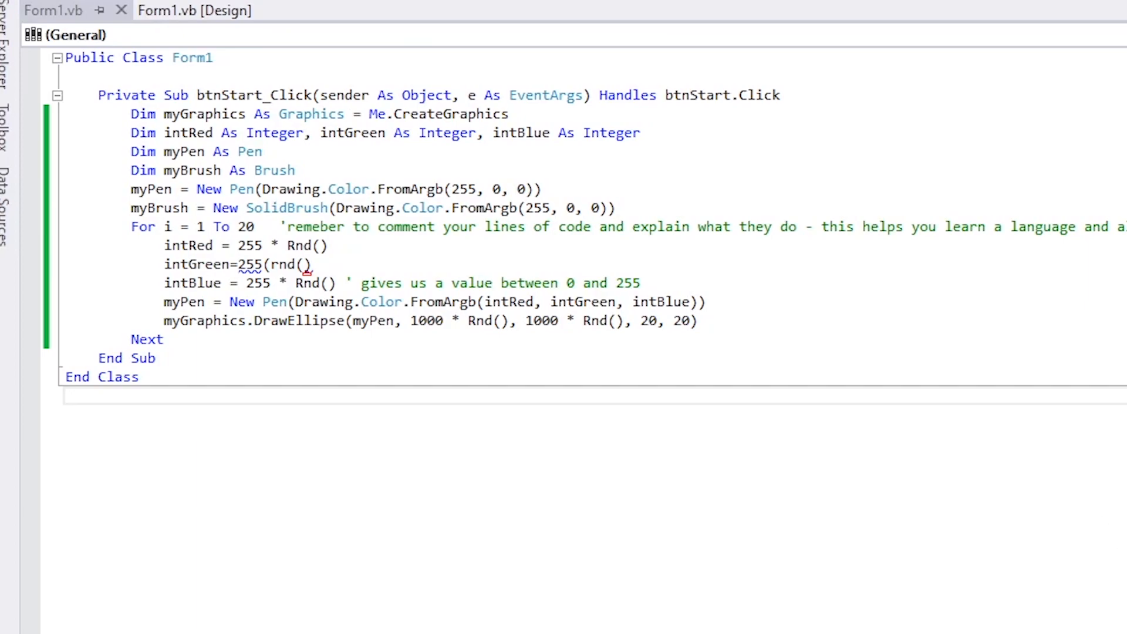
pyautogui.click(313, 264)
pyautogui.write(' * R')
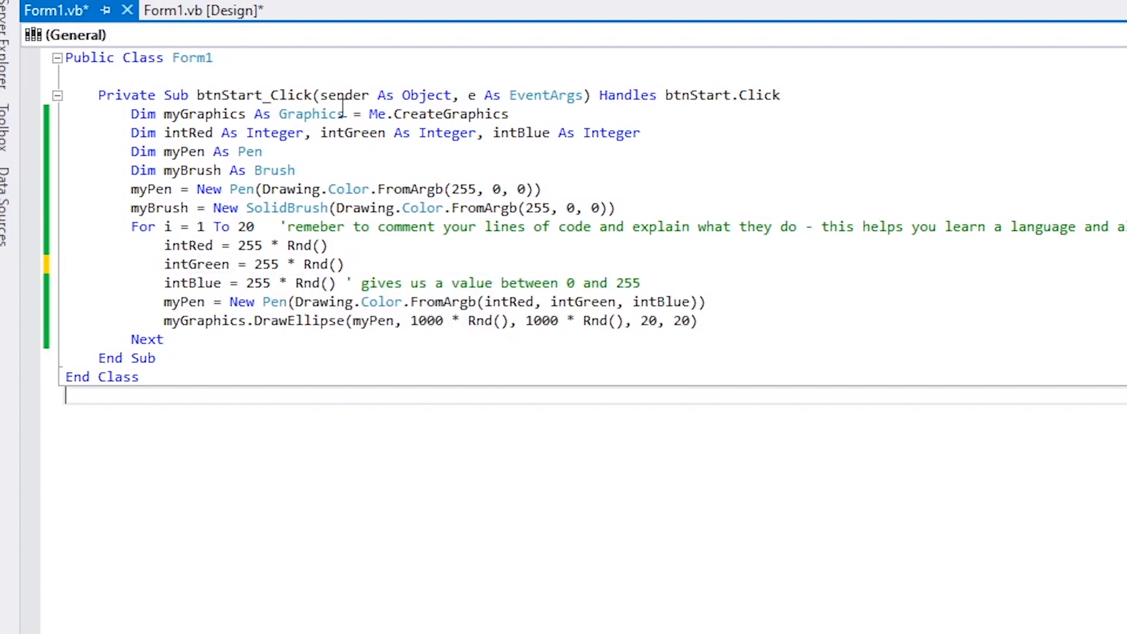
# - Save Form1.vb and run the project to see the form fill with random coloured circles
pyautogui.press('Ctrl+S')
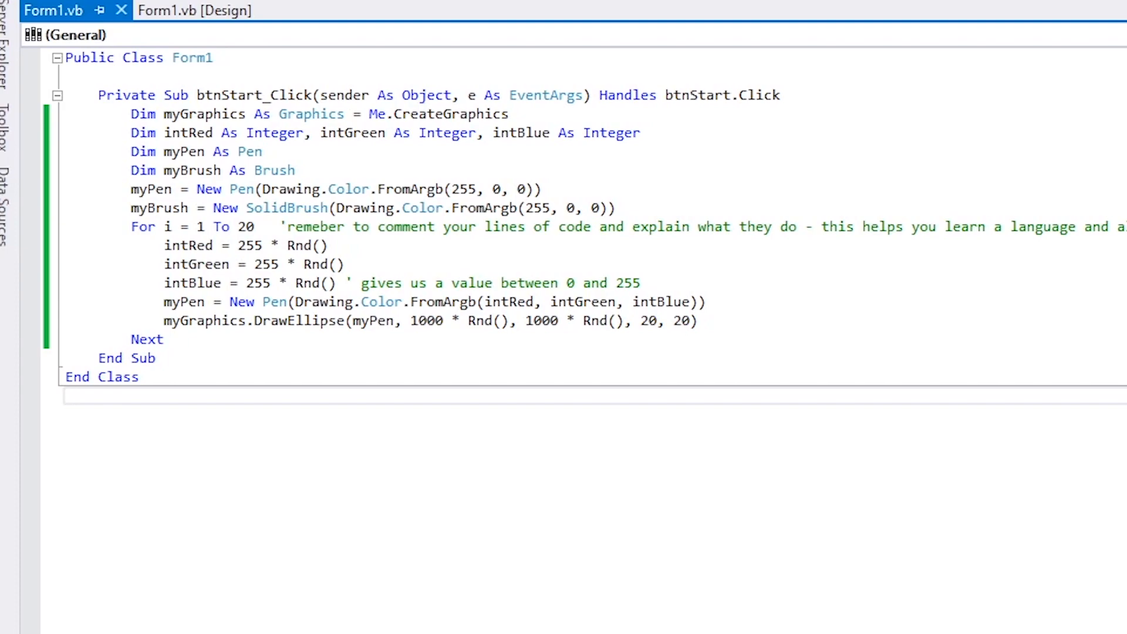
pyautogui.click(244, 294)
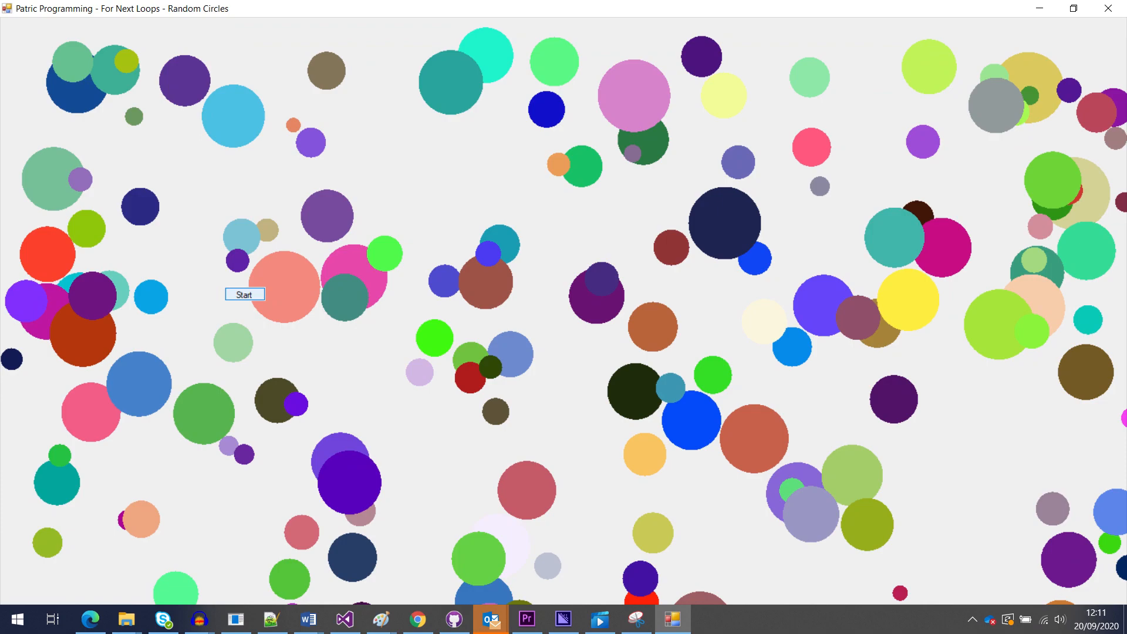